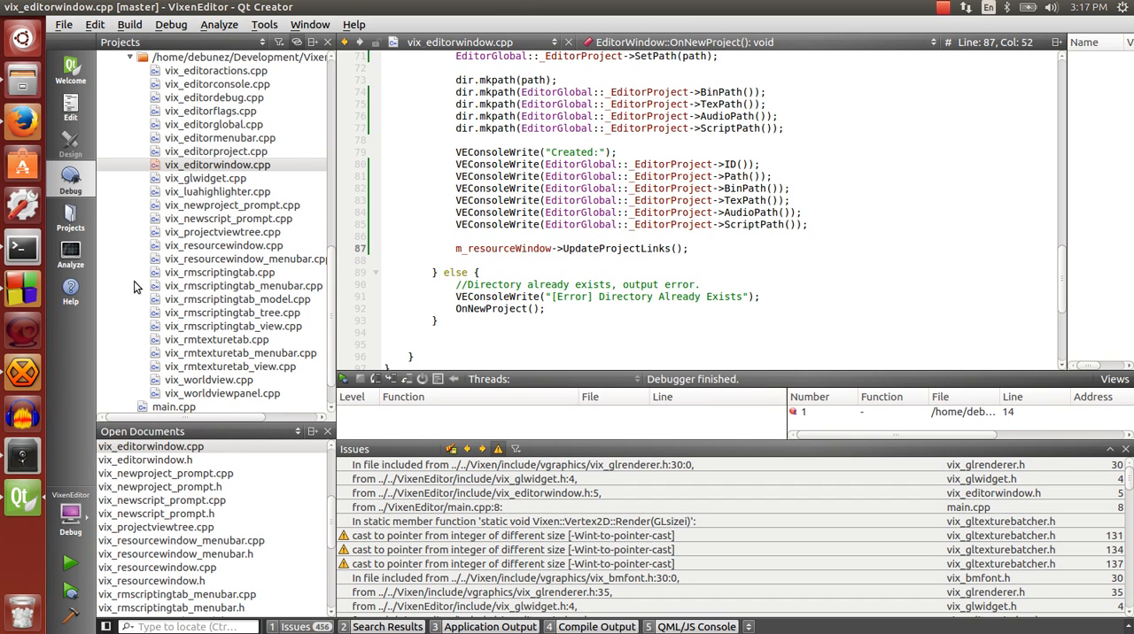
{"action": "mouse_move", "coordinate": [71, 251]}
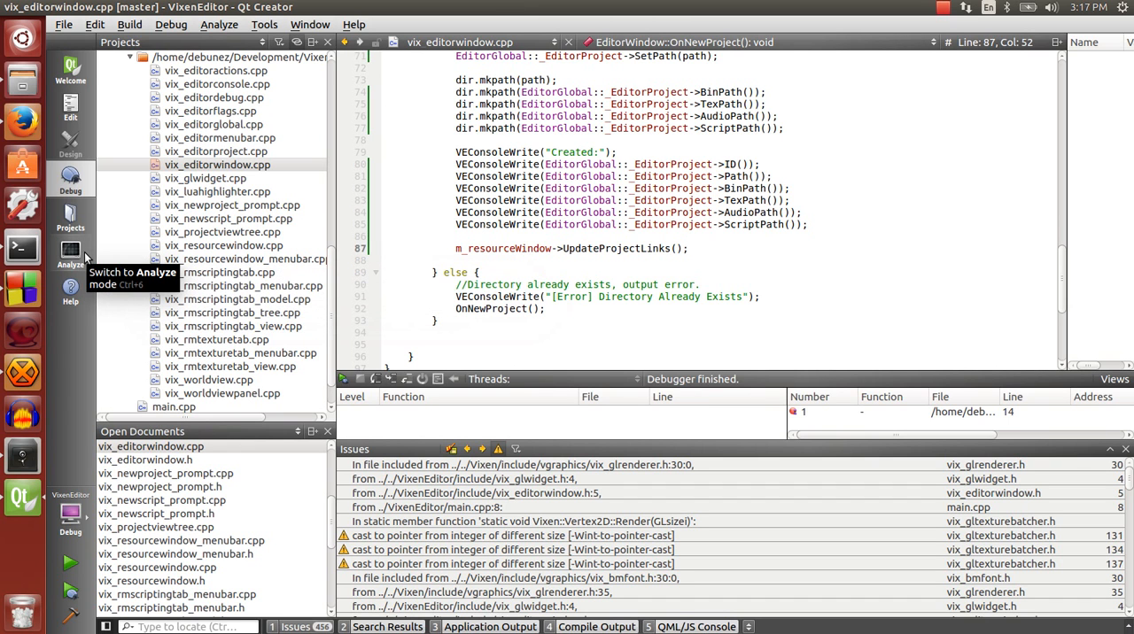
- Widen the Project View panel by dragging its splitter to the right
{"action": "left_click", "coordinate": [553, 266]}
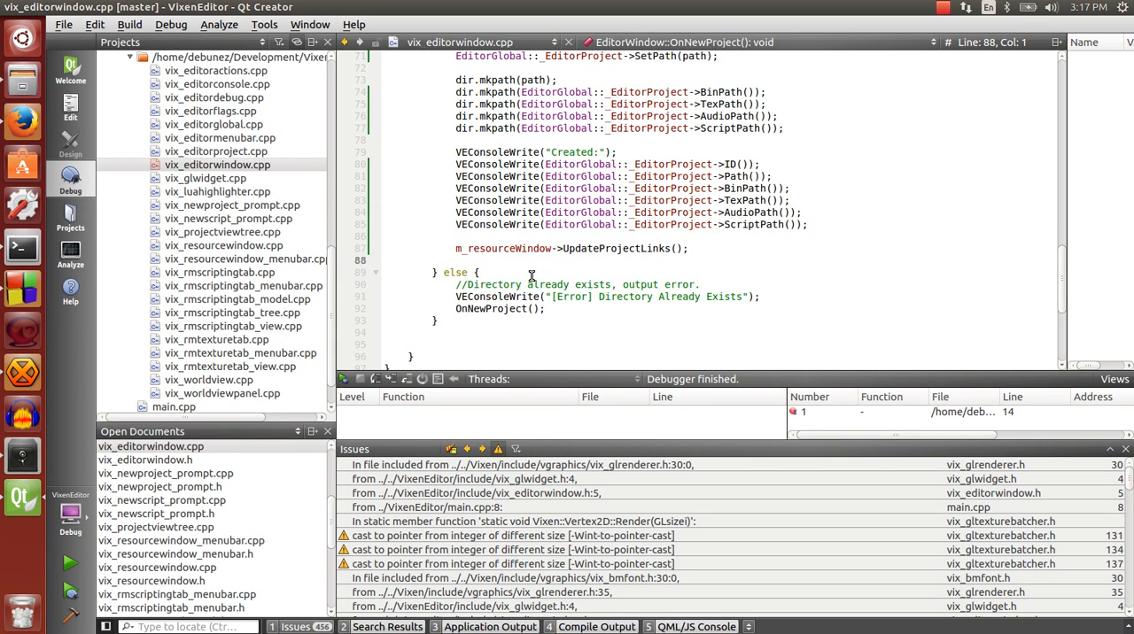
{"action": "mouse_move", "coordinate": [639, 331]}
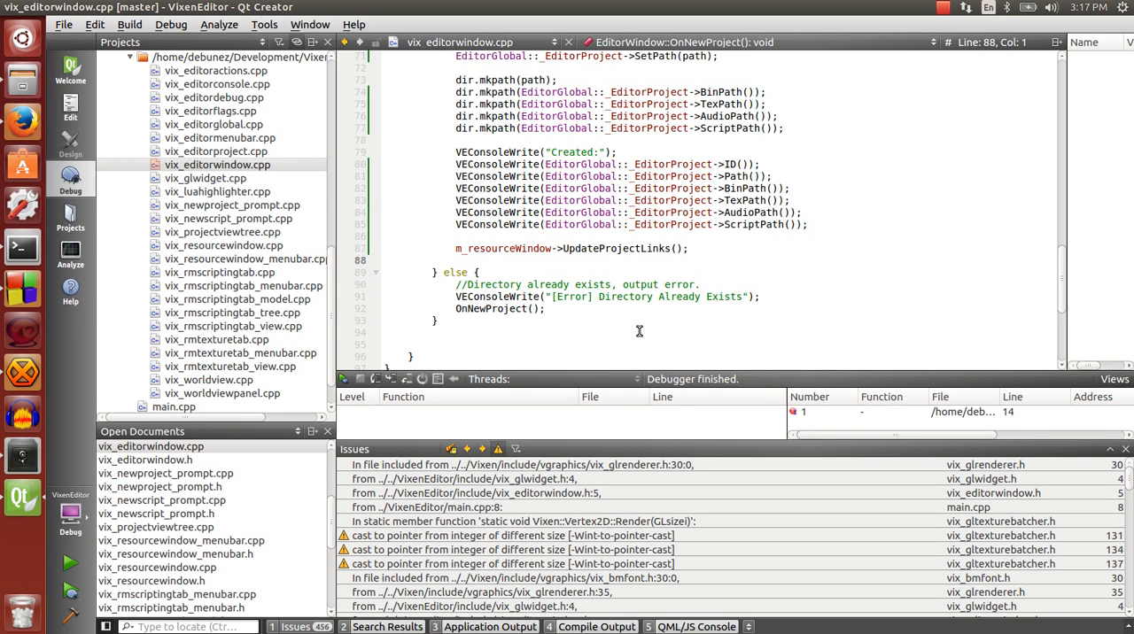
{"action": "left_click", "coordinate": [632, 312]}
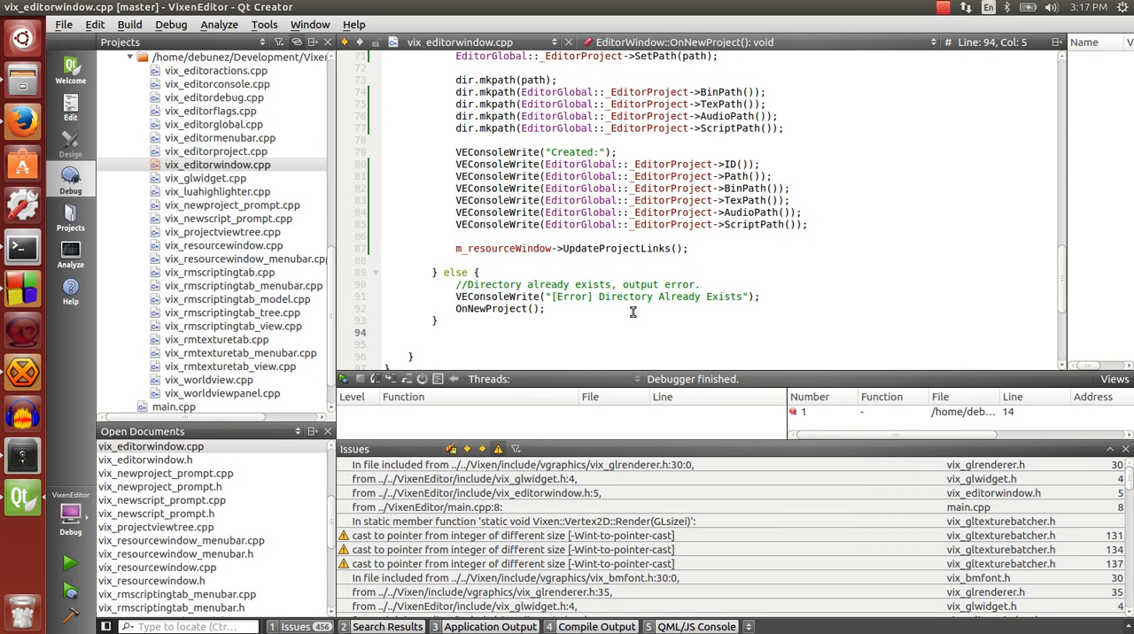
{"action": "left_click", "coordinate": [130, 25]}
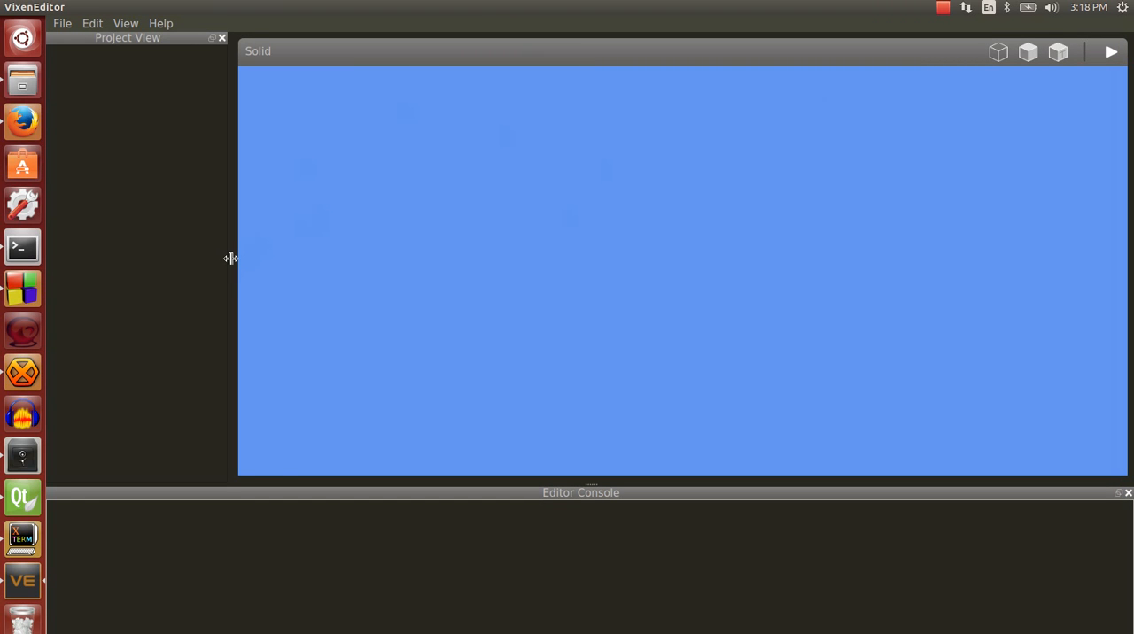
{"action": "left_click_drag", "start_coordinate": [228, 259], "coordinate": [388, 259]}
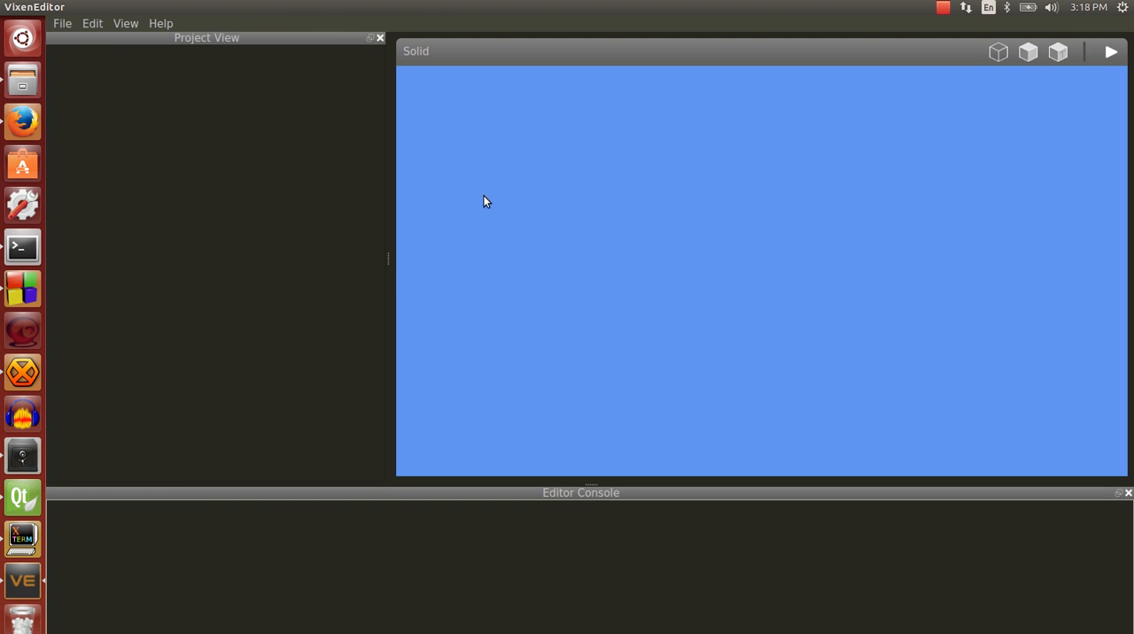
{"action": "mouse_move", "coordinate": [386, 260]}
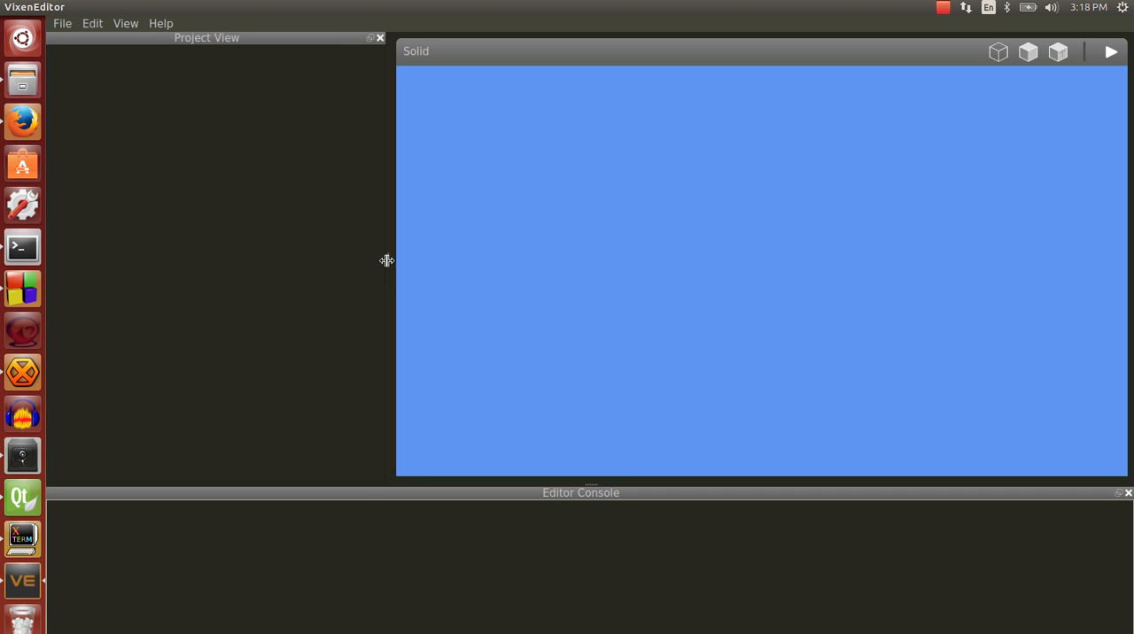
- Bring up the Edit menu, then the File menu with its project options
{"action": "left_click", "coordinate": [62, 23]}
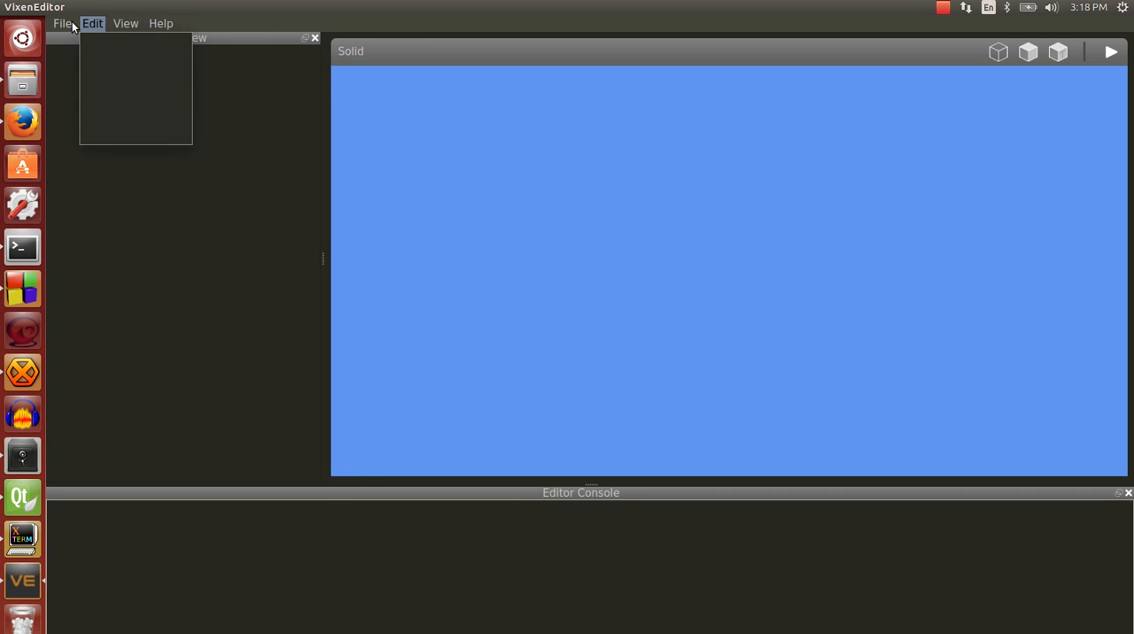
{"action": "left_click", "coordinate": [62, 23]}
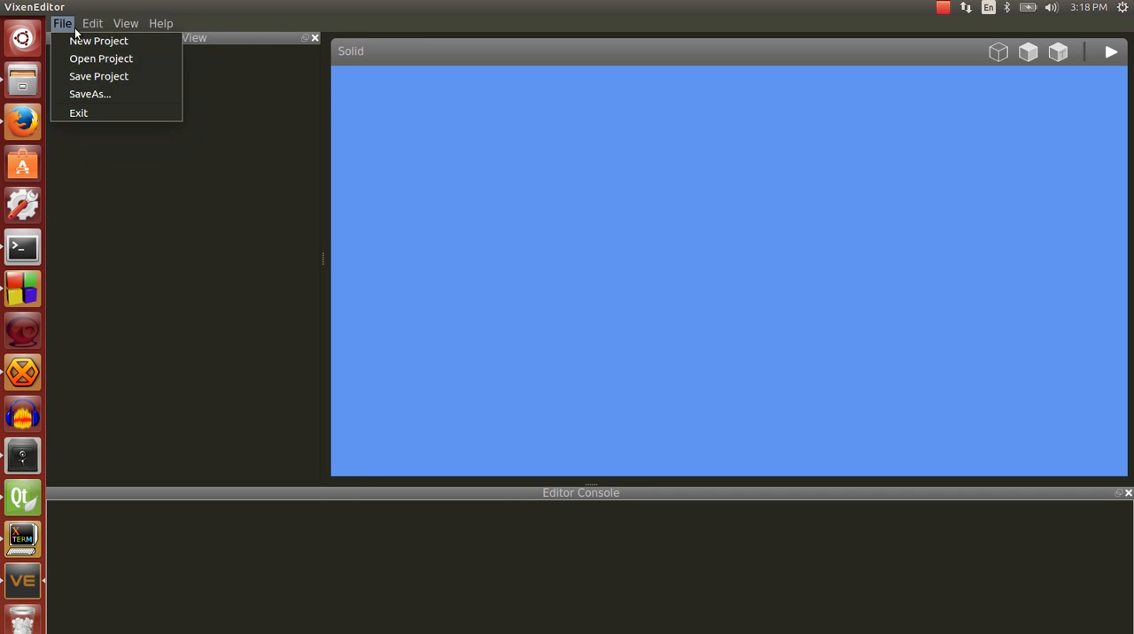
- Create a new project named ExampleProject via File > New Project
{"action": "left_click", "coordinate": [126, 23]}
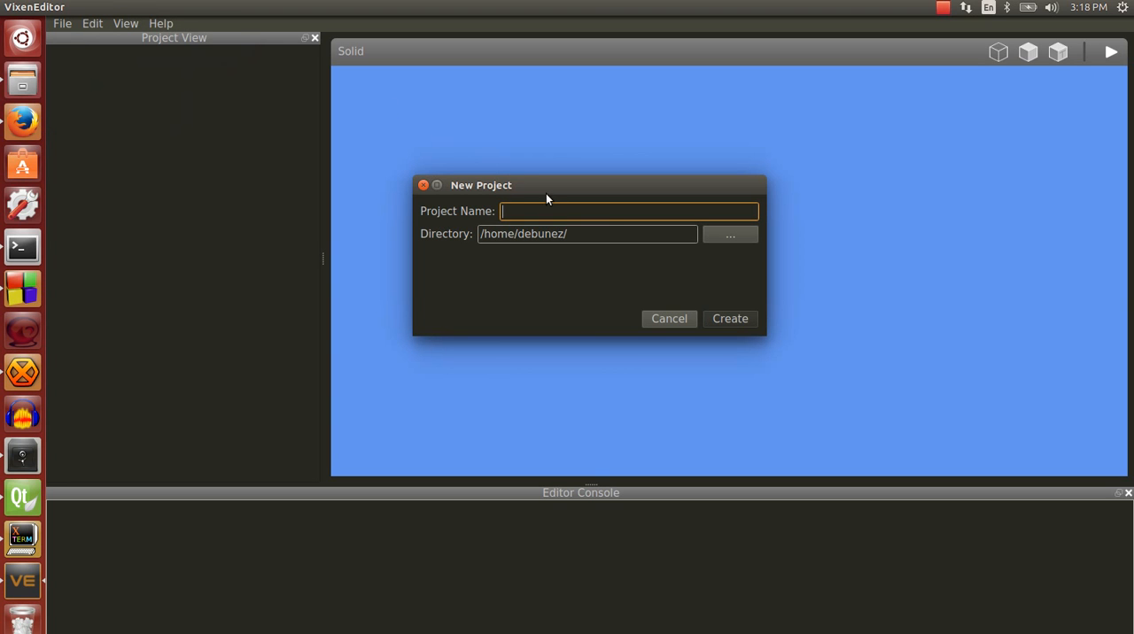
{"action": "mouse_move", "coordinate": [839, 248]}
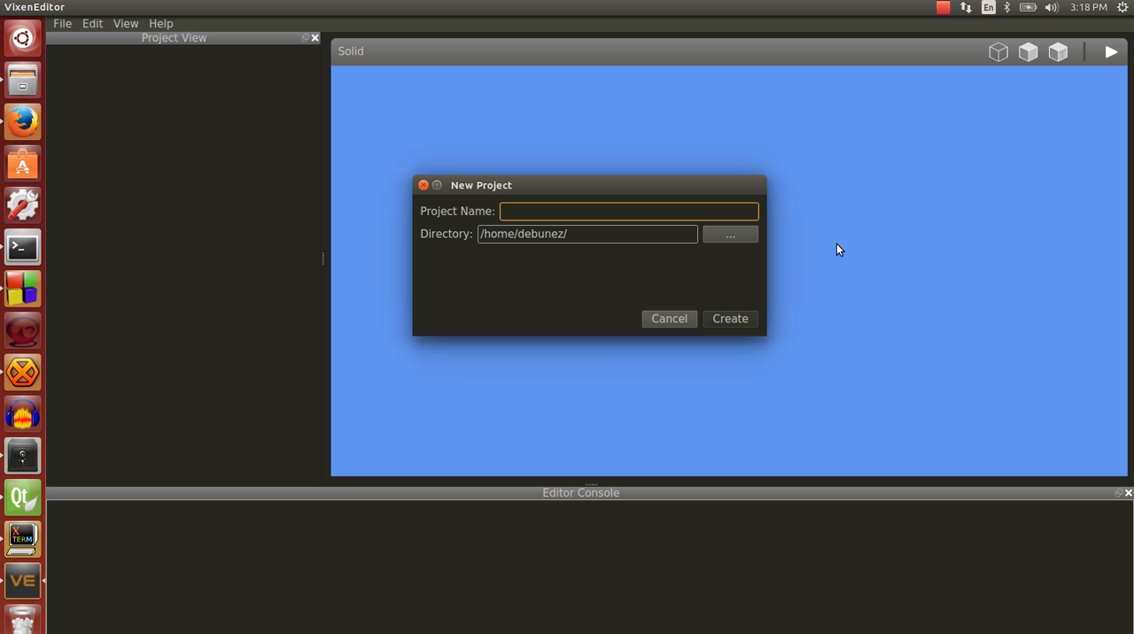
{"action": "type", "text": "ExampleProject"}
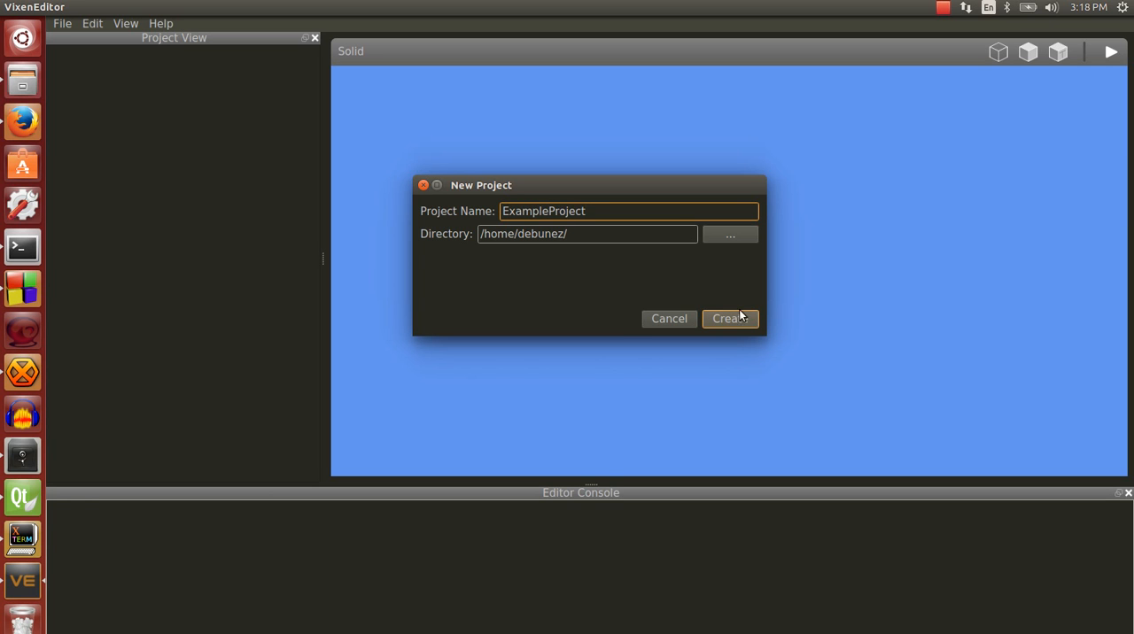
{"action": "left_click", "coordinate": [730, 319]}
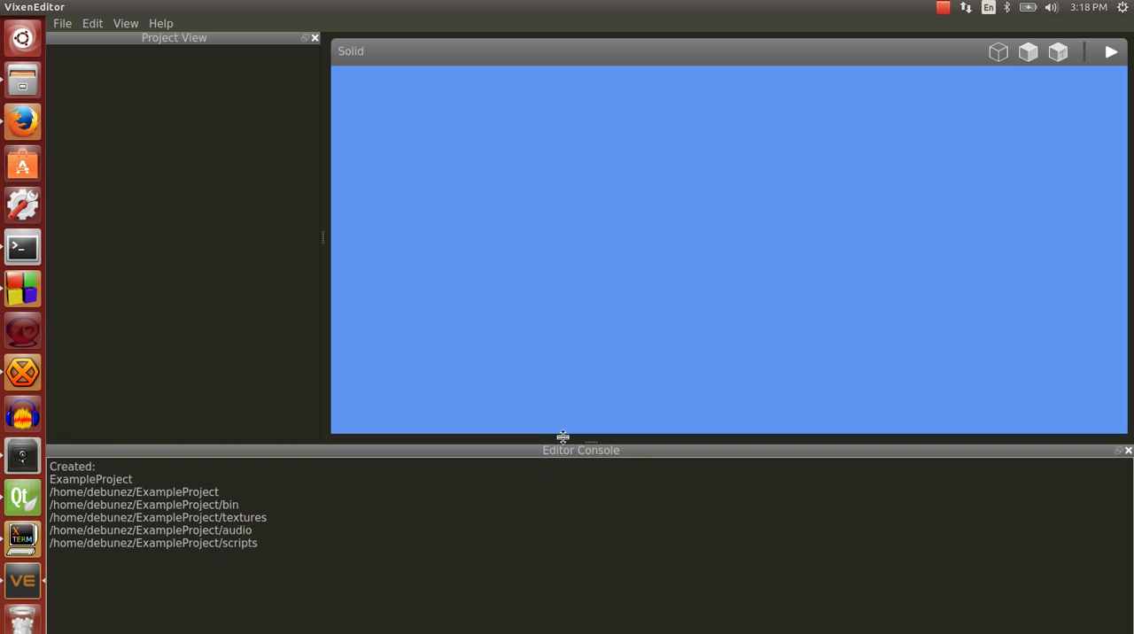
{"action": "left_click_drag", "start_coordinate": [564, 438], "coordinate": [563, 446]}
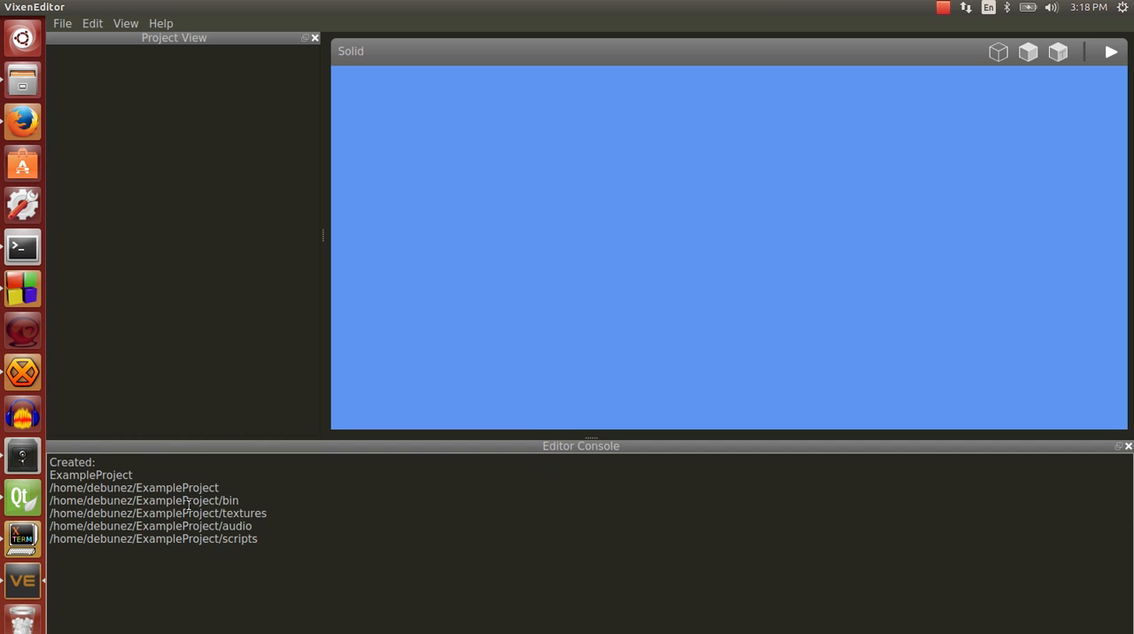
{"action": "mouse_move", "coordinate": [209, 480]}
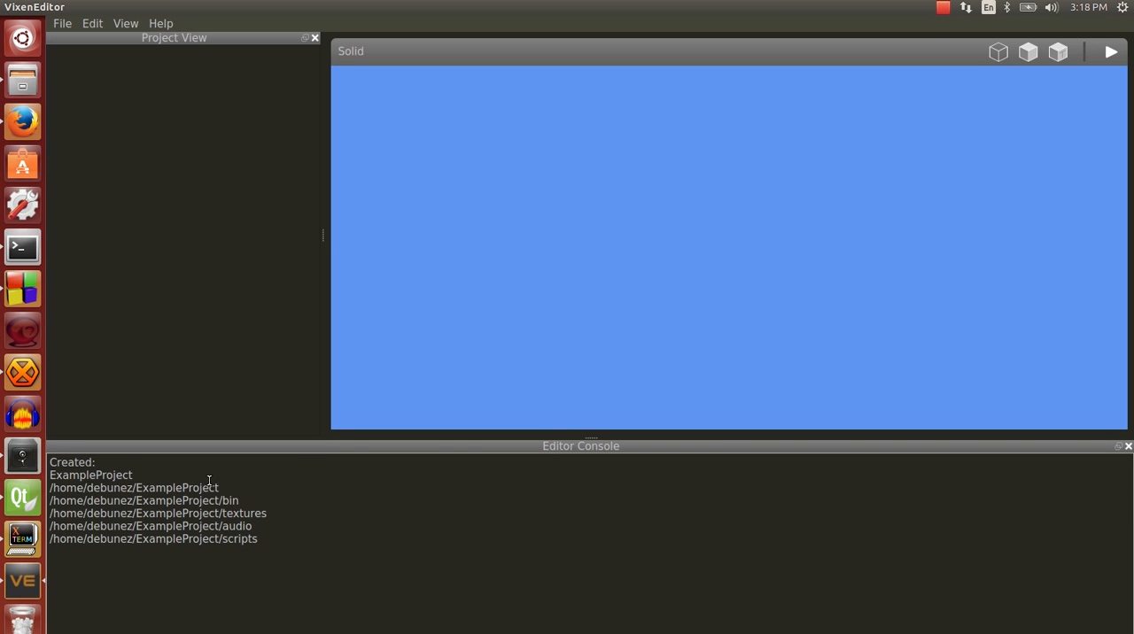
{"action": "double_click", "coordinate": [180, 489]}
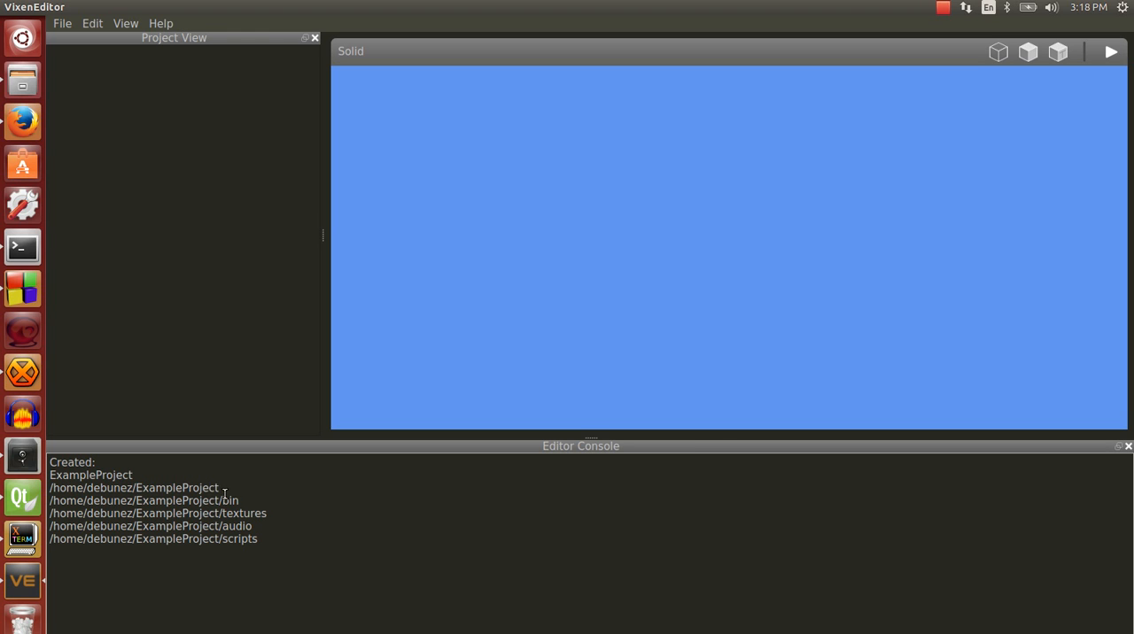
{"action": "mouse_move", "coordinate": [134, 503]}
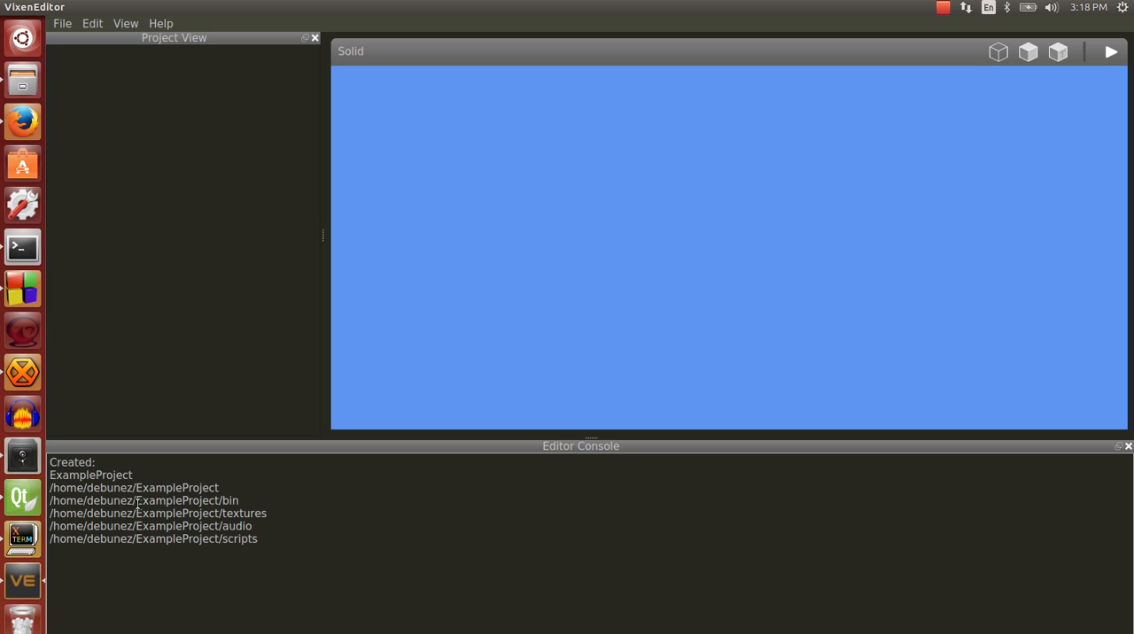
{"action": "double_click", "coordinate": [232, 526]}
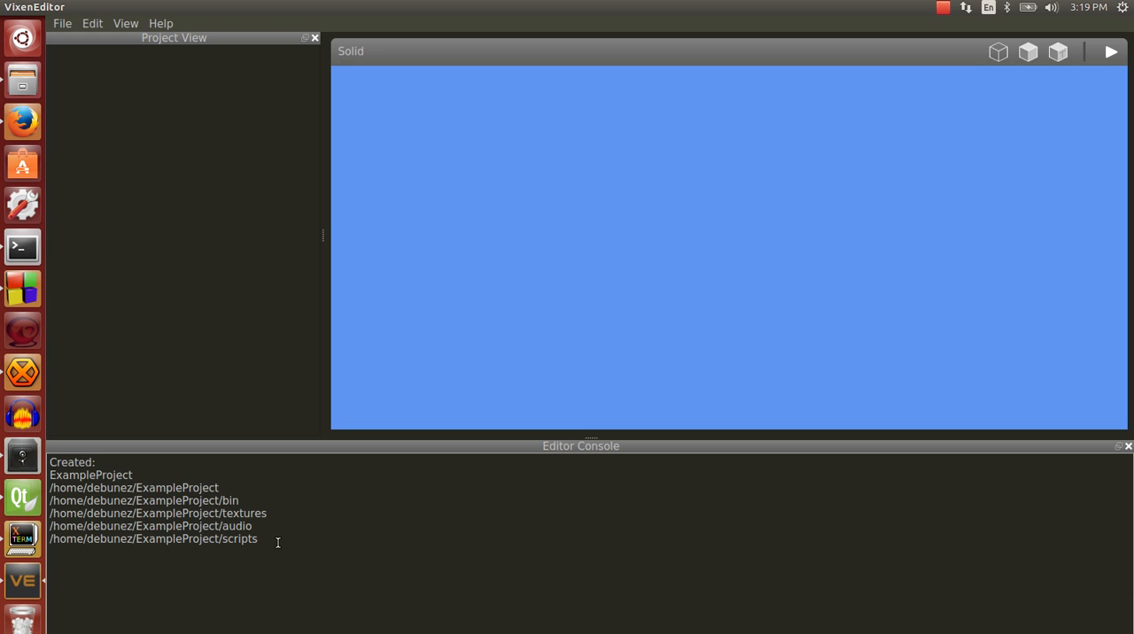
{"action": "double_click", "coordinate": [241, 538]}
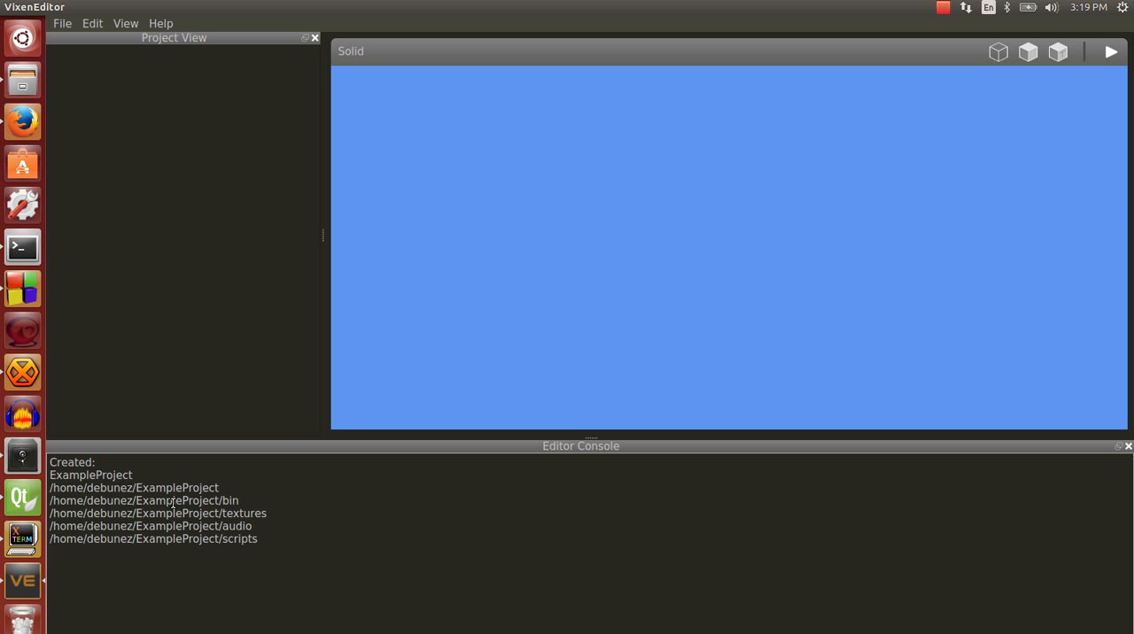
{"action": "mouse_move", "coordinate": [266, 533]}
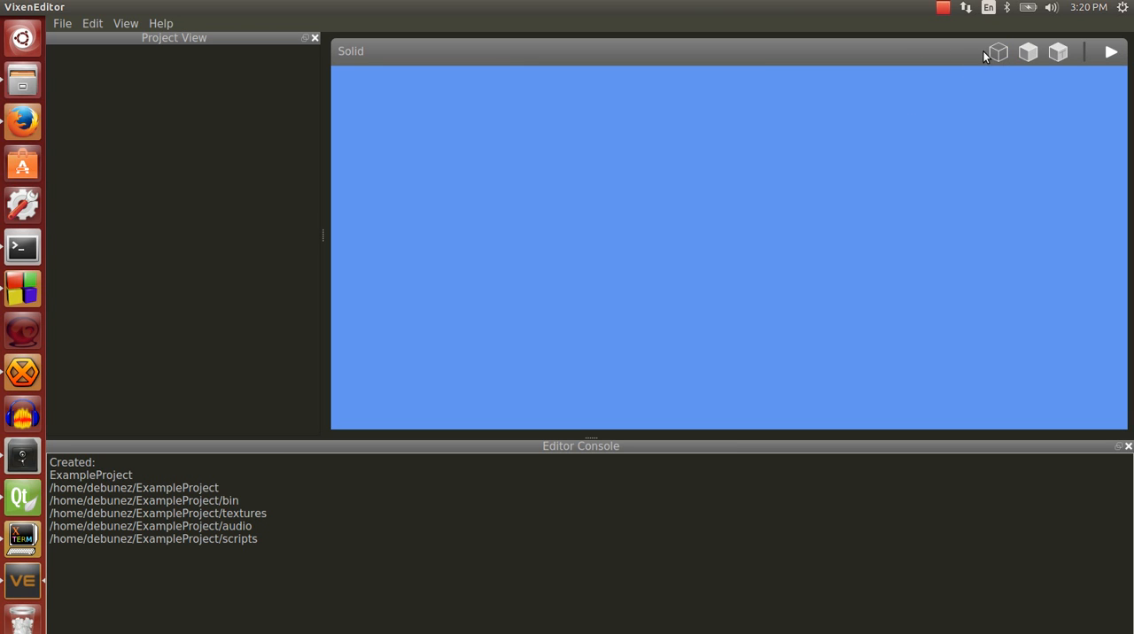
{"action": "mouse_move", "coordinate": [571, 167]}
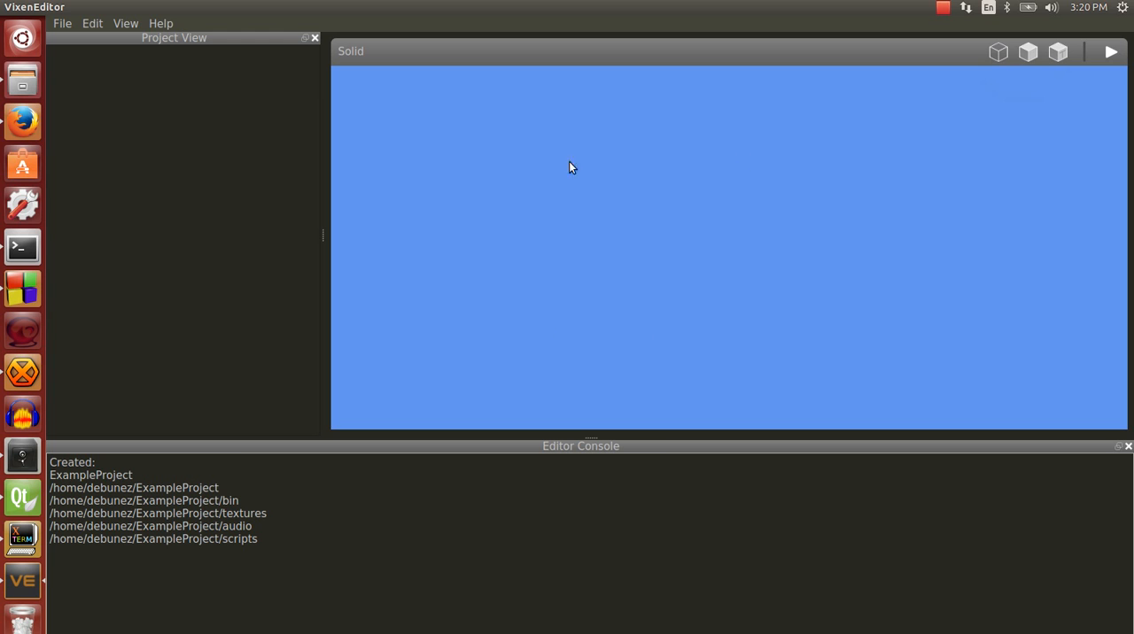
{"action": "mouse_move", "coordinate": [694, 251]}
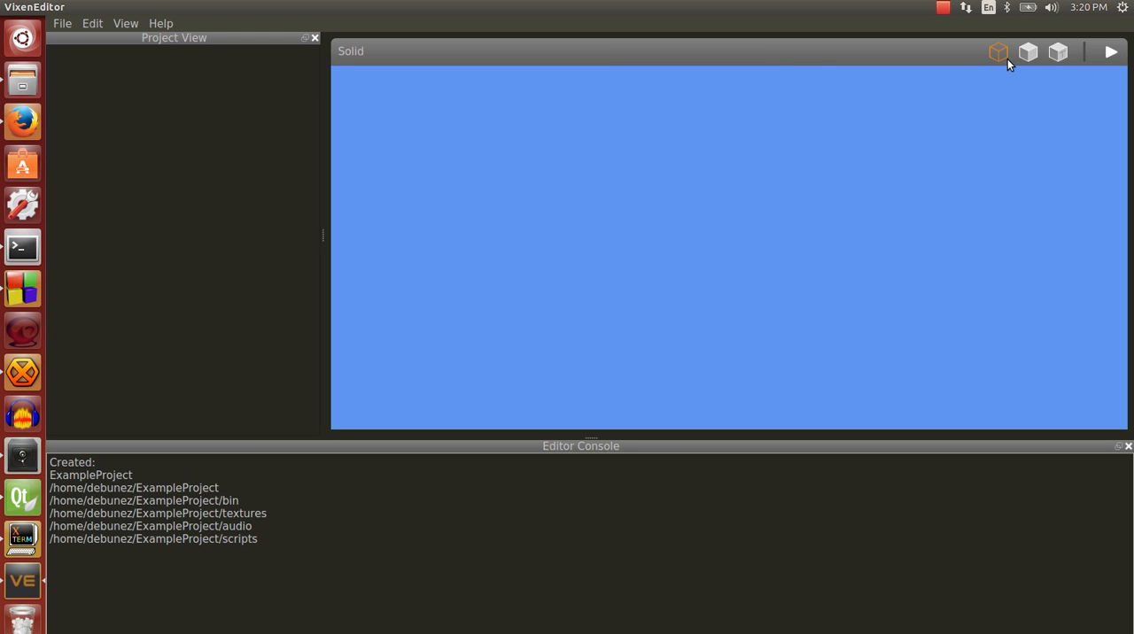
{"action": "mouse_move", "coordinate": [1058, 51]}
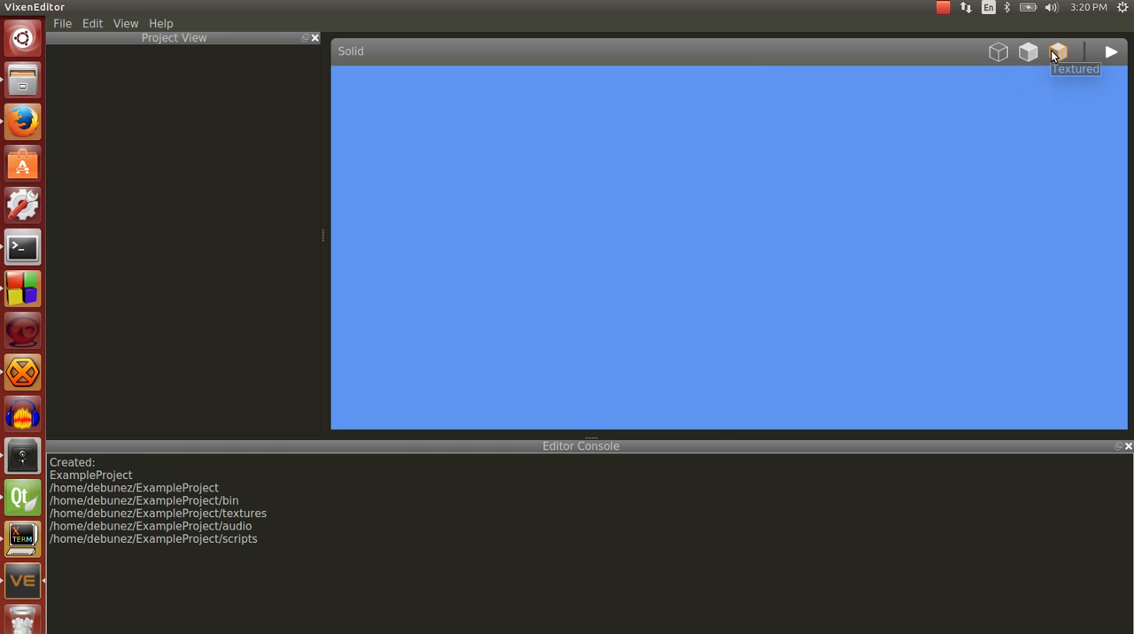
{"action": "mouse_move", "coordinate": [769, 156]}
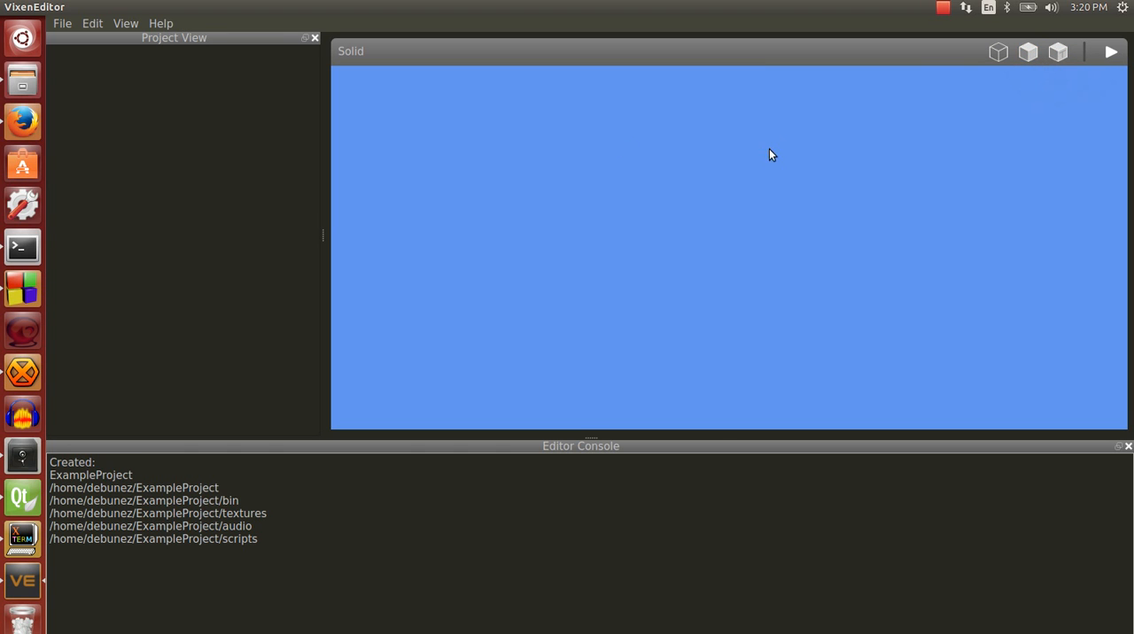
{"action": "mouse_move", "coordinate": [735, 244]}
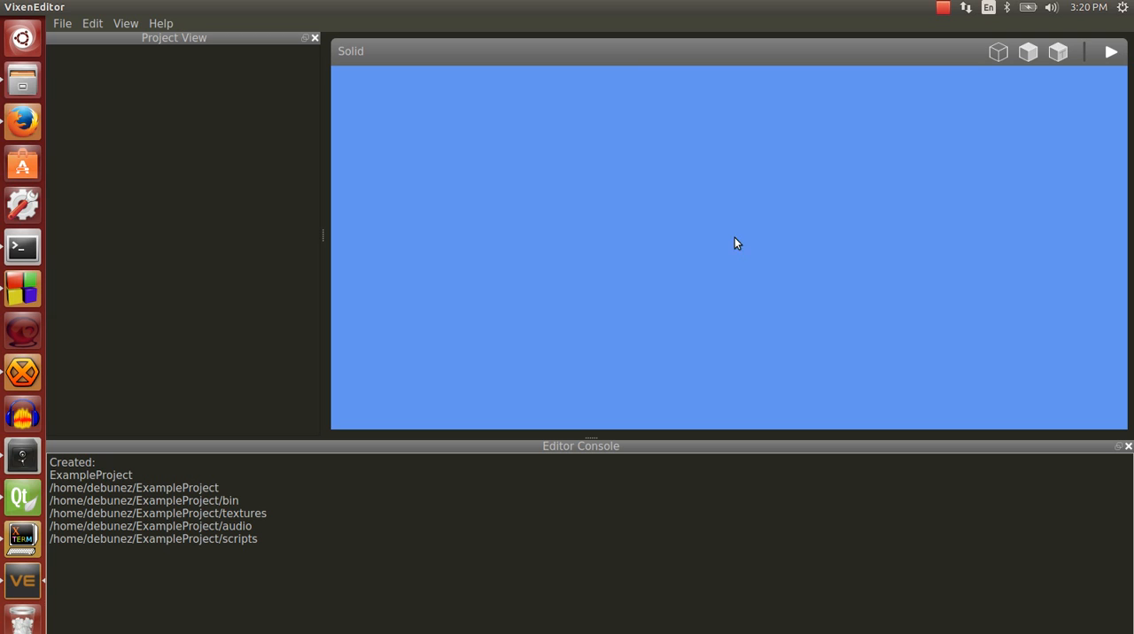
{"action": "mouse_move", "coordinate": [989, 78]}
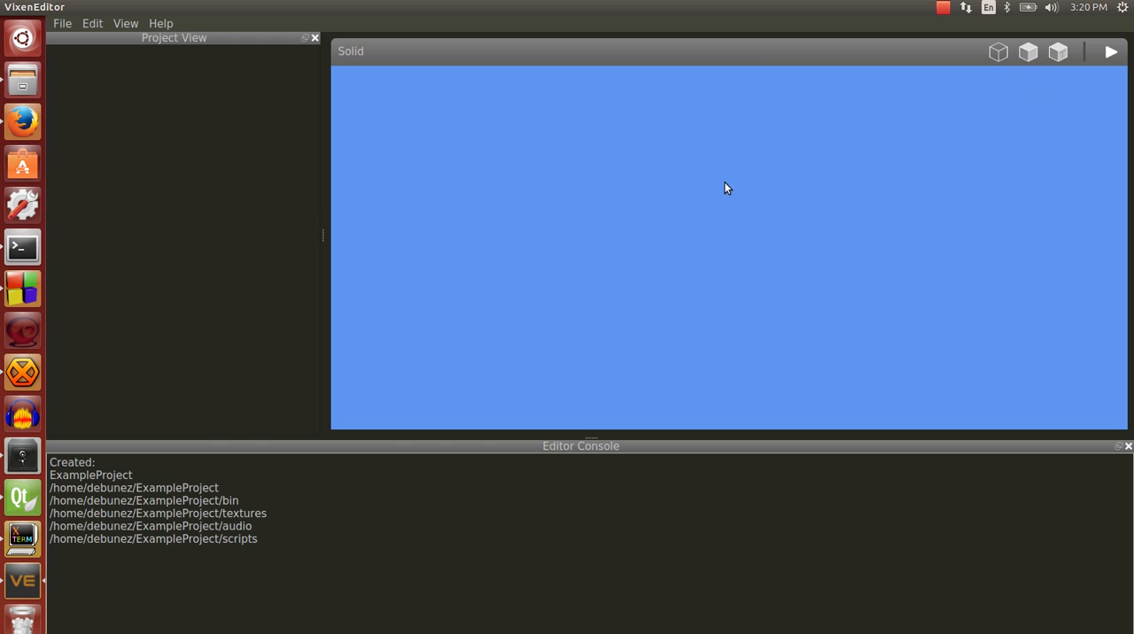
{"action": "mouse_move", "coordinate": [705, 181]}
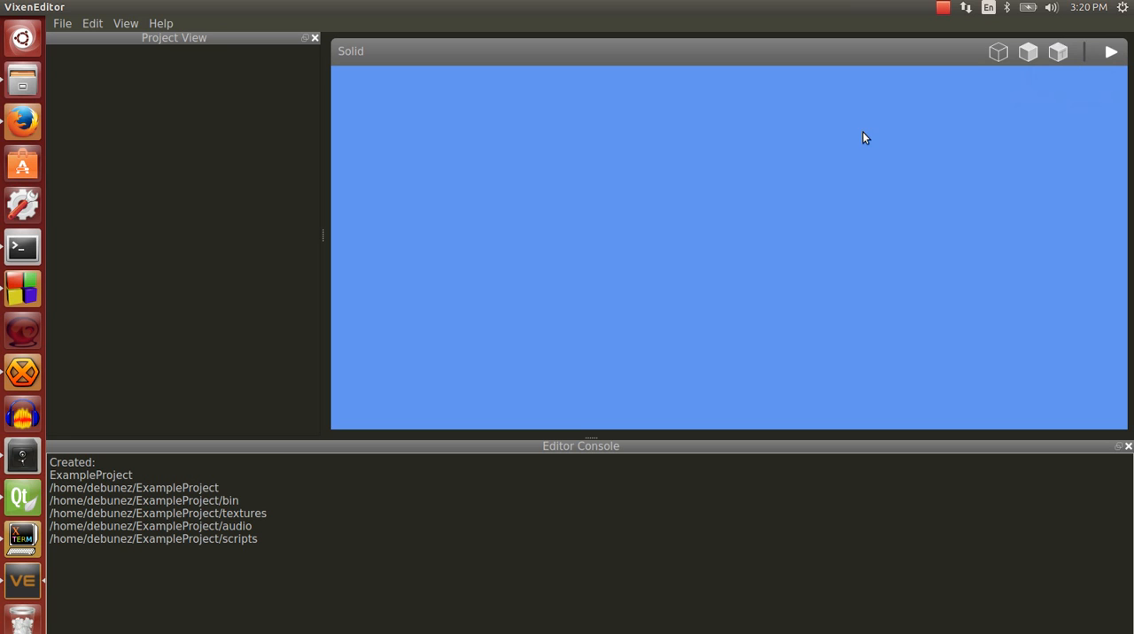
{"action": "mouse_move", "coordinate": [826, 140]}
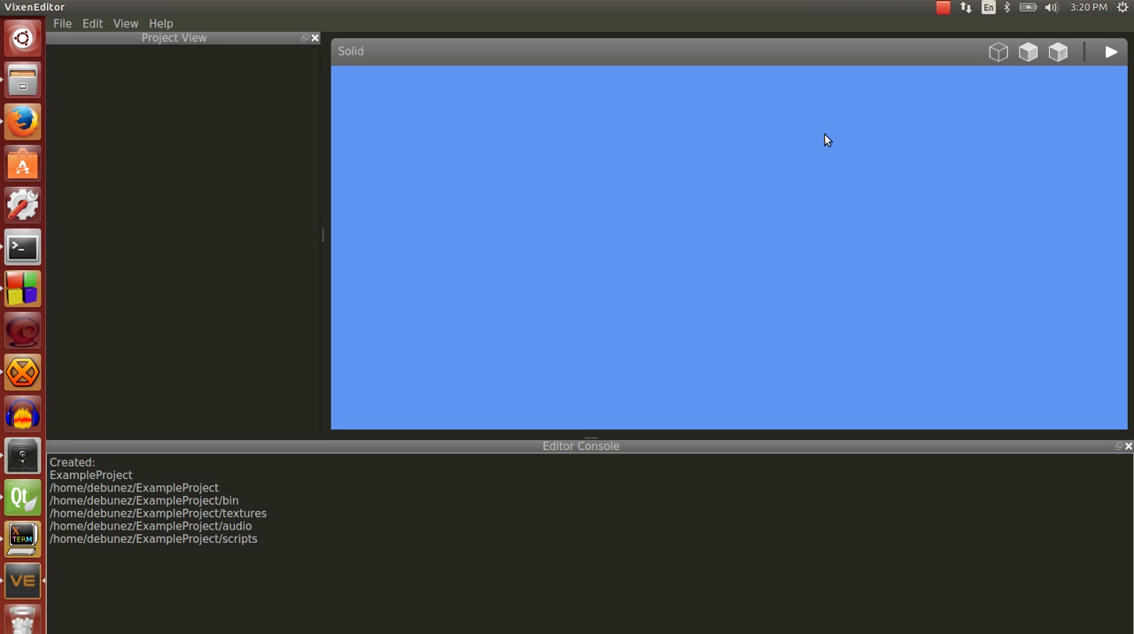
{"action": "mouse_move", "coordinate": [805, 134]}
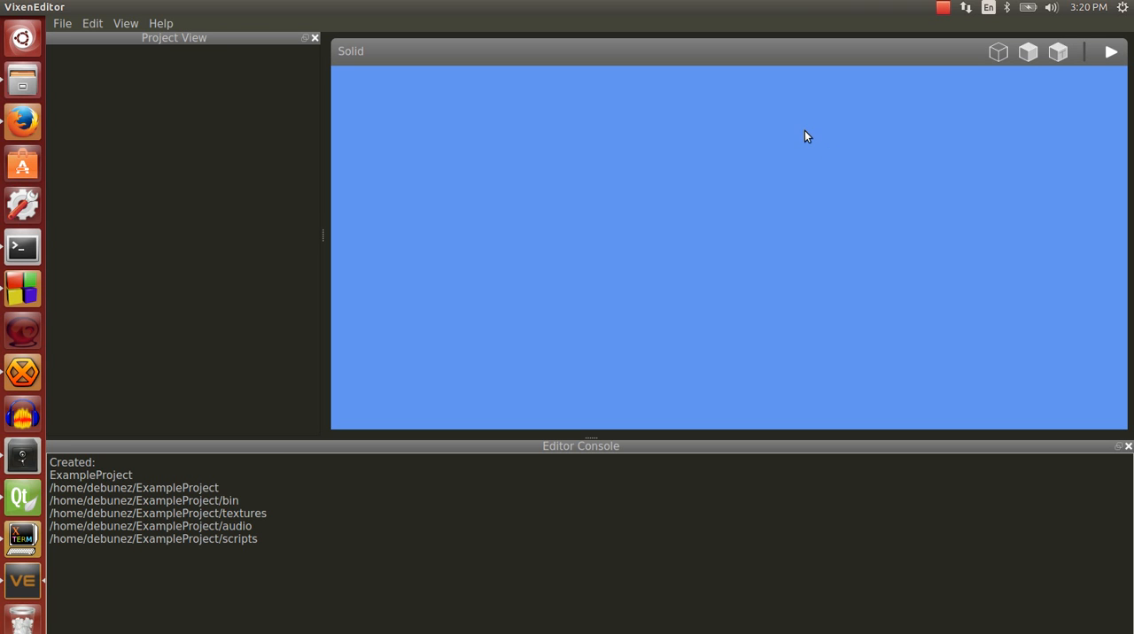
{"action": "mouse_move", "coordinate": [1110, 52]}
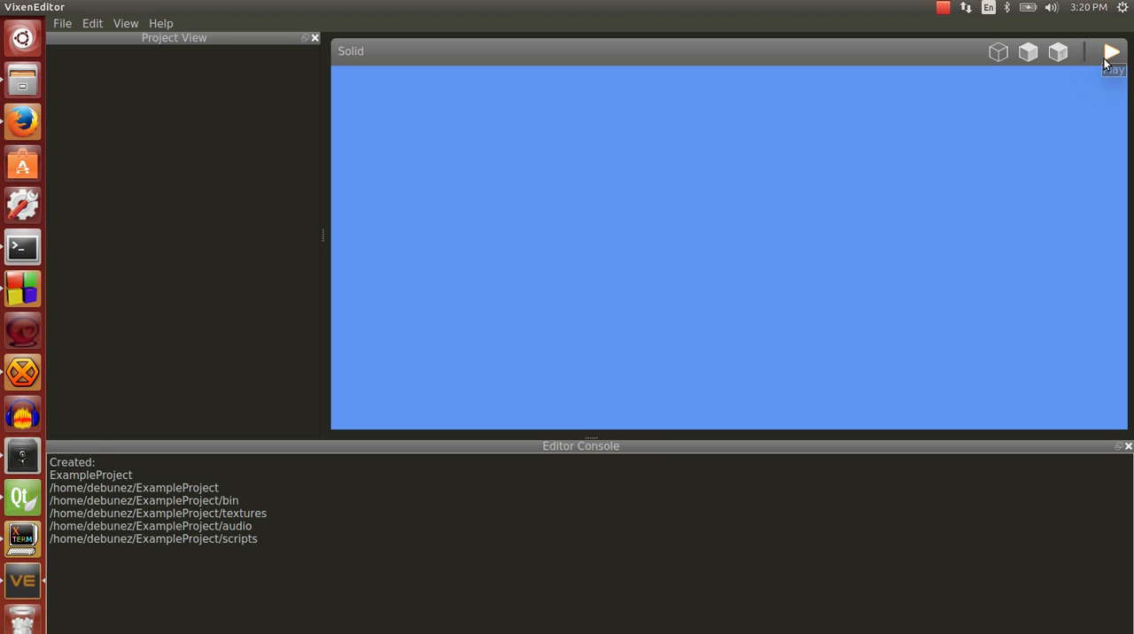
{"action": "mouse_move", "coordinate": [867, 261]}
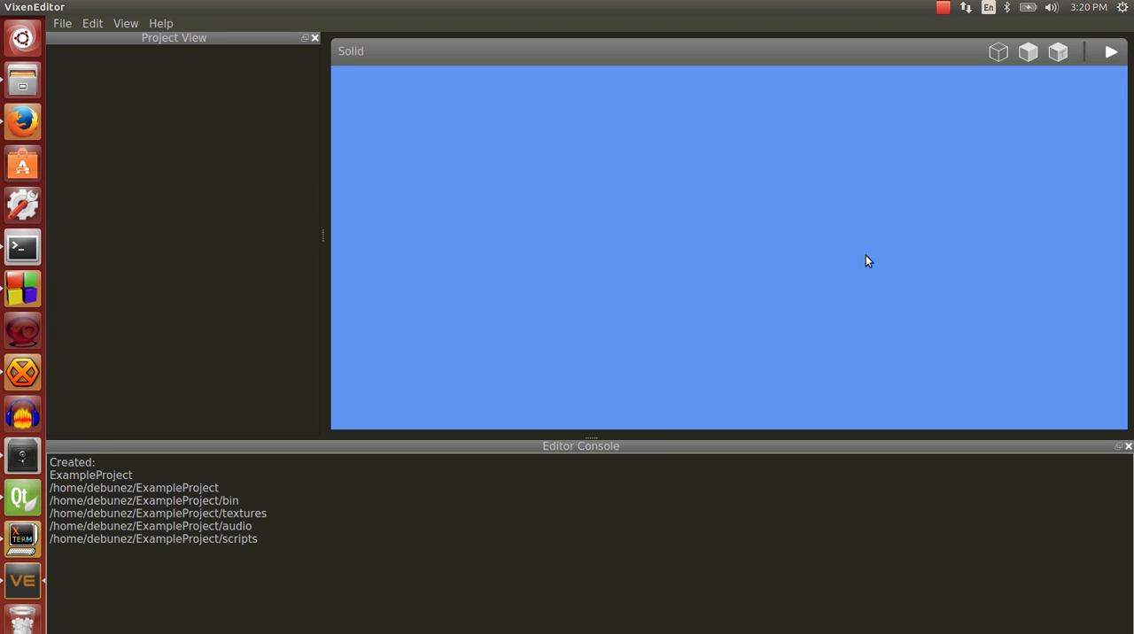
{"action": "mouse_move", "coordinate": [677, 321]}
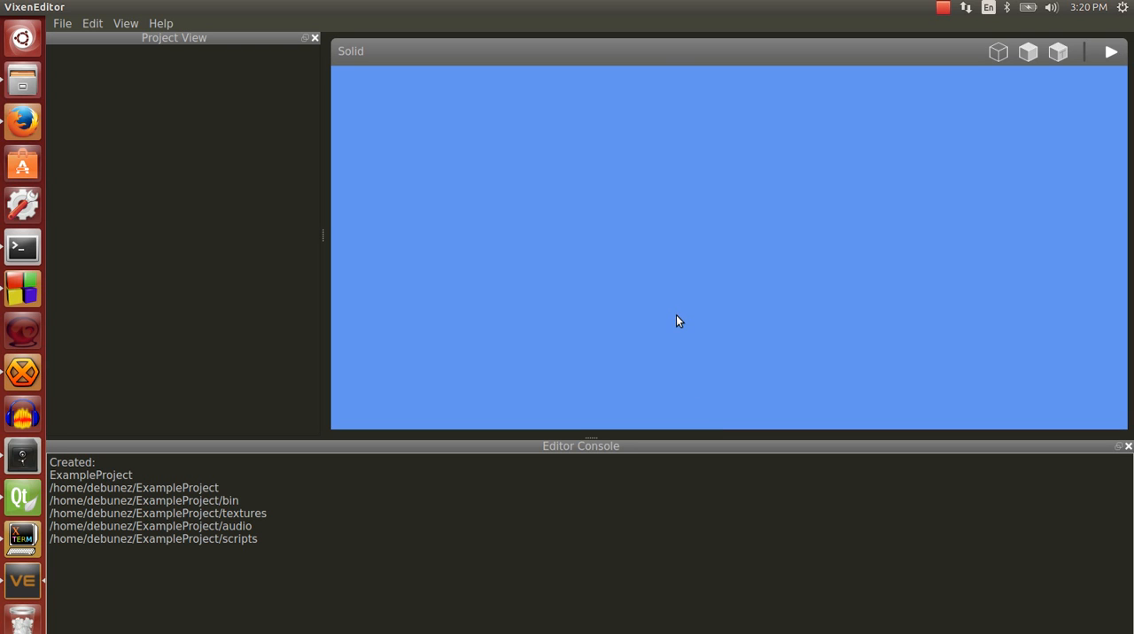
{"action": "mouse_move", "coordinate": [150, 241]}
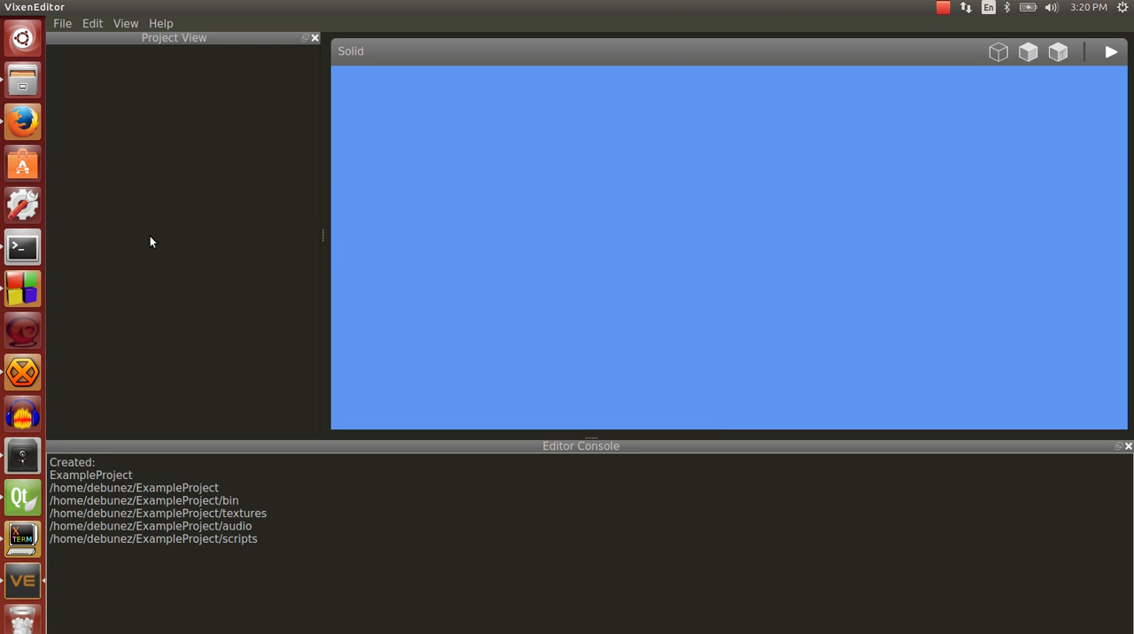
{"action": "mouse_move", "coordinate": [320, 230]}
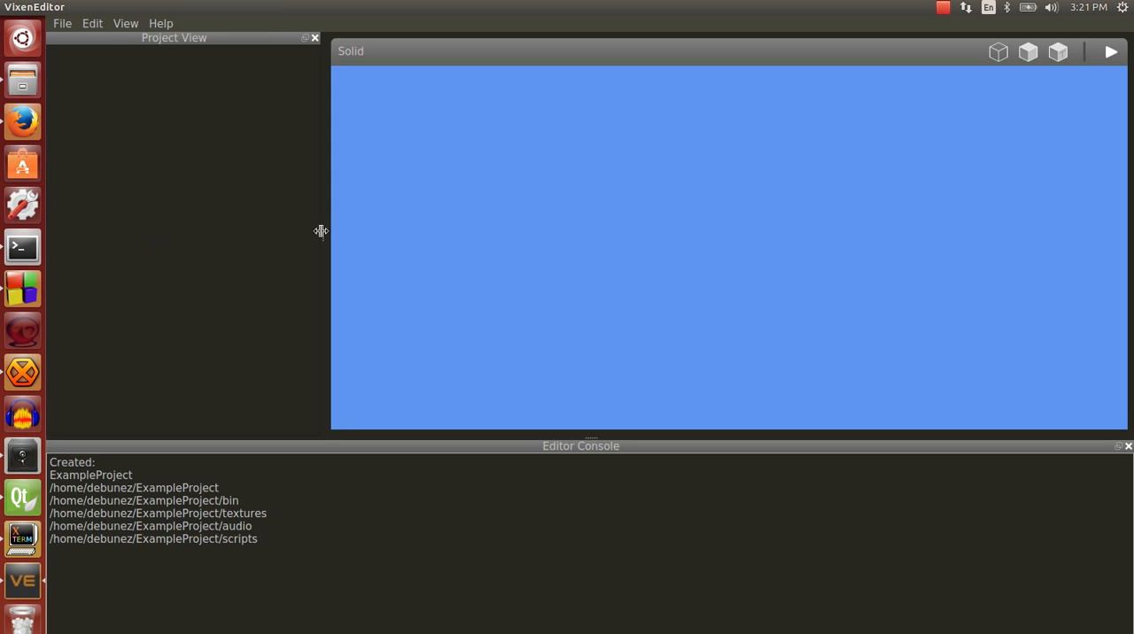
- Narrow the Project View panel to give the scene viewport more room
{"action": "left_click_drag", "start_coordinate": [320, 232], "coordinate": [292, 232]}
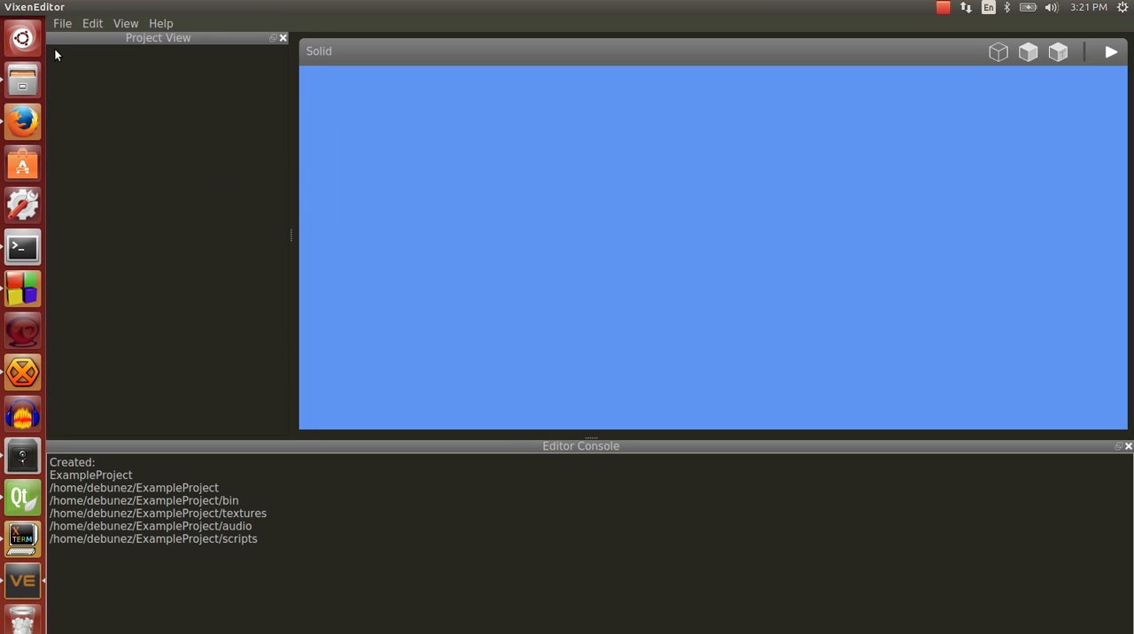
{"action": "mouse_move", "coordinate": [298, 252]}
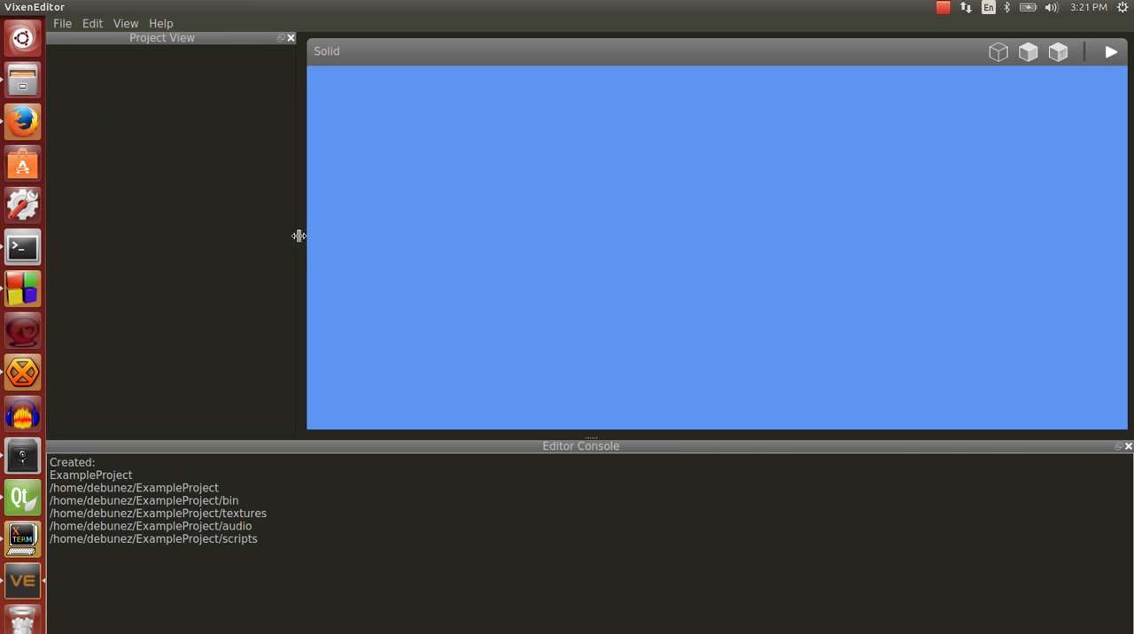
{"action": "mouse_move", "coordinate": [394, 266]}
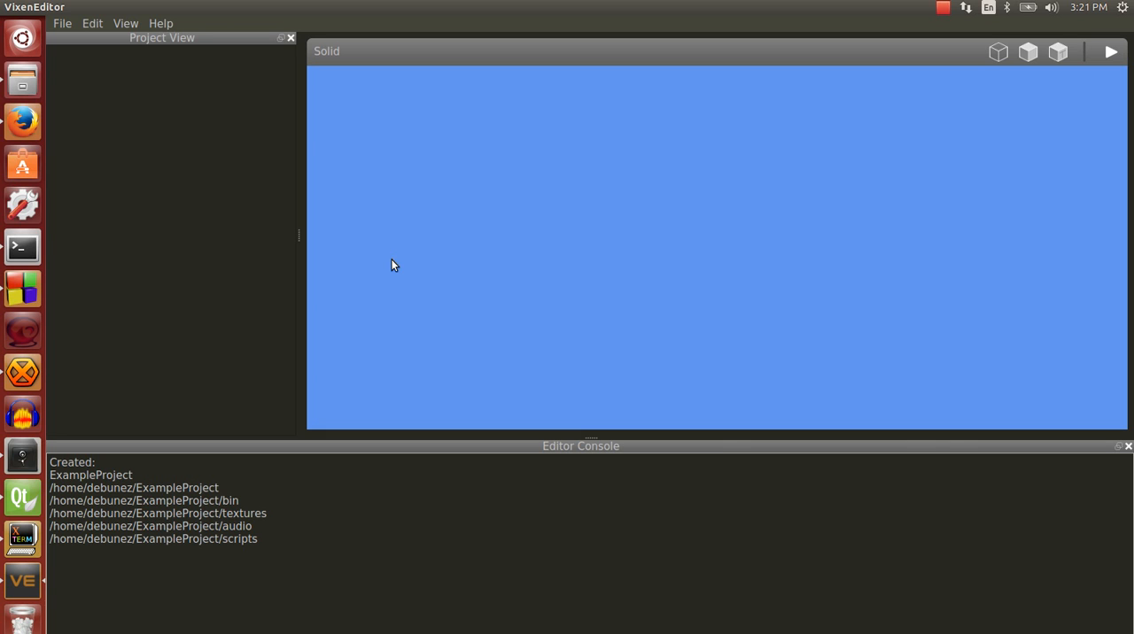
{"action": "mouse_move", "coordinate": [1109, 51]}
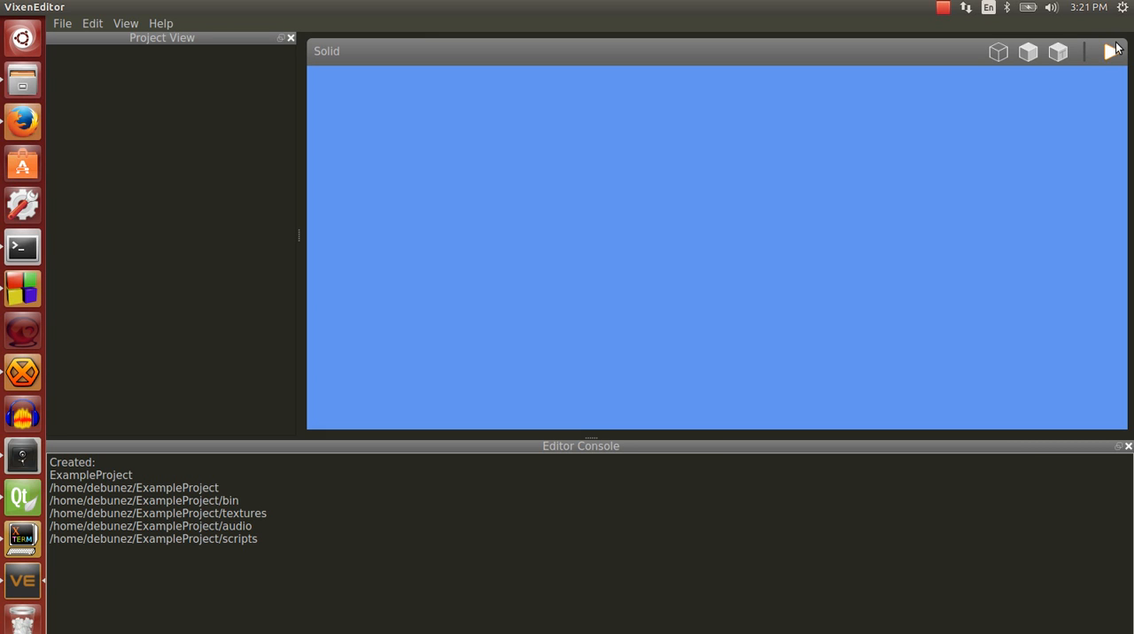
{"action": "mouse_move", "coordinate": [595, 266]}
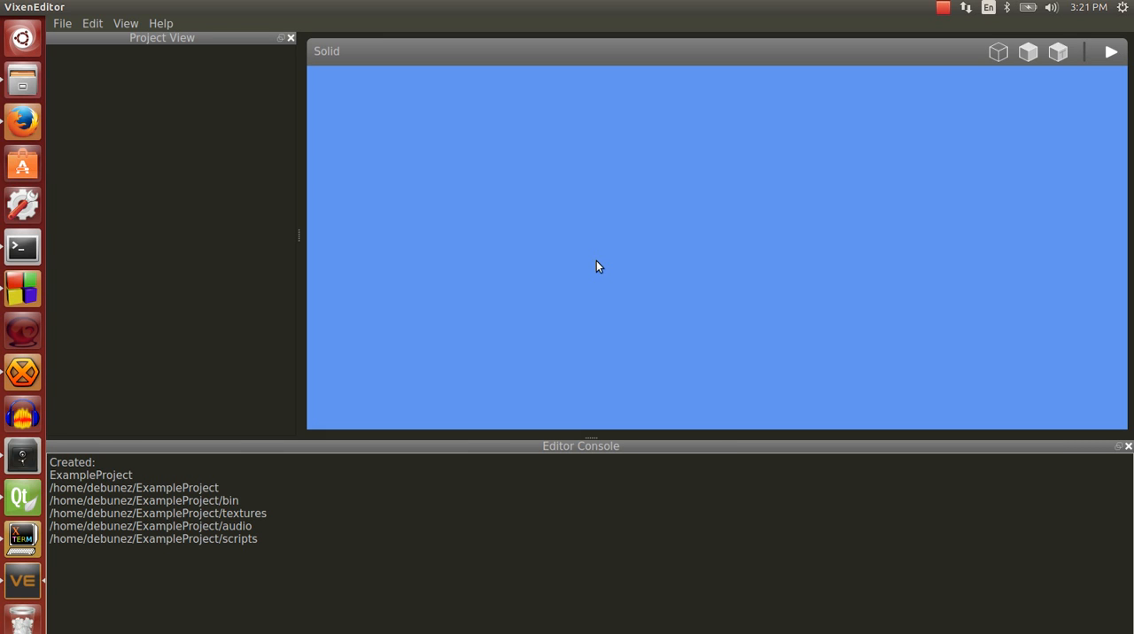
{"action": "mouse_move", "coordinate": [287, 239]}
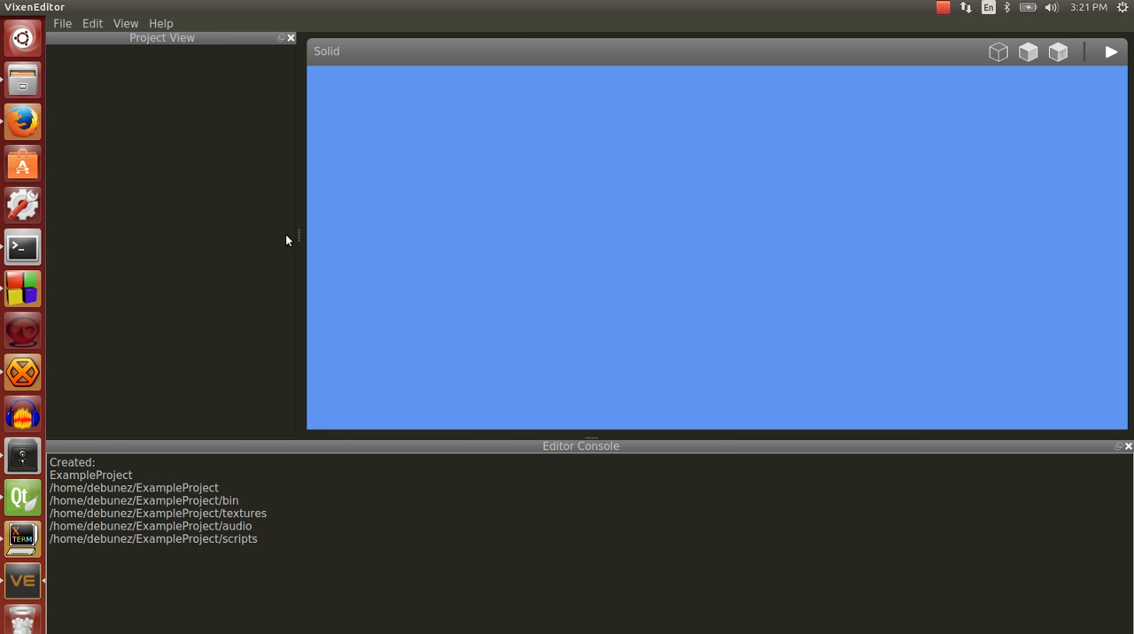
{"action": "mouse_move", "coordinate": [310, 19]}
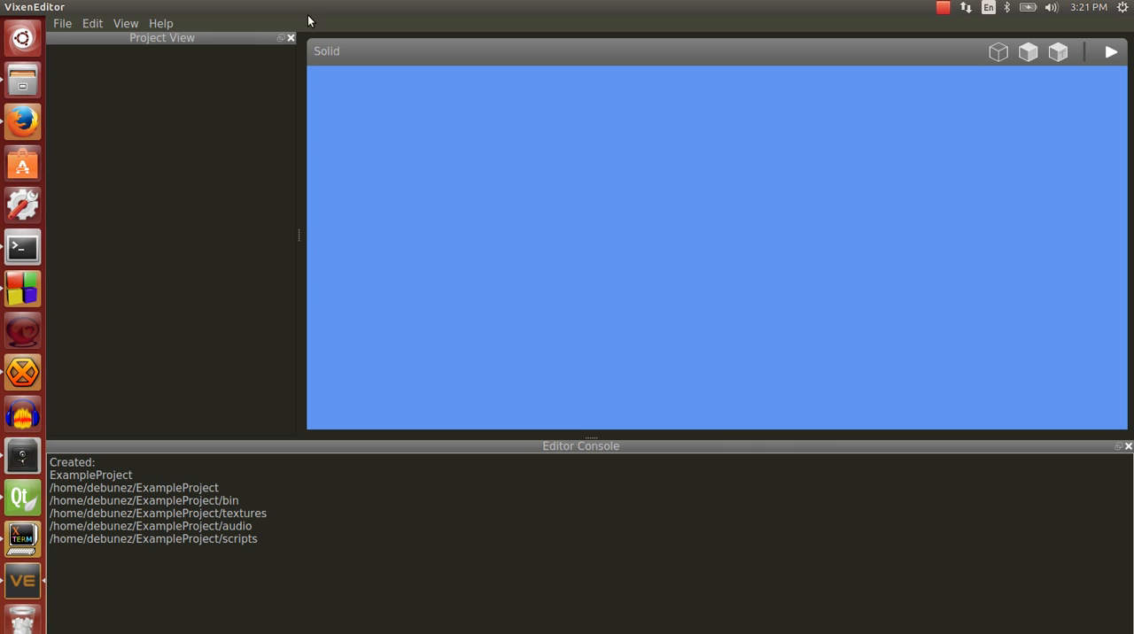
{"action": "mouse_move", "coordinate": [328, 35]}
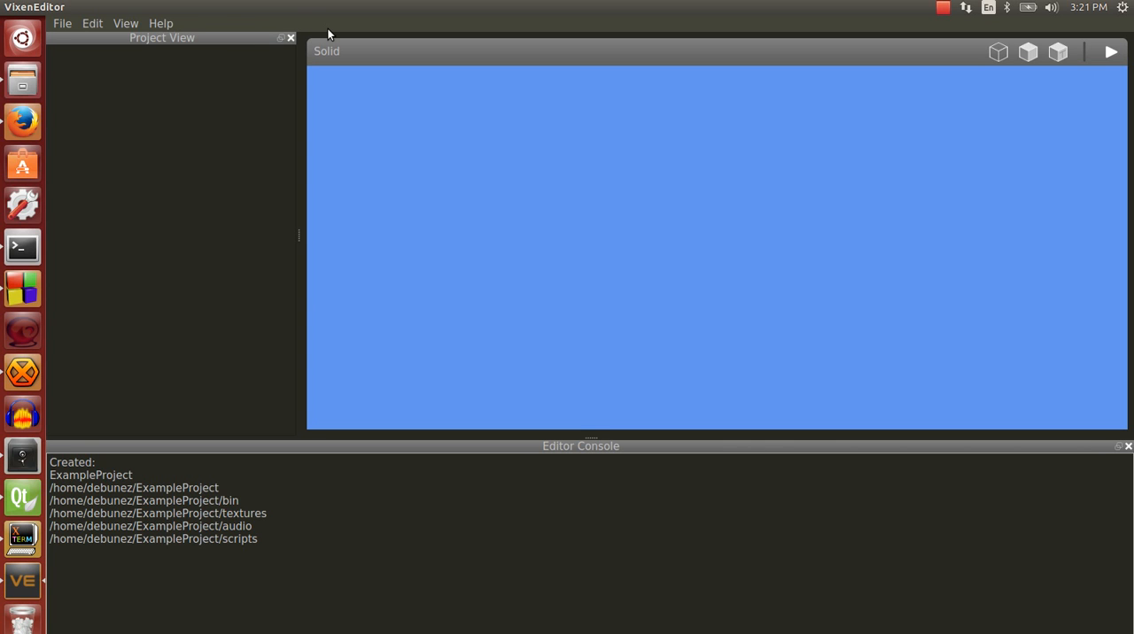
{"action": "mouse_move", "coordinate": [223, 161]}
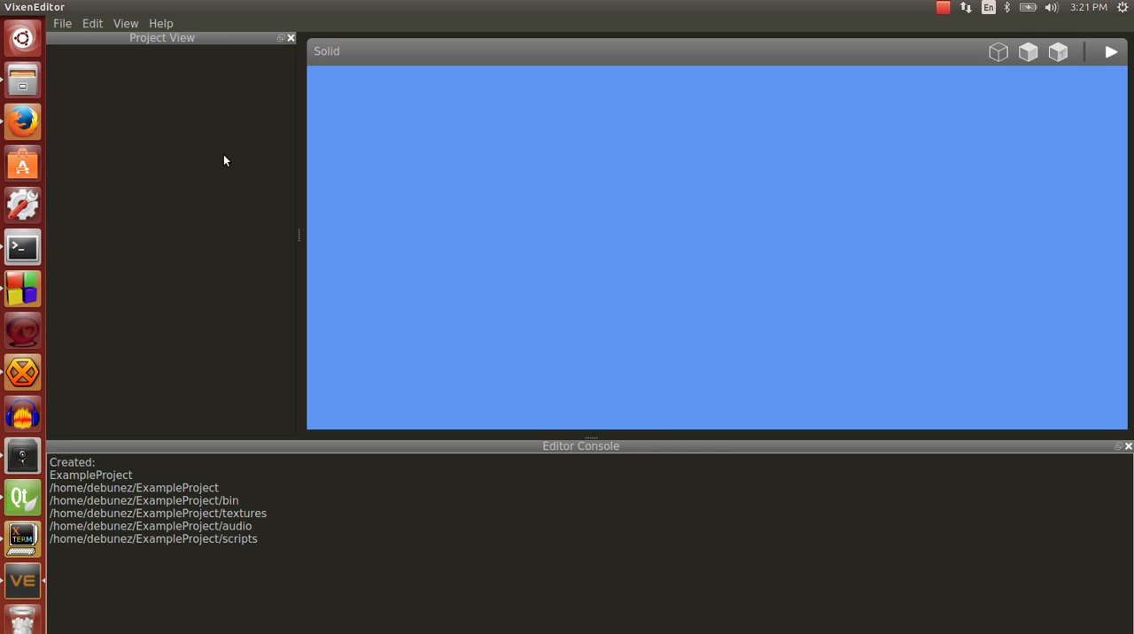
{"action": "mouse_move", "coordinate": [163, 44]}
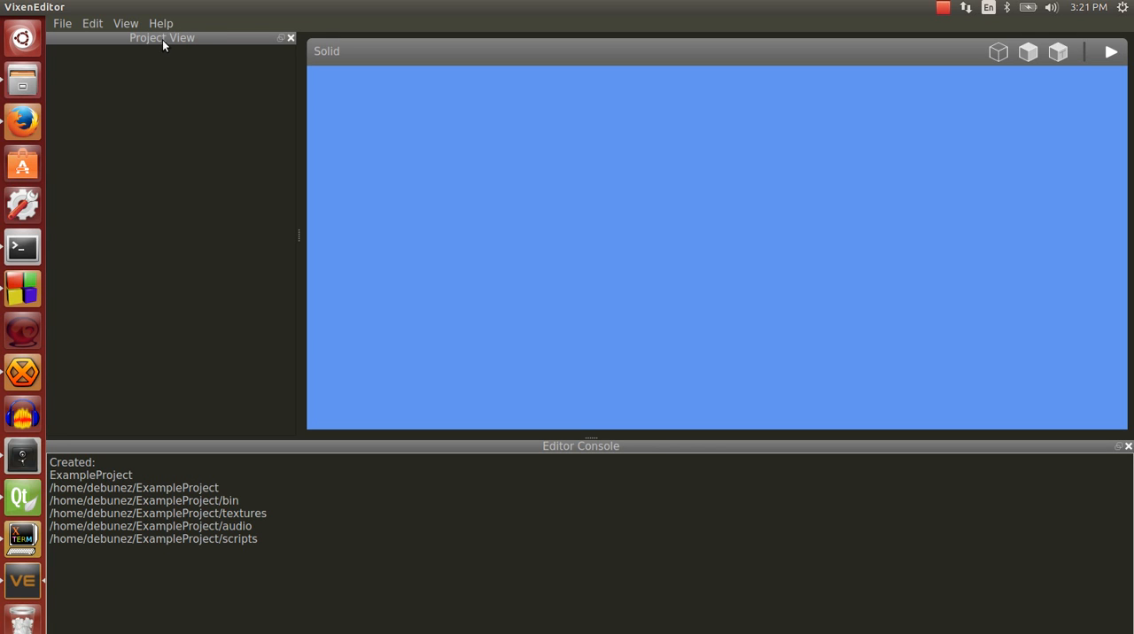
{"action": "mouse_move", "coordinate": [121, 32]}
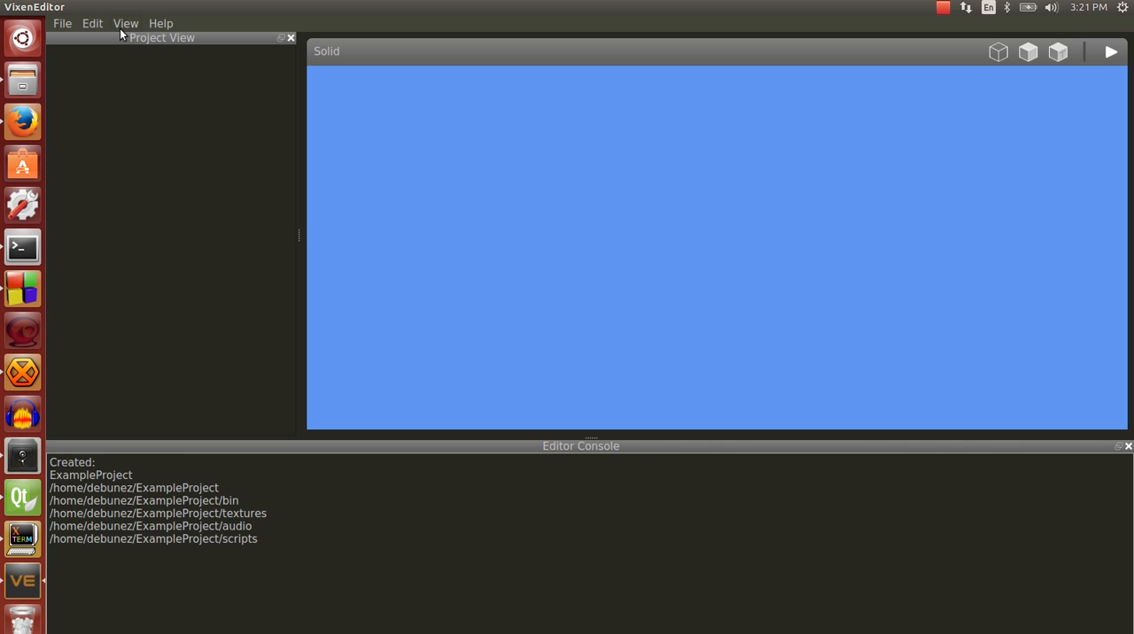
{"action": "mouse_move", "coordinate": [209, 136]}
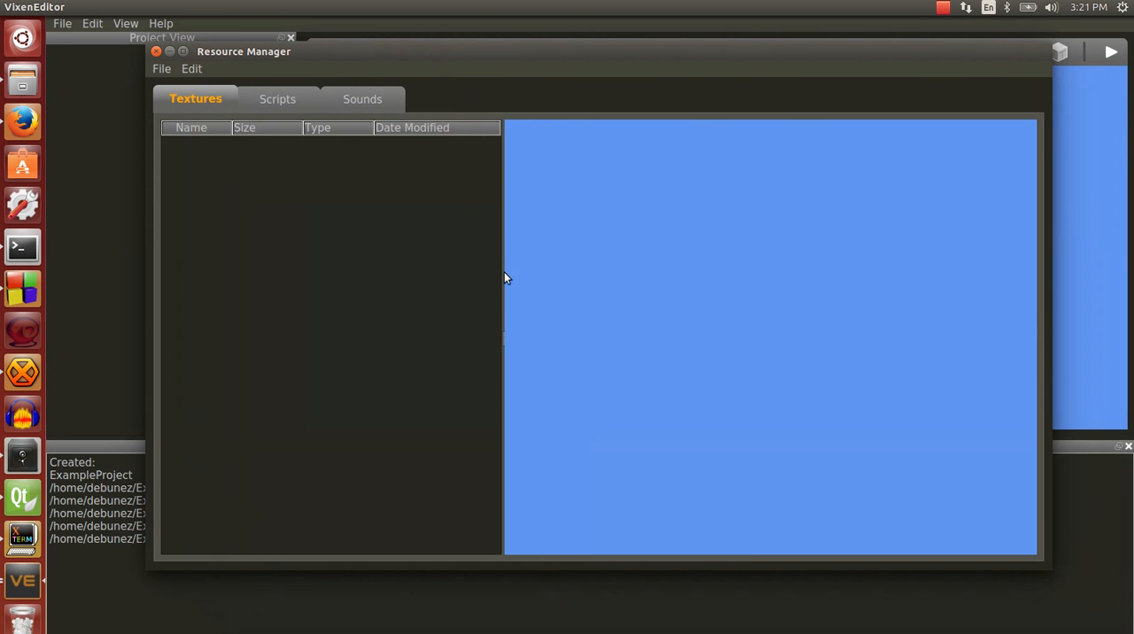
{"action": "left_click", "coordinate": [276, 97]}
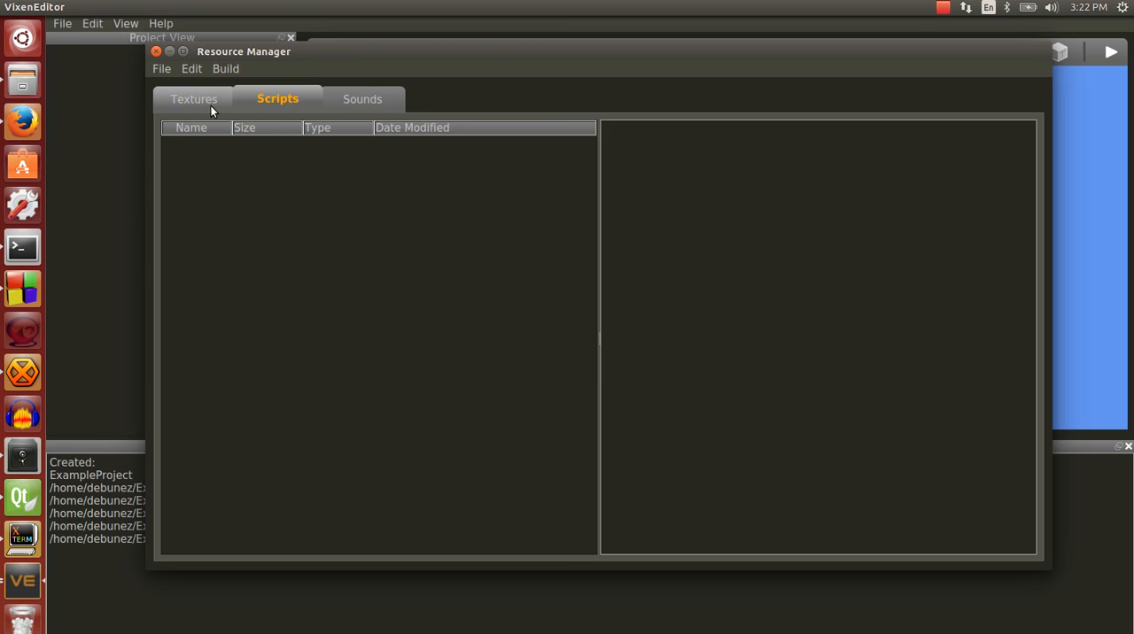
{"action": "left_click", "coordinate": [362, 97]}
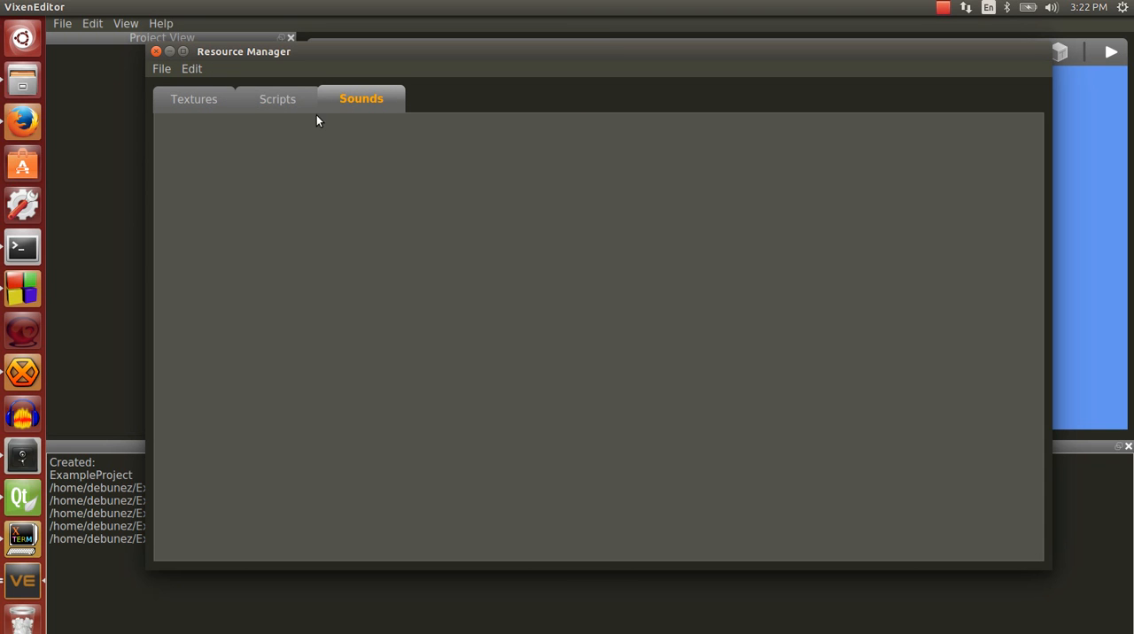
{"action": "mouse_move", "coordinate": [397, 110]}
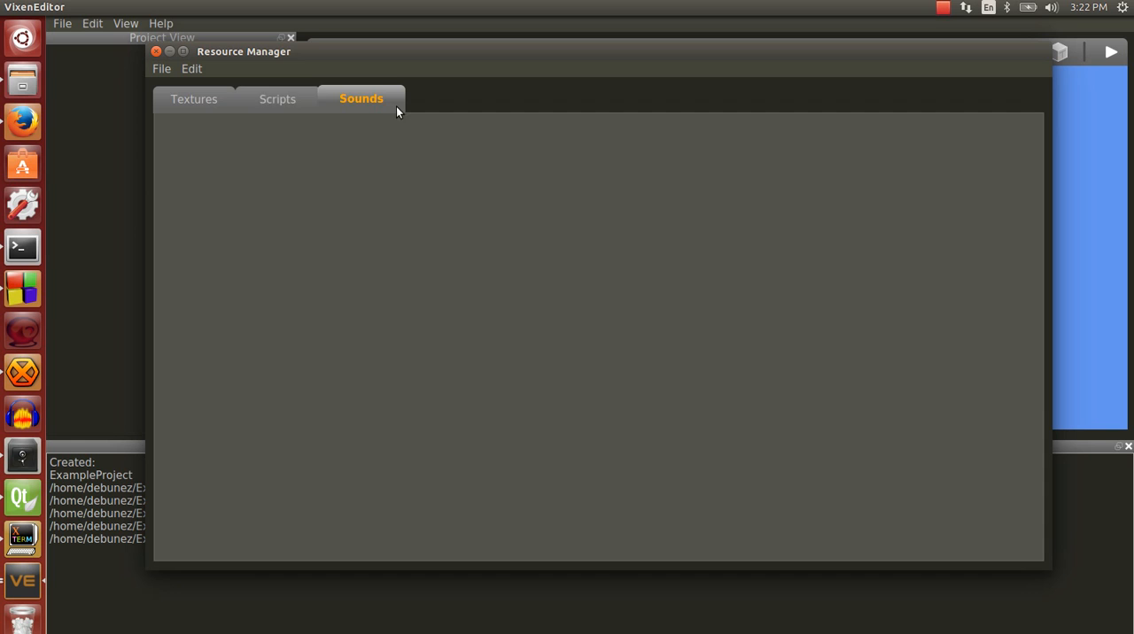
{"action": "mouse_move", "coordinate": [340, 149]}
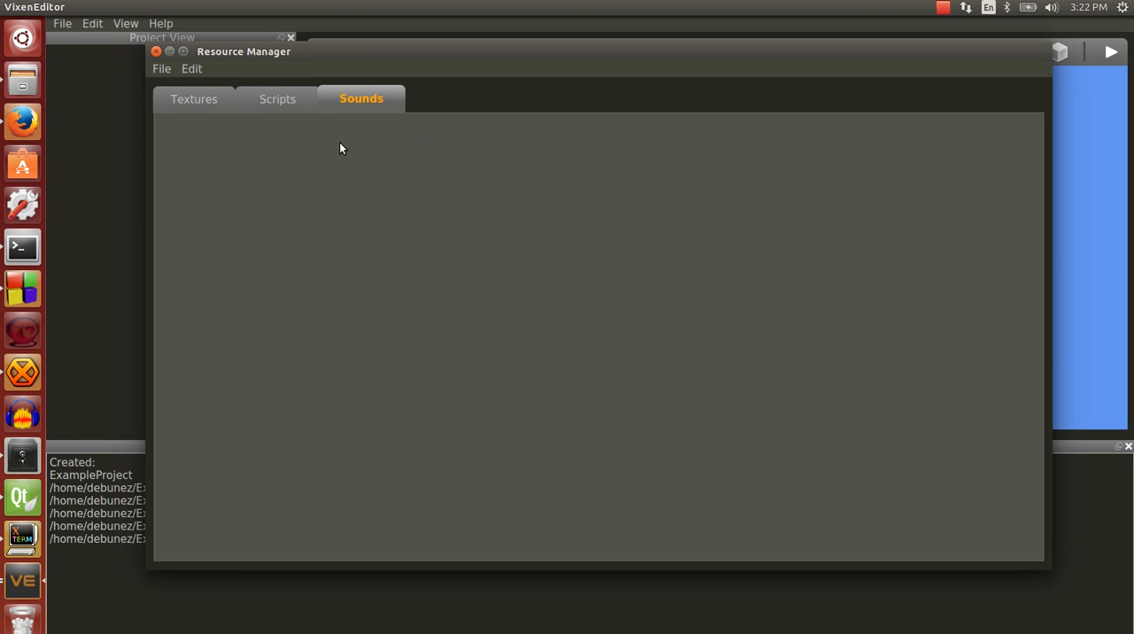
{"action": "mouse_move", "coordinate": [511, 446]}
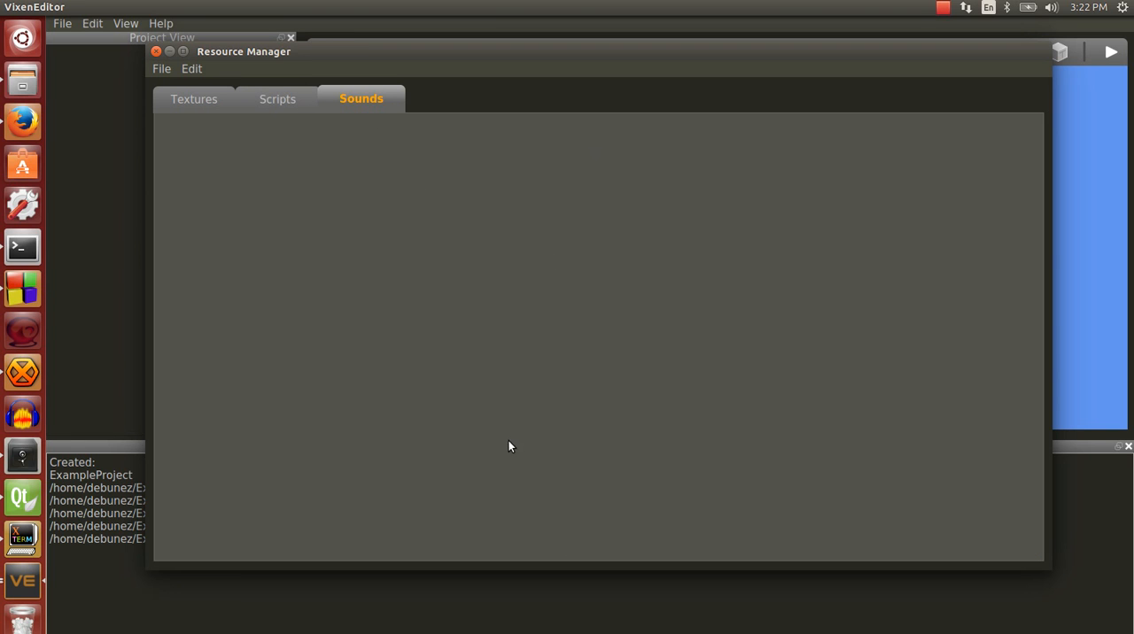
{"action": "mouse_move", "coordinate": [807, 496]}
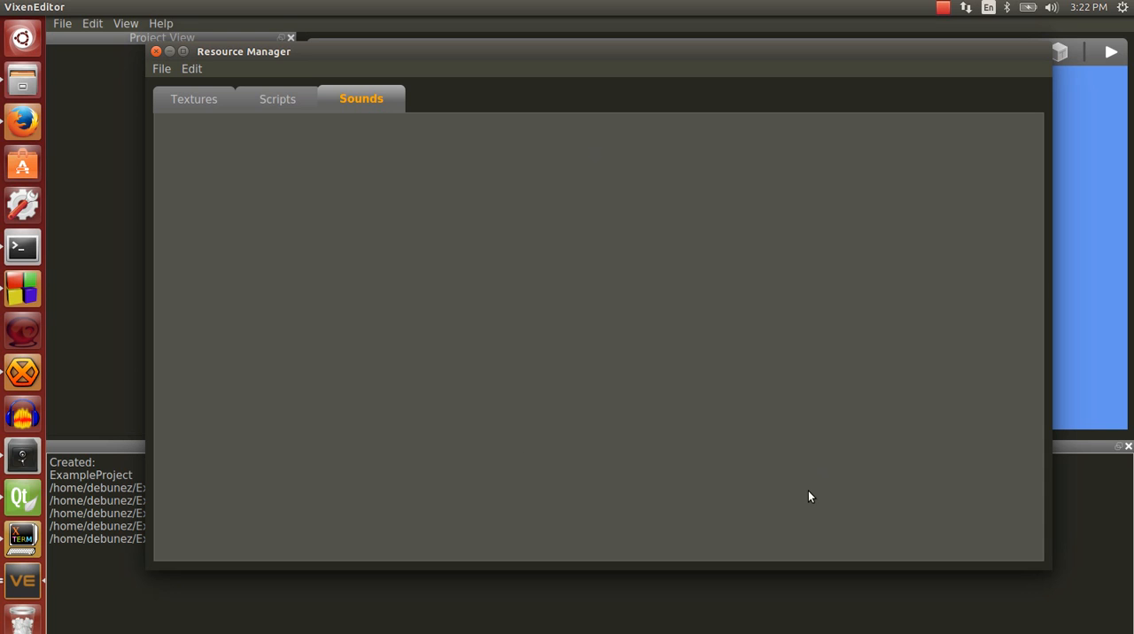
{"action": "mouse_move", "coordinate": [432, 259]}
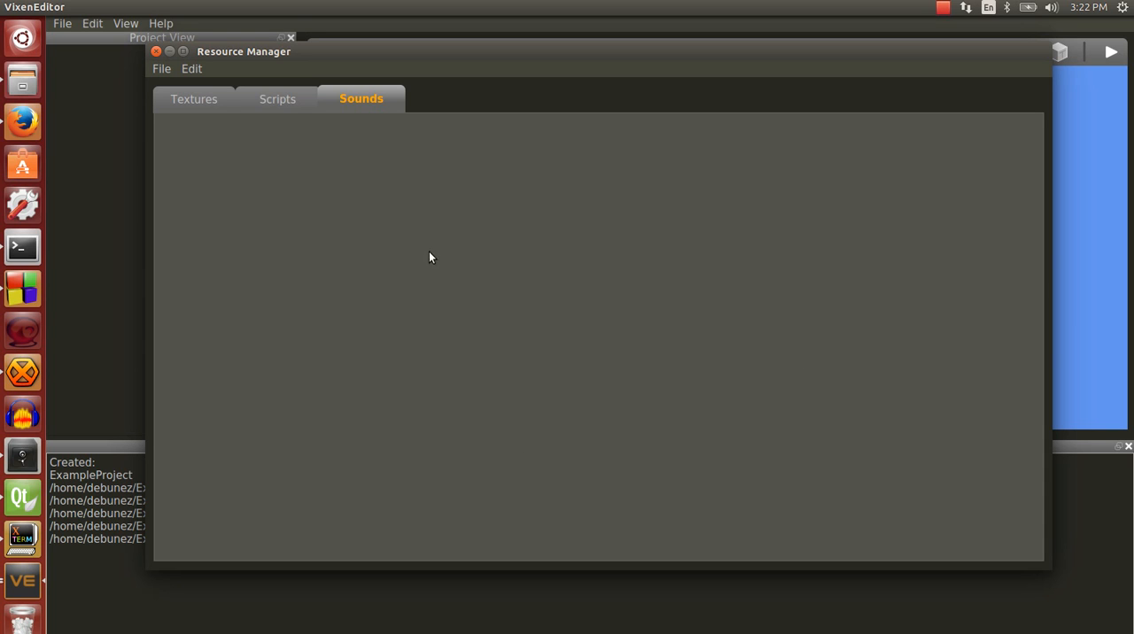
{"action": "left_click", "coordinate": [193, 97]}
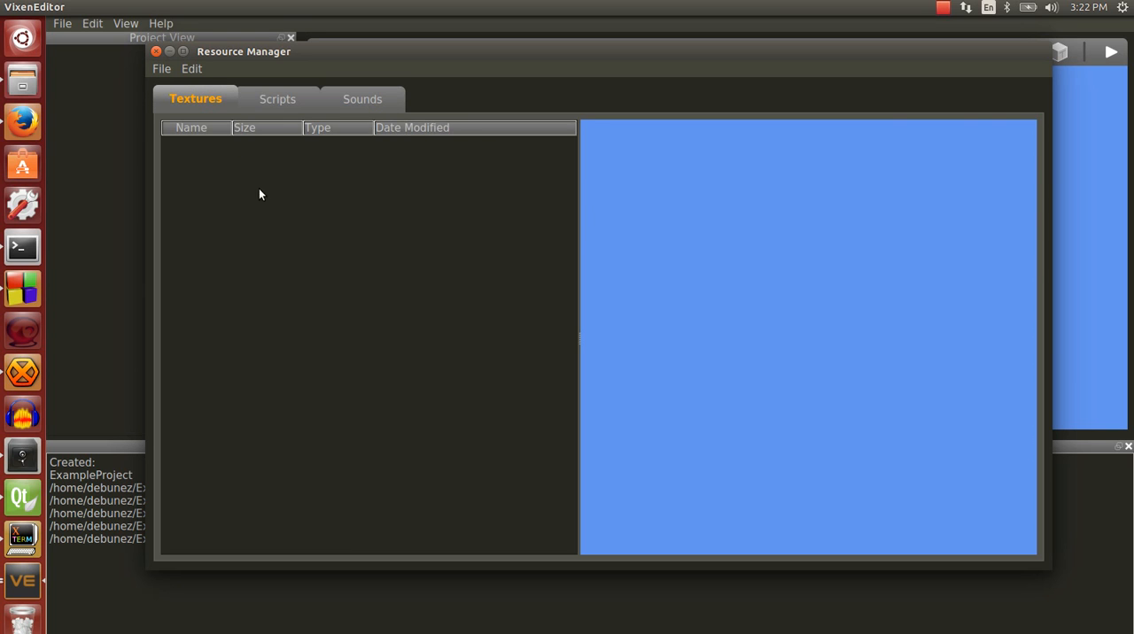
{"action": "mouse_move", "coordinate": [279, 60]}
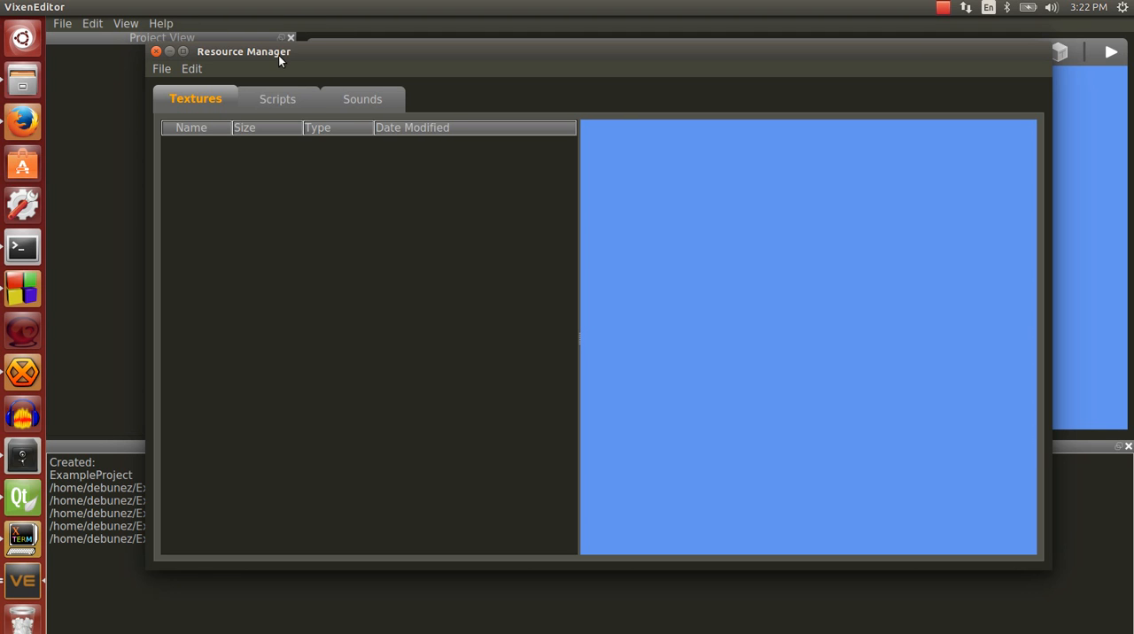
- Reposition the Resource Manager window, ending further left to reveal the scene view
{"action": "left_click_drag", "start_coordinate": [245, 51], "coordinate": [262, 49]}
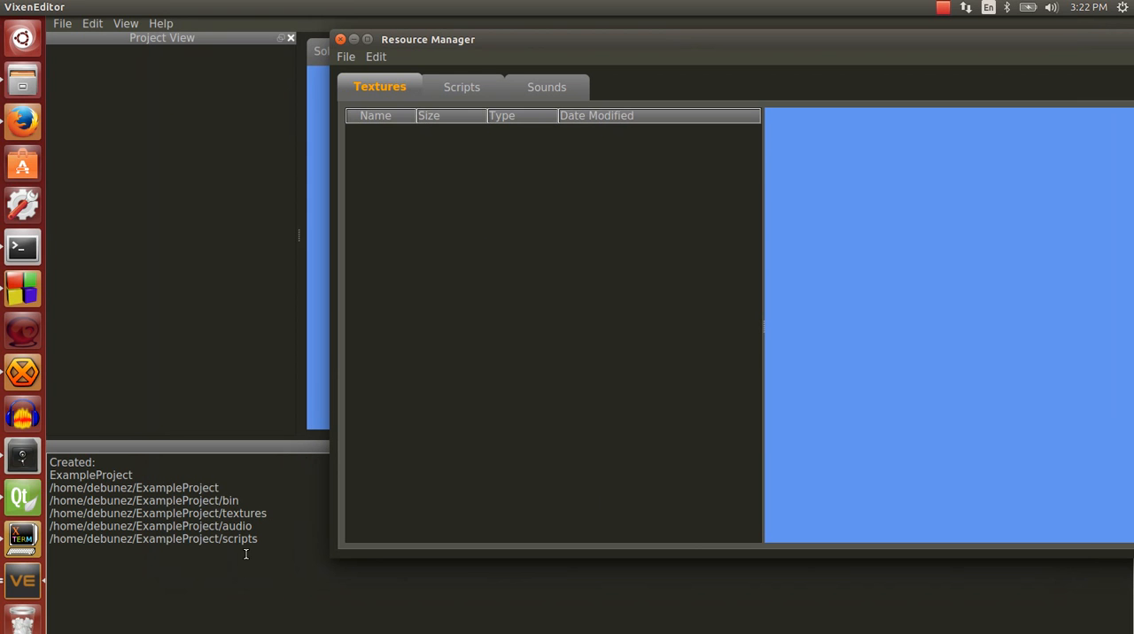
{"action": "mouse_move", "coordinate": [429, 188]}
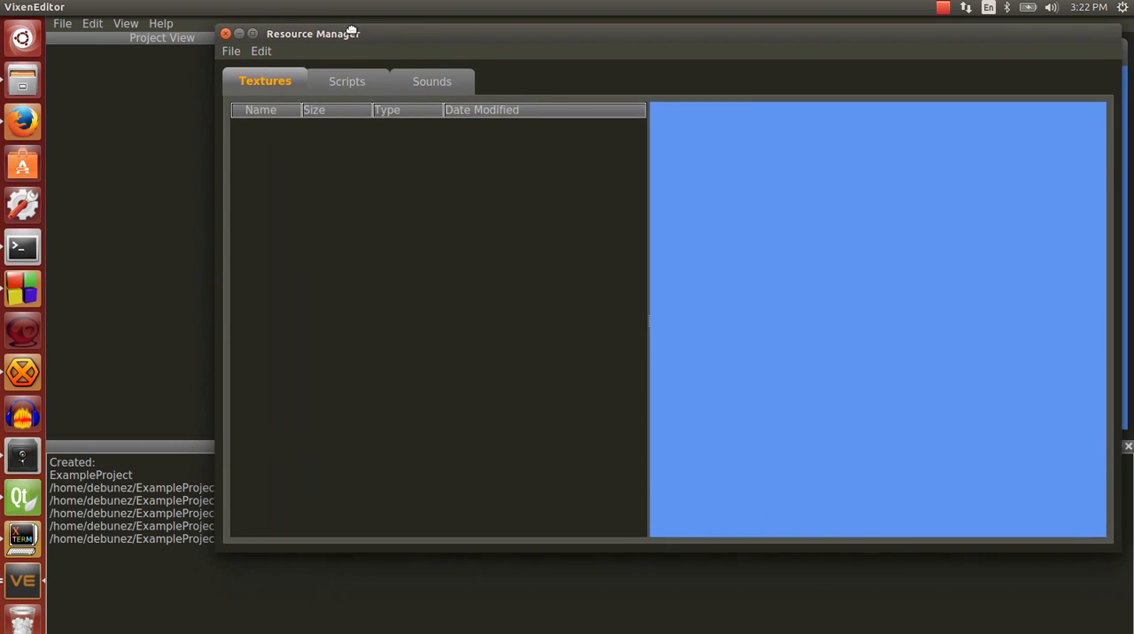
{"action": "left_click_drag", "start_coordinate": [311, 33], "coordinate": [361, 50]}
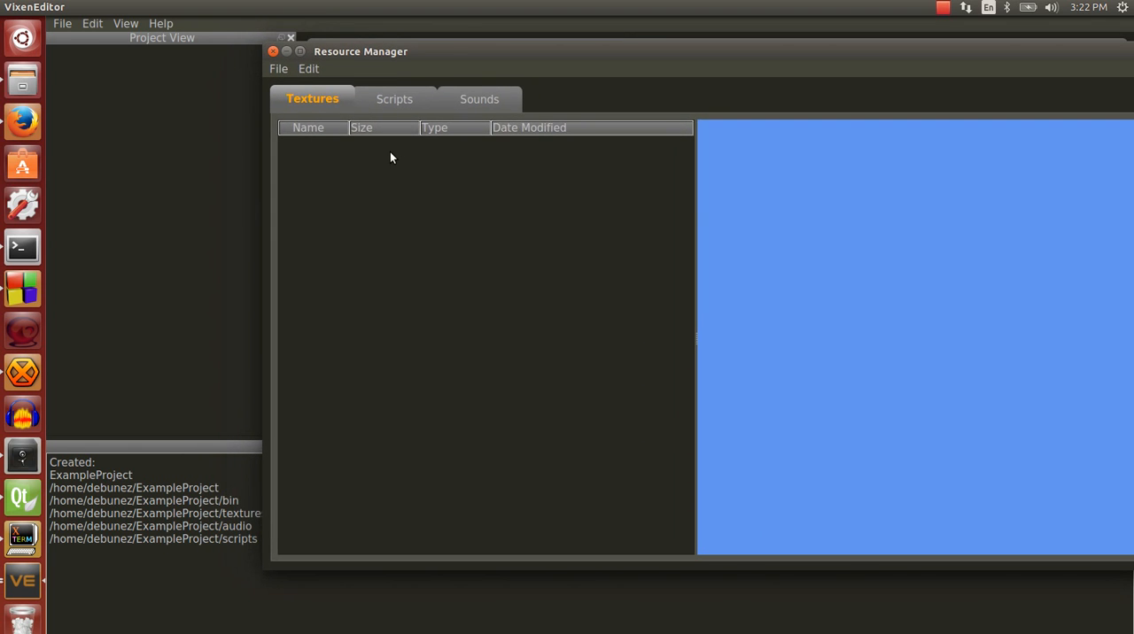
{"action": "mouse_move", "coordinate": [386, 178]}
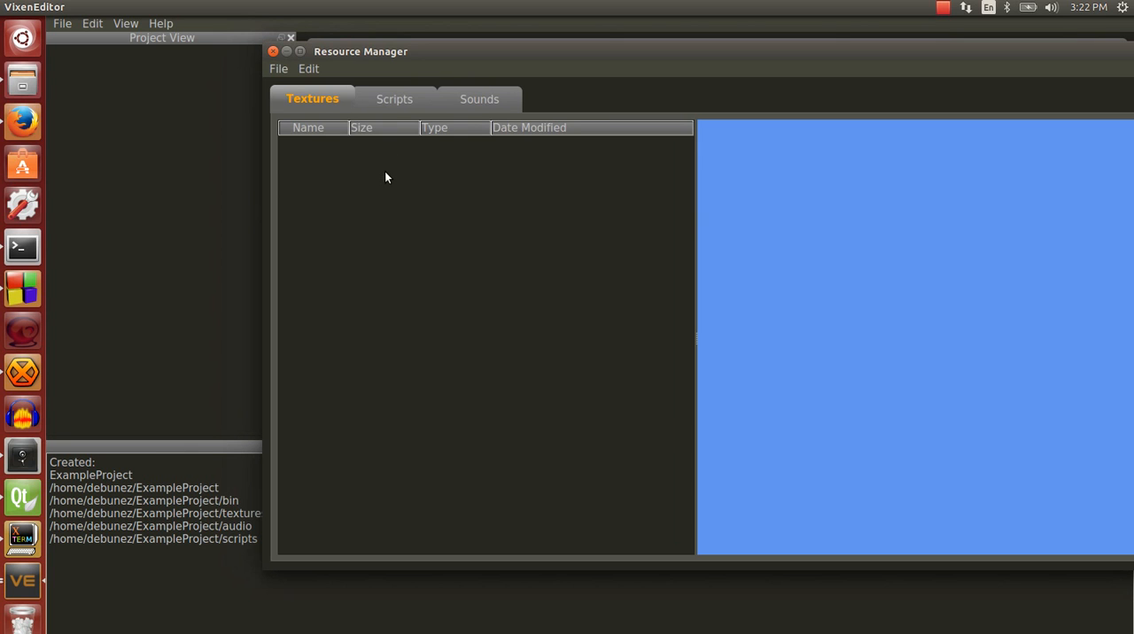
{"action": "mouse_move", "coordinate": [363, 167]}
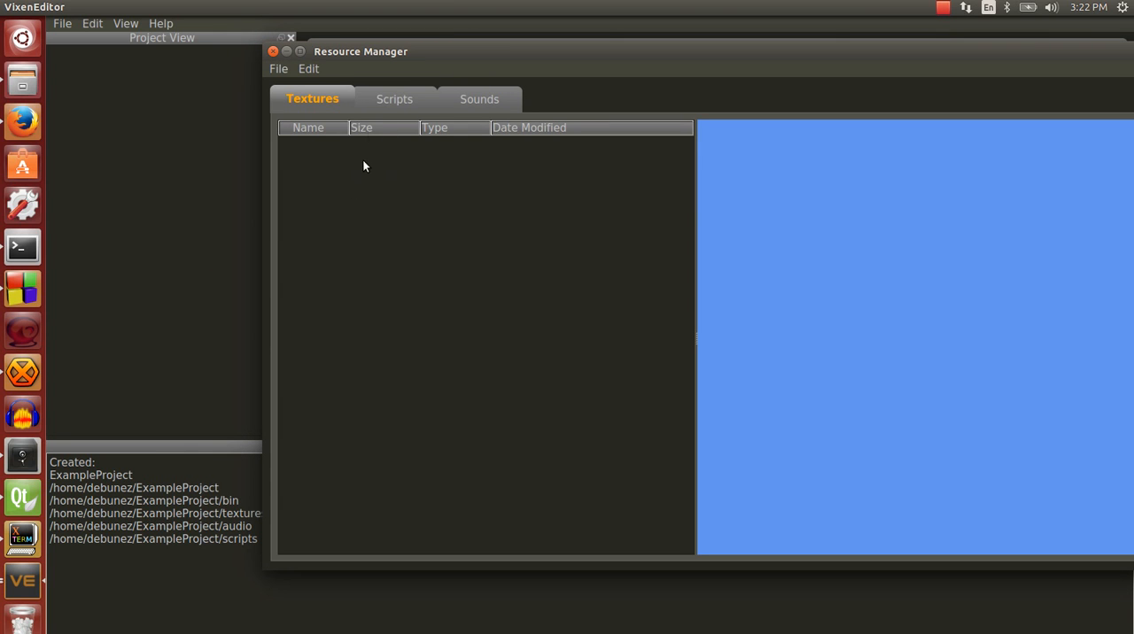
{"action": "mouse_move", "coordinate": [336, 107]}
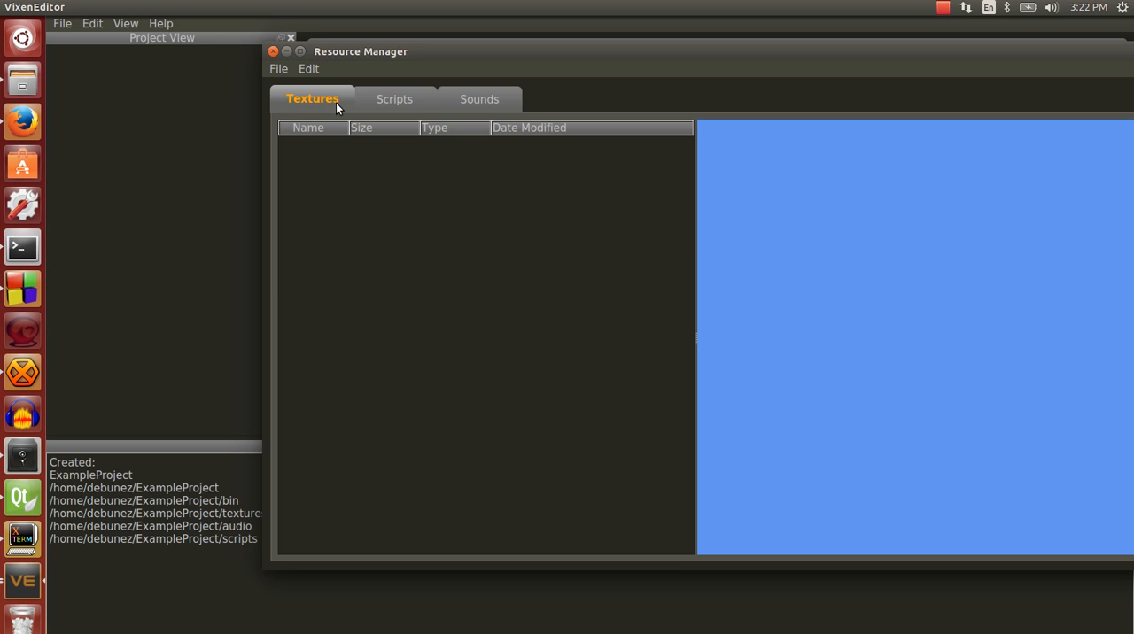
{"action": "left_click_drag", "start_coordinate": [362, 50], "coordinate": [223, 46]}
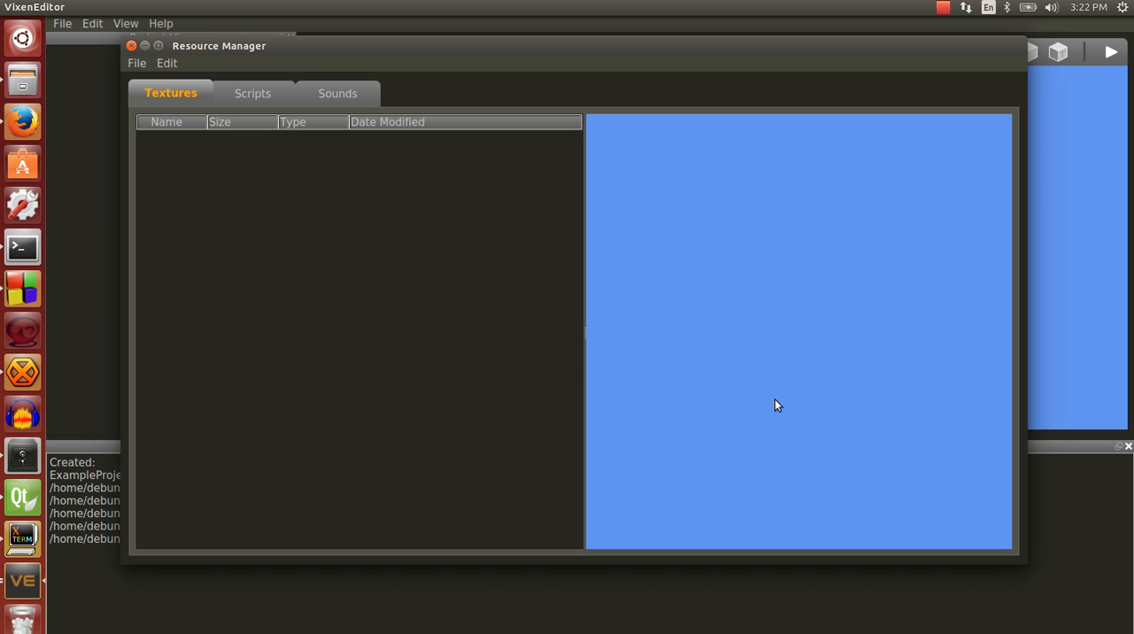
{"action": "mouse_move", "coordinate": [203, 212]}
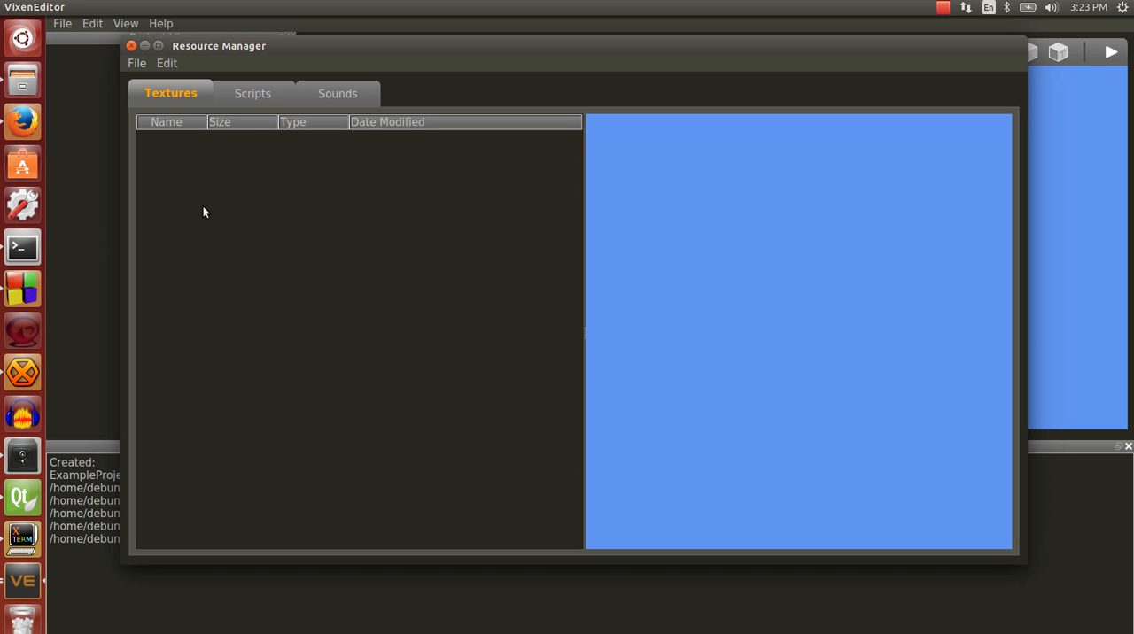
{"action": "mouse_move", "coordinate": [239, 160]}
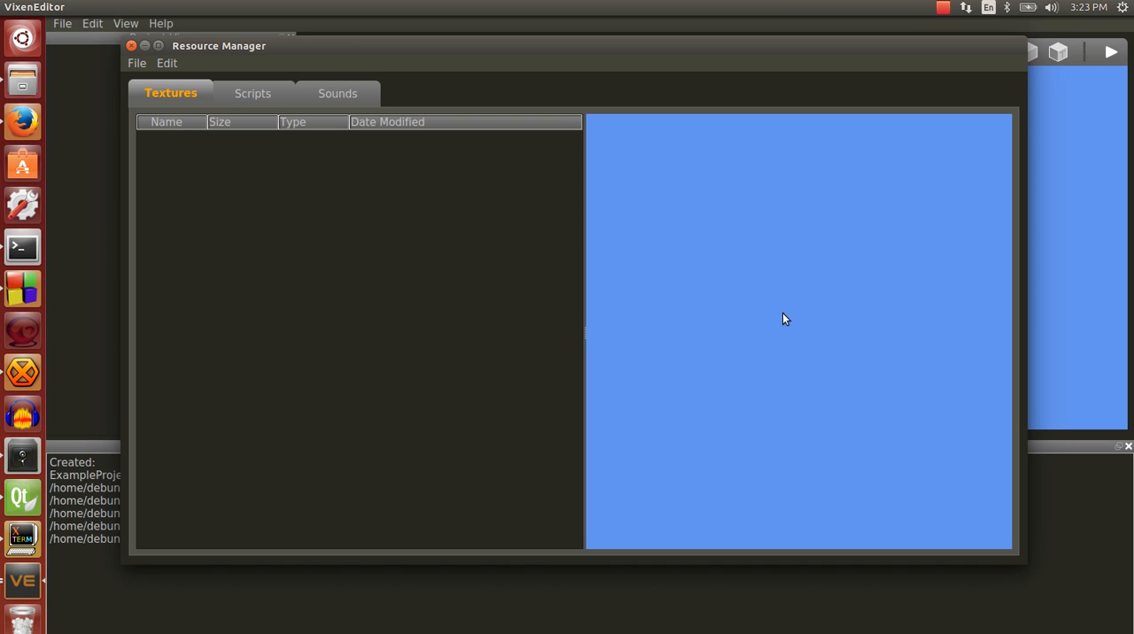
{"action": "mouse_move", "coordinate": [800, 331]}
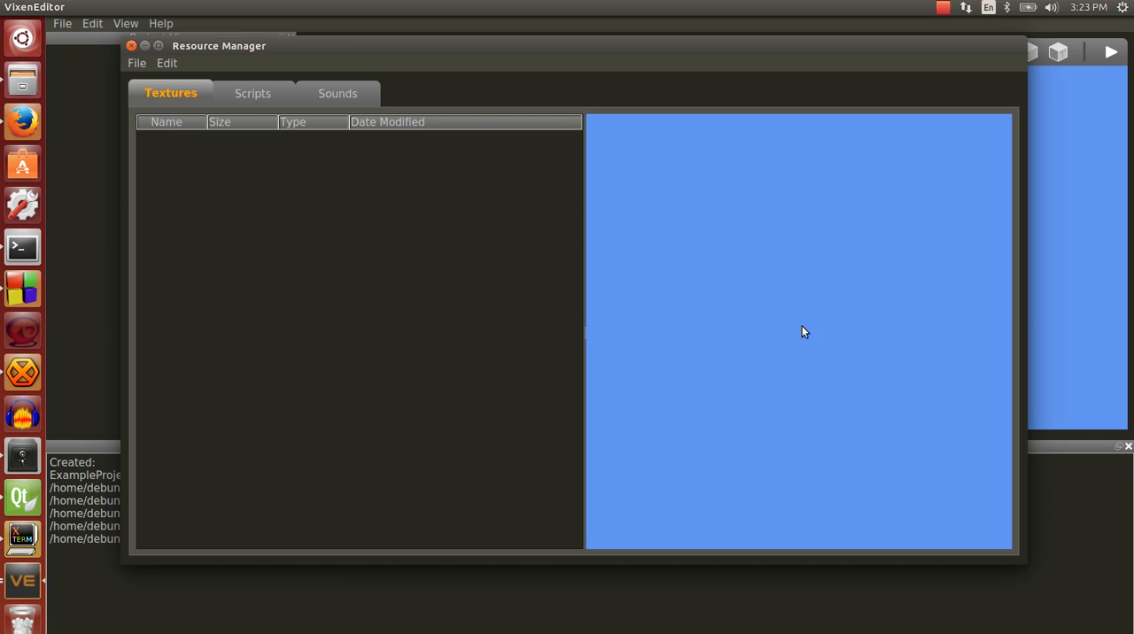
{"action": "mouse_move", "coordinate": [207, 161]}
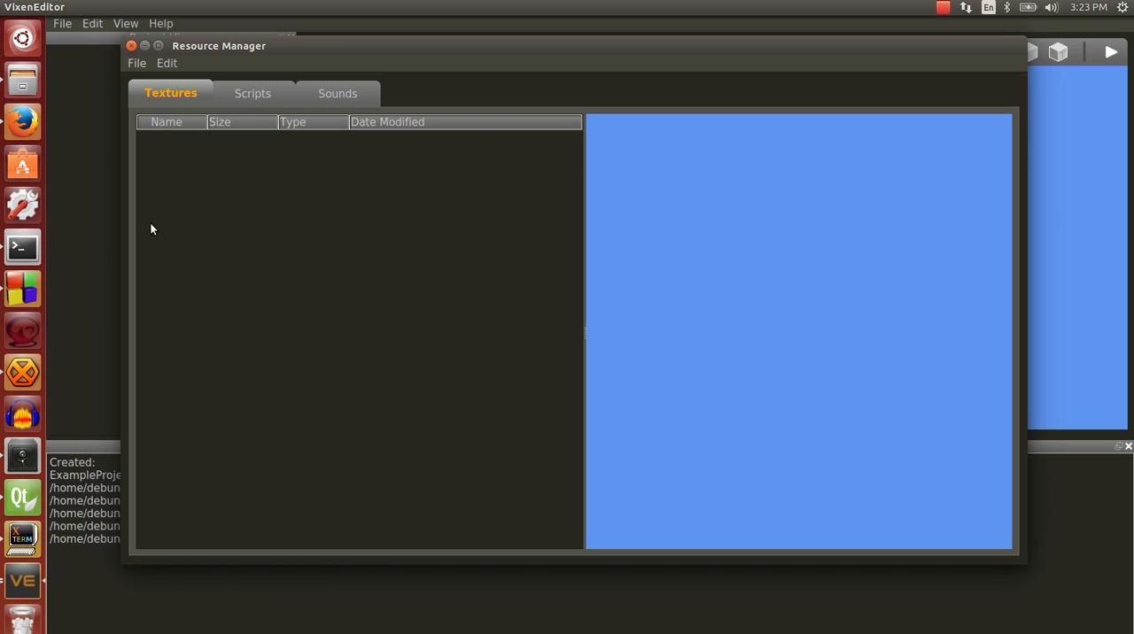
{"action": "mouse_move", "coordinate": [149, 241]}
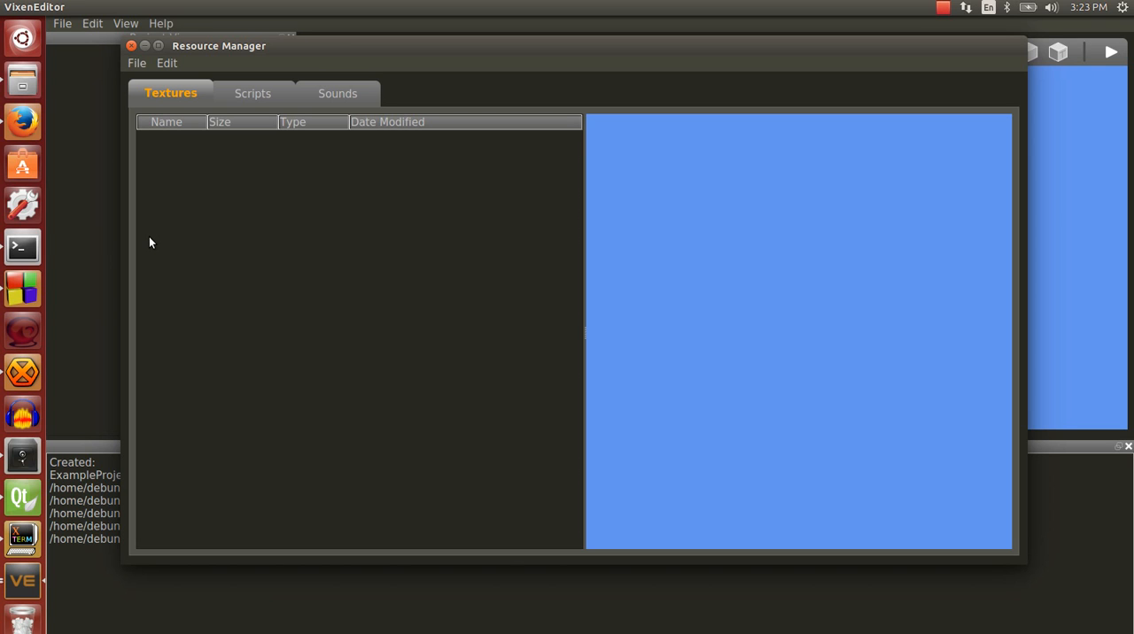
{"action": "mouse_move", "coordinate": [150, 248]}
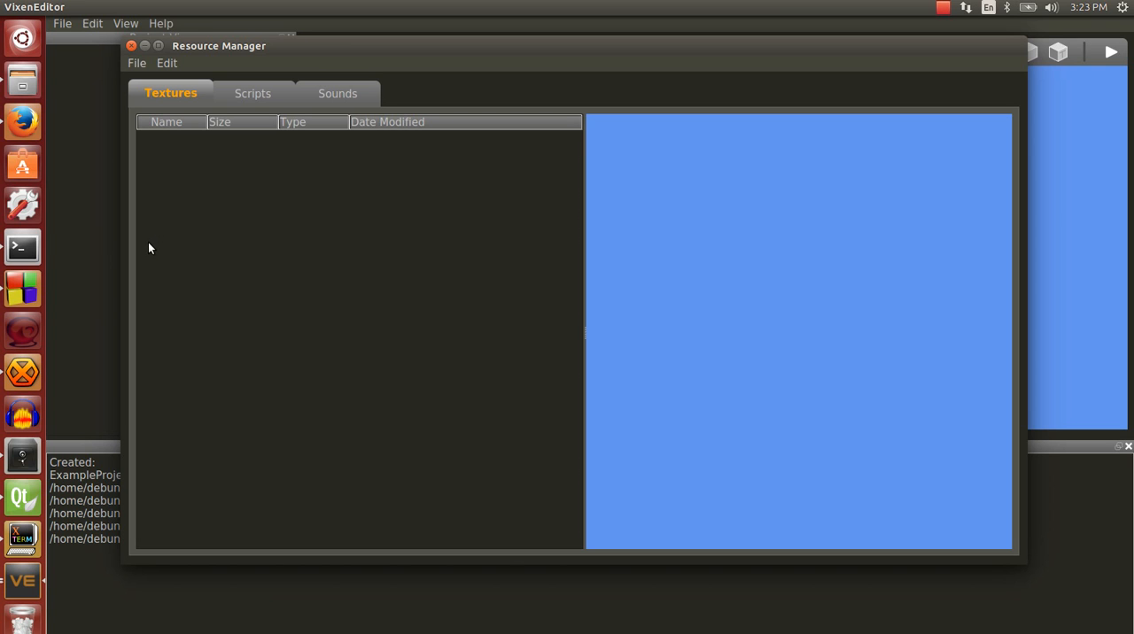
{"action": "mouse_move", "coordinate": [237, 184]}
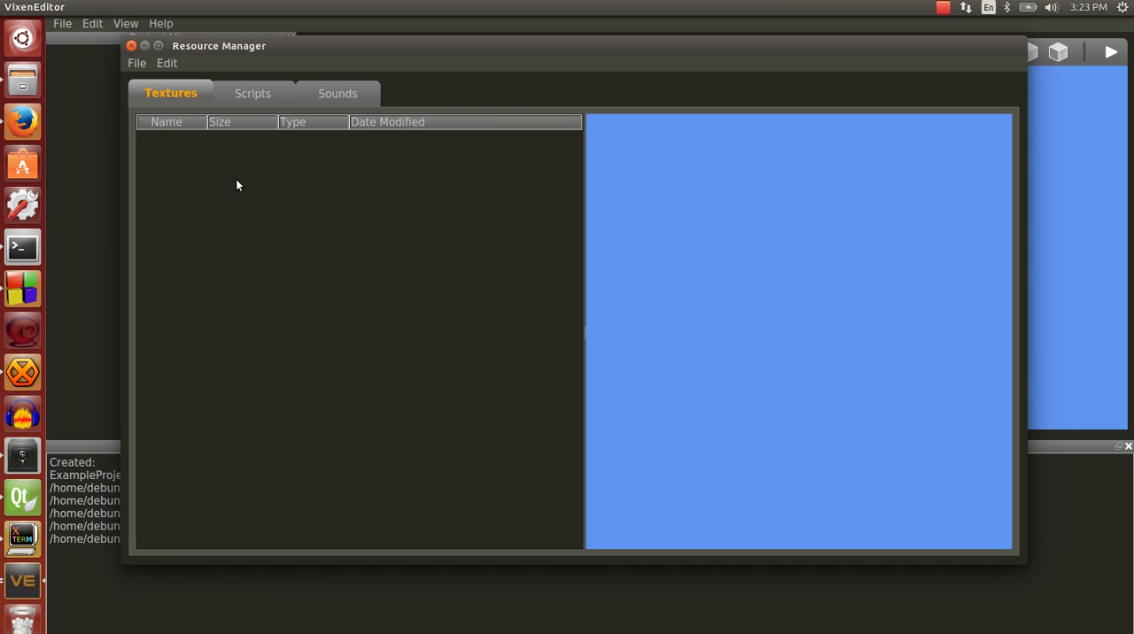
- Settle the Resource Manager on its Scripts section and bring up its File options
{"action": "left_click", "coordinate": [251, 92]}
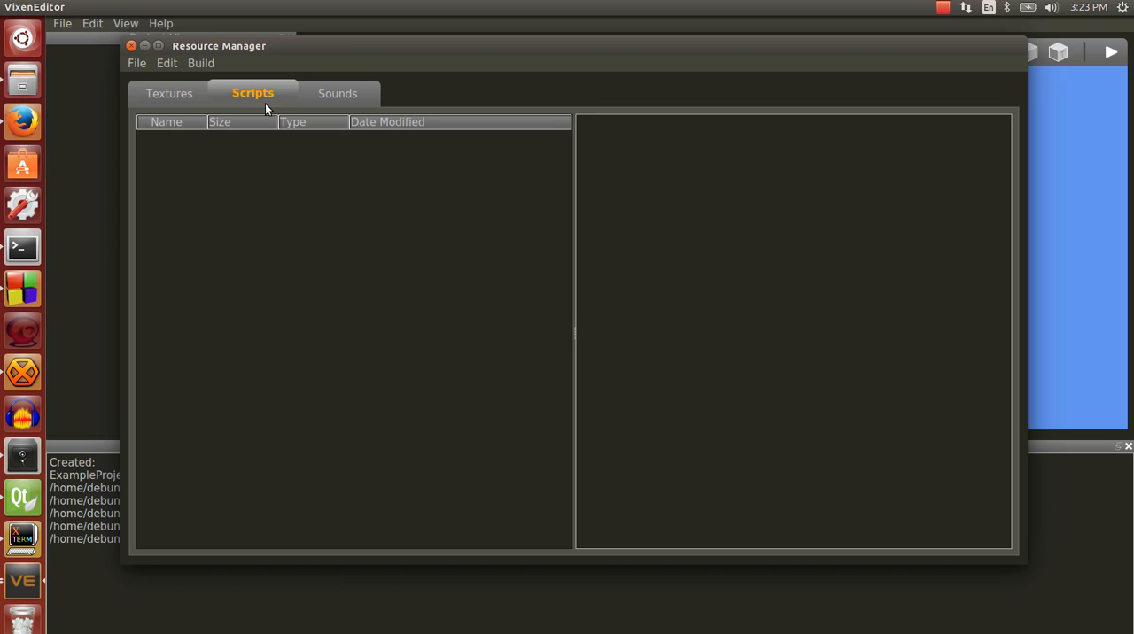
{"action": "left_click", "coordinate": [168, 92]}
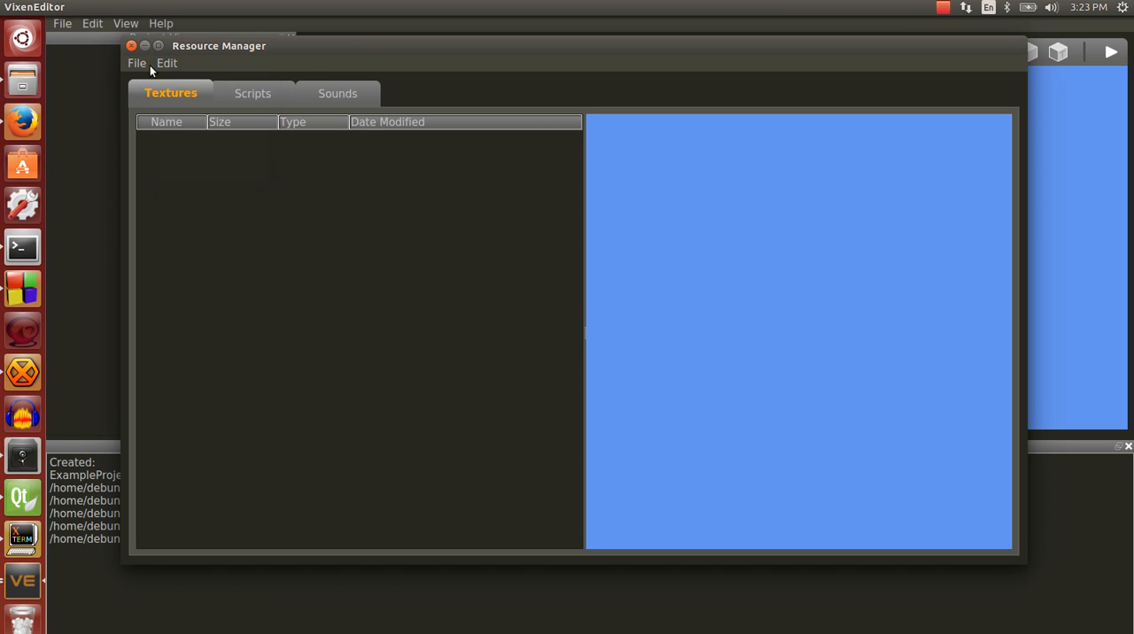
{"action": "left_click", "coordinate": [137, 64]}
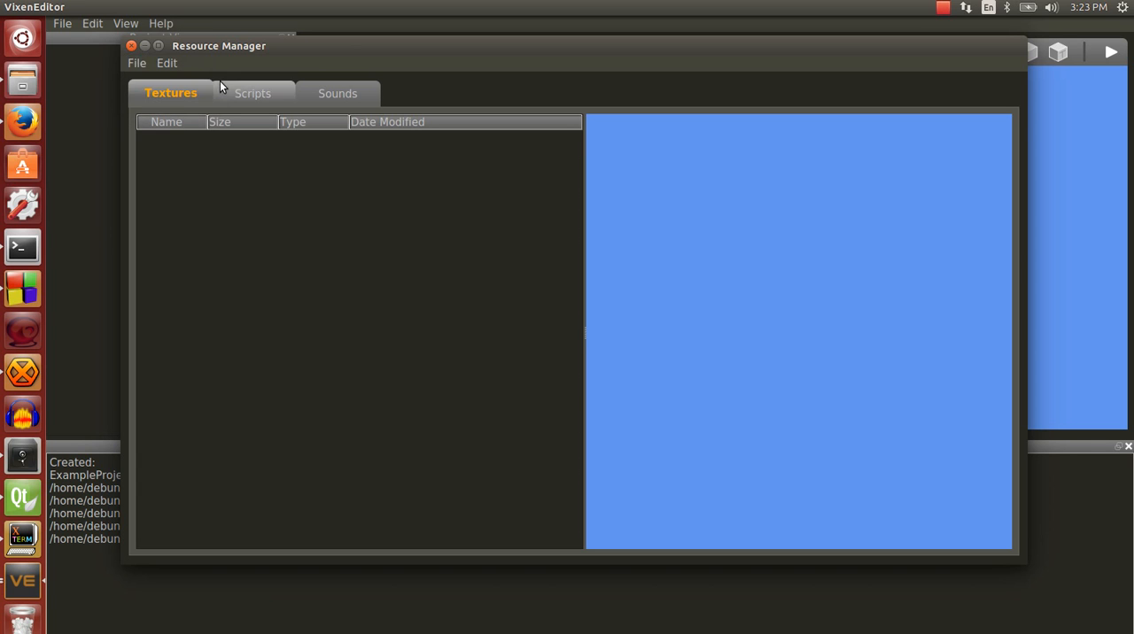
{"action": "left_click", "coordinate": [252, 92]}
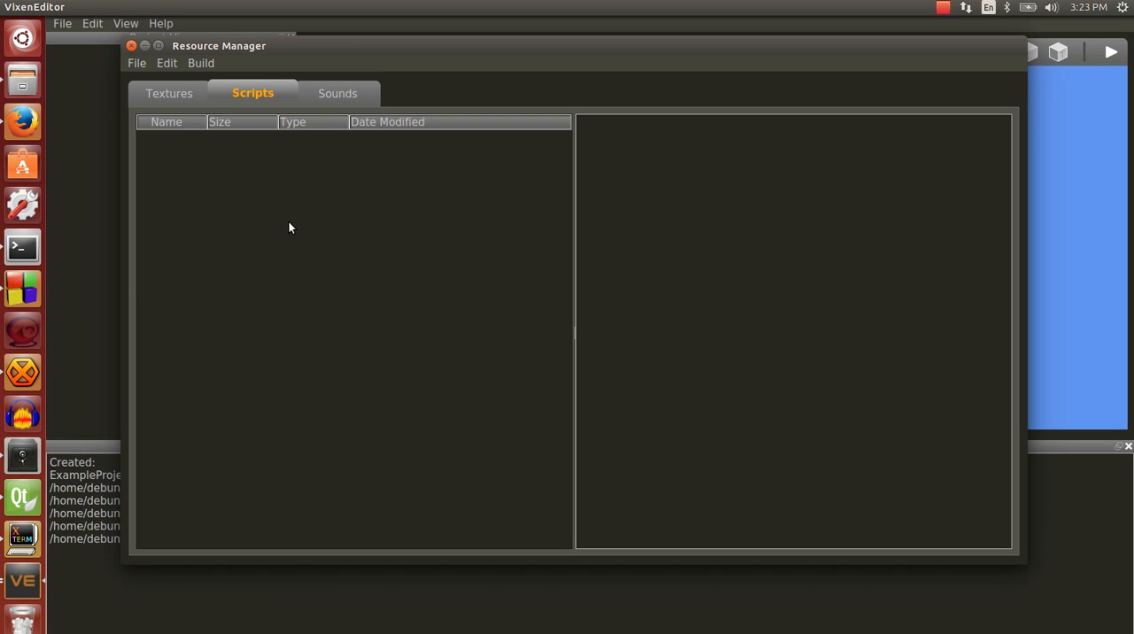
{"action": "mouse_move", "coordinate": [259, 276]}
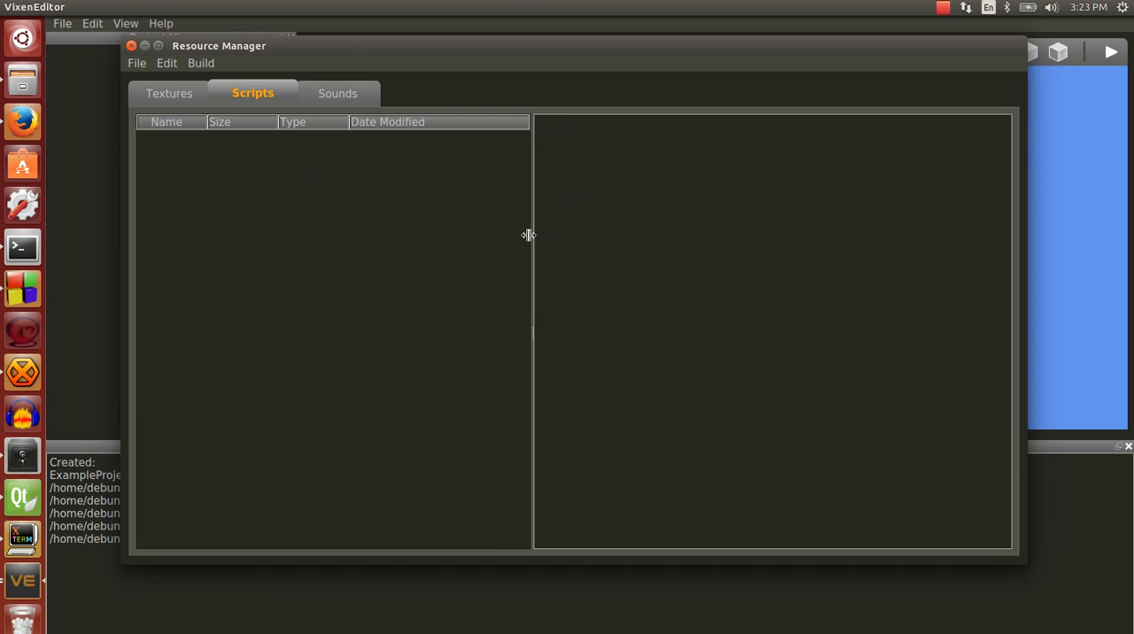
{"action": "left_click", "coordinate": [137, 64]}
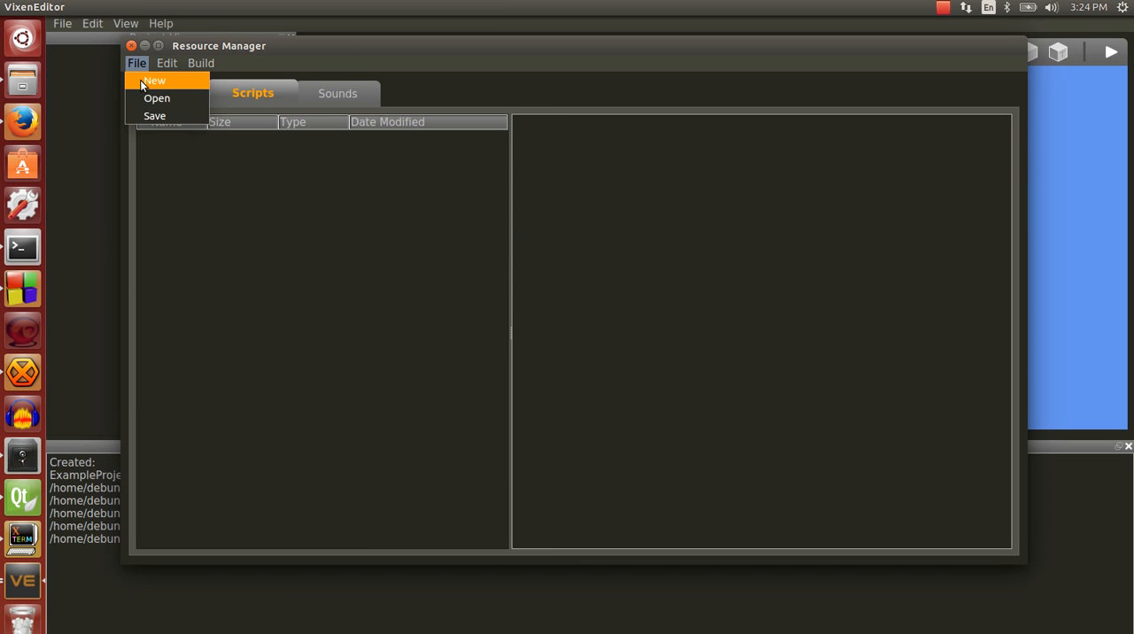
{"action": "left_click", "coordinate": [154, 82]}
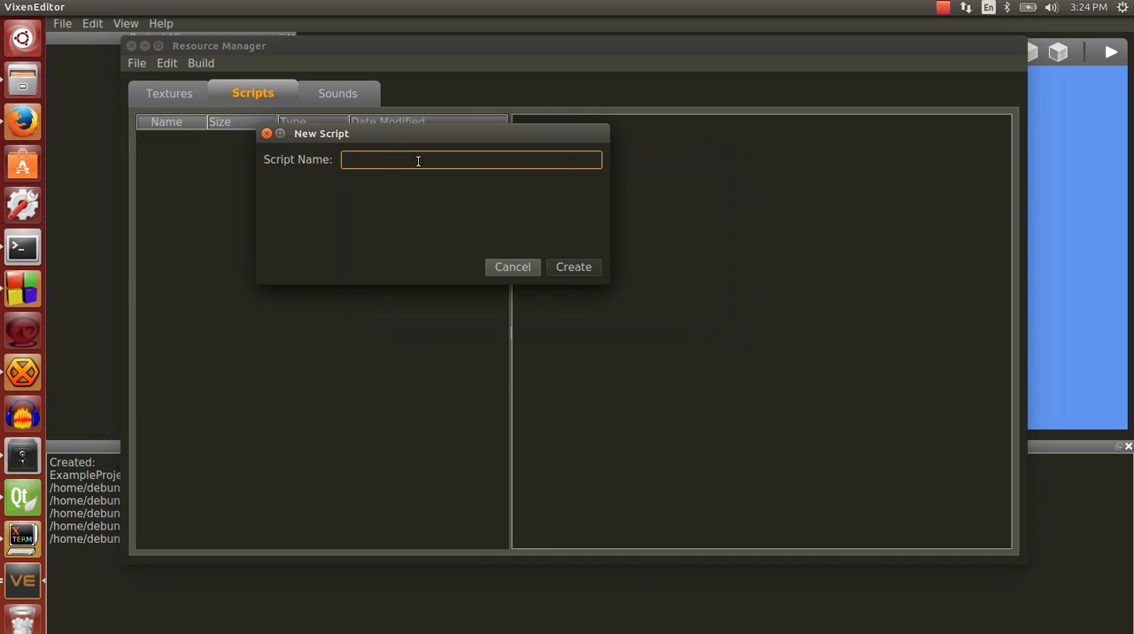
{"action": "type", "text": "shkgjhskjghksh"}
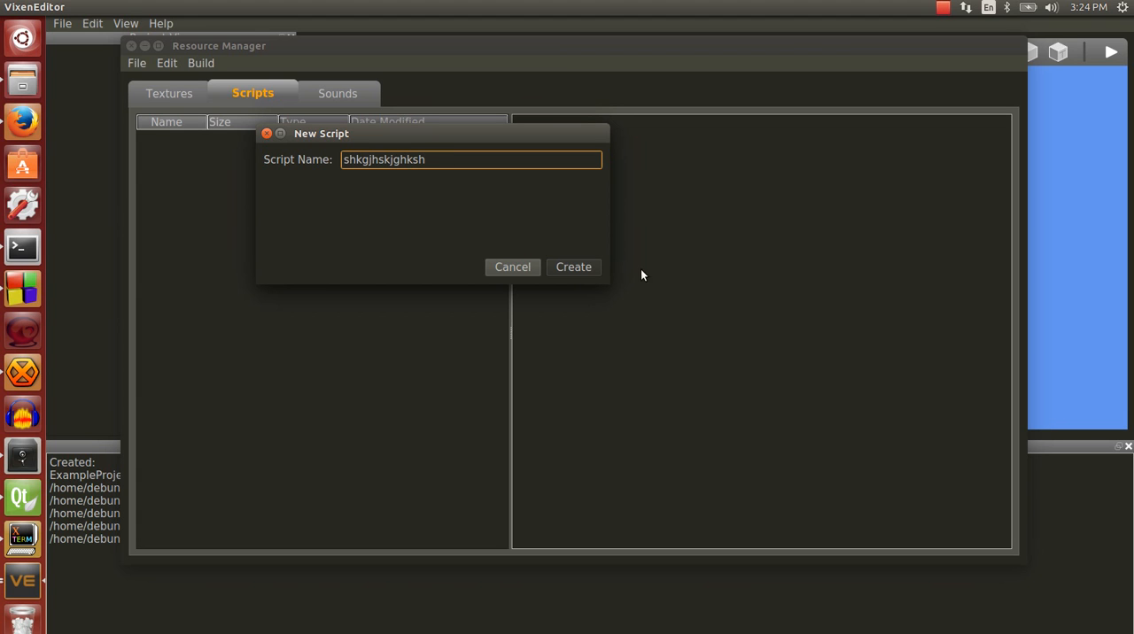
{"action": "mouse_move", "coordinate": [577, 288]}
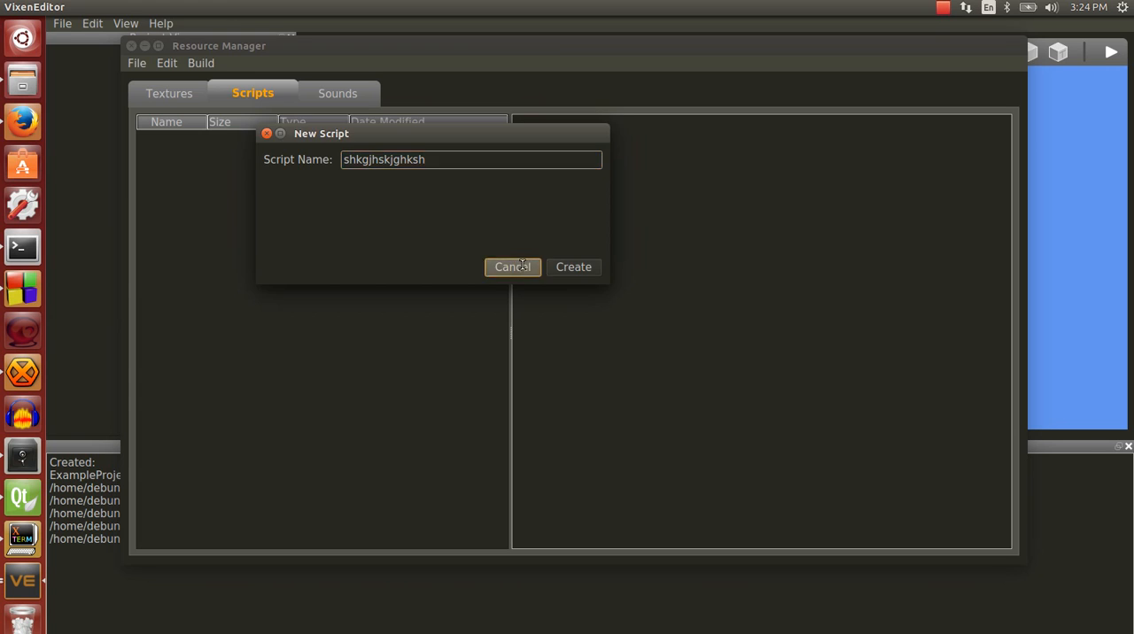
{"action": "left_click", "coordinate": [512, 266]}
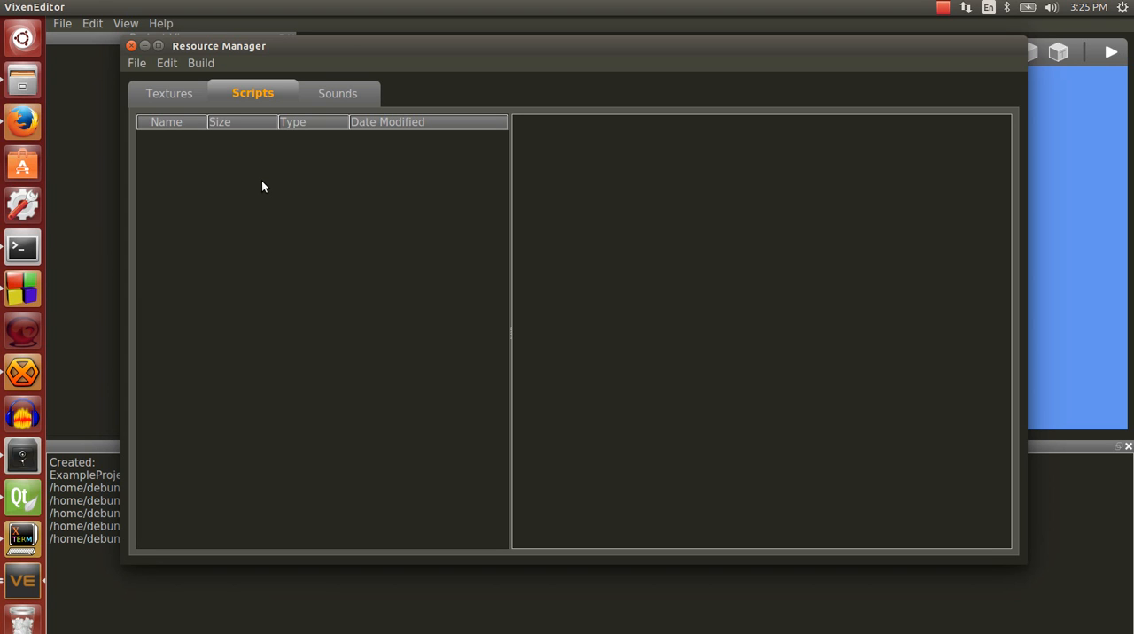
{"action": "mouse_move", "coordinate": [404, 198]}
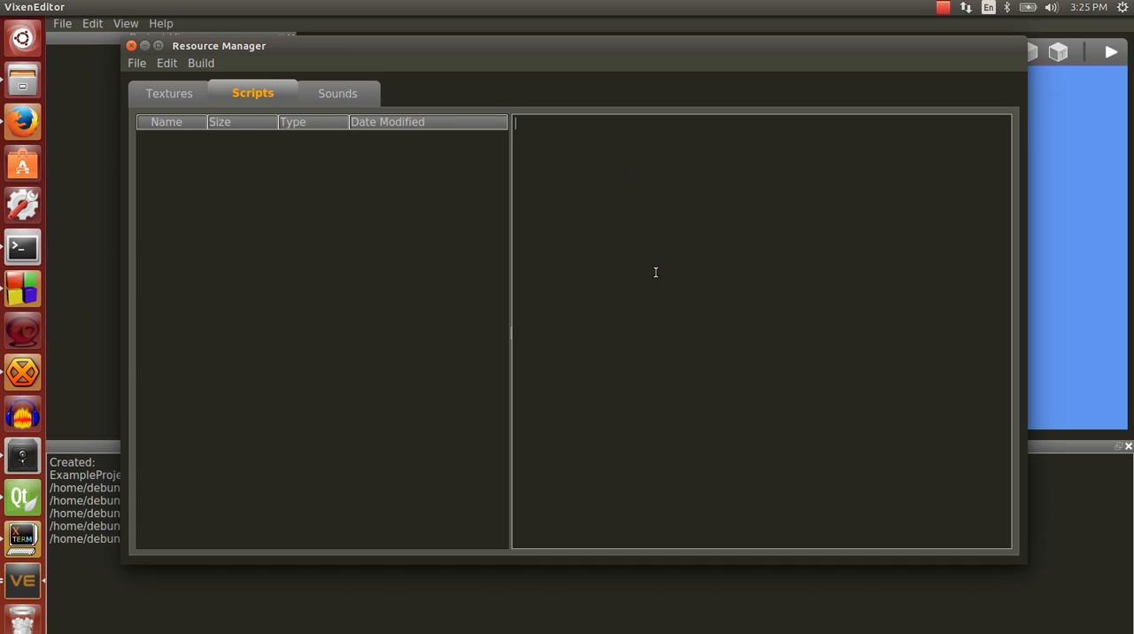
{"action": "mouse_move", "coordinate": [527, 272]}
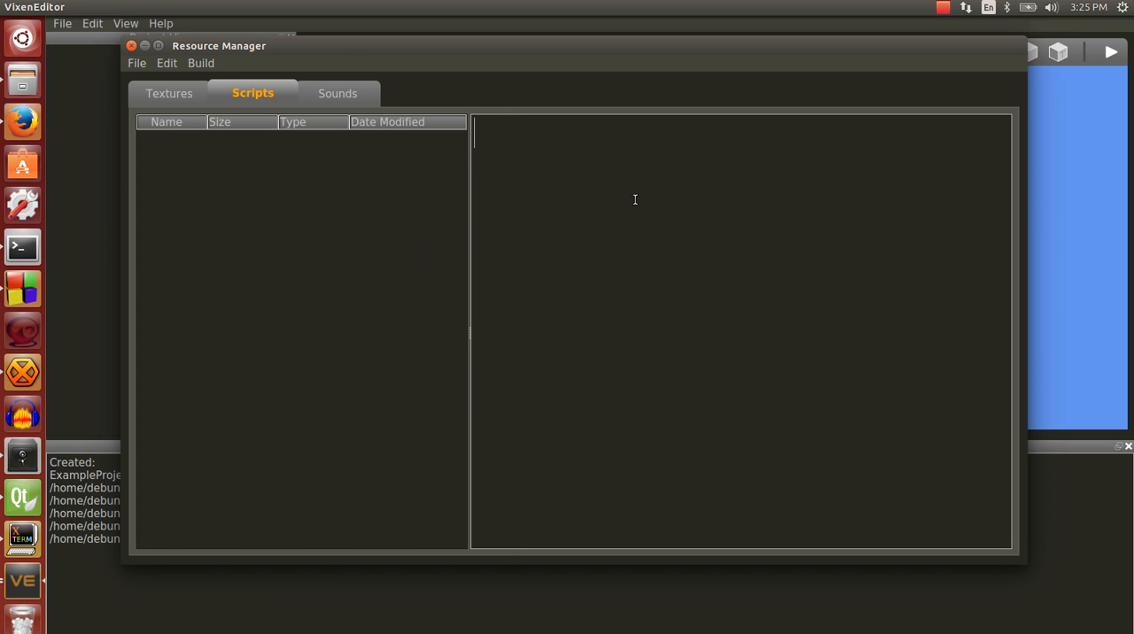
- Write the Lua script: function Say(what) print(what), then Say("Hello, World")
{"action": "type", "text": "function"}
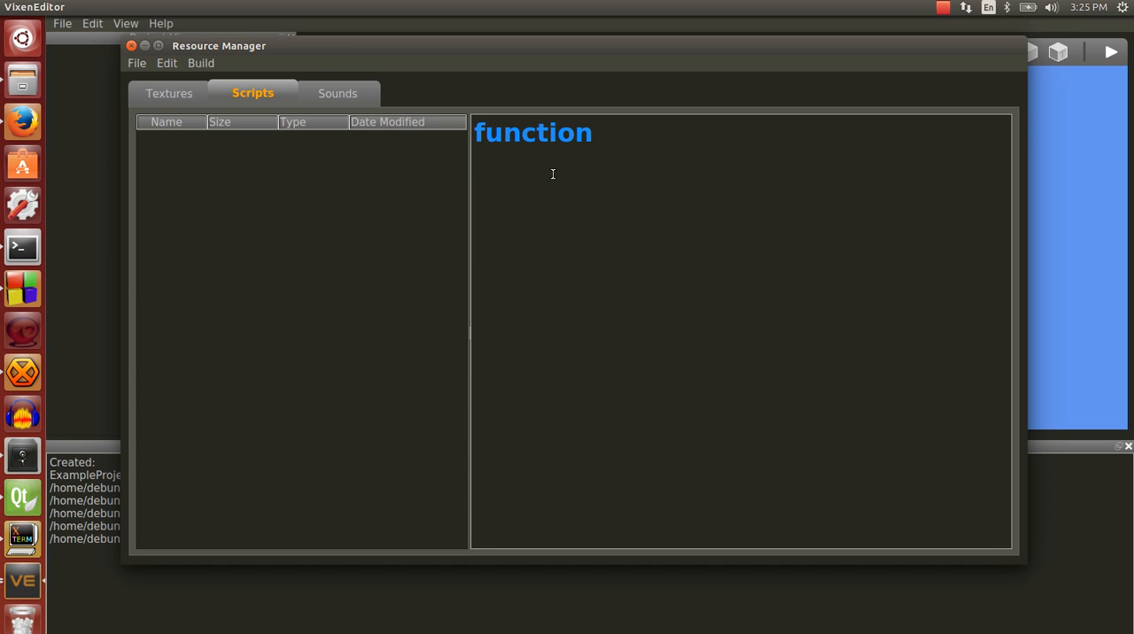
{"action": "type", "text": "Say(what"}
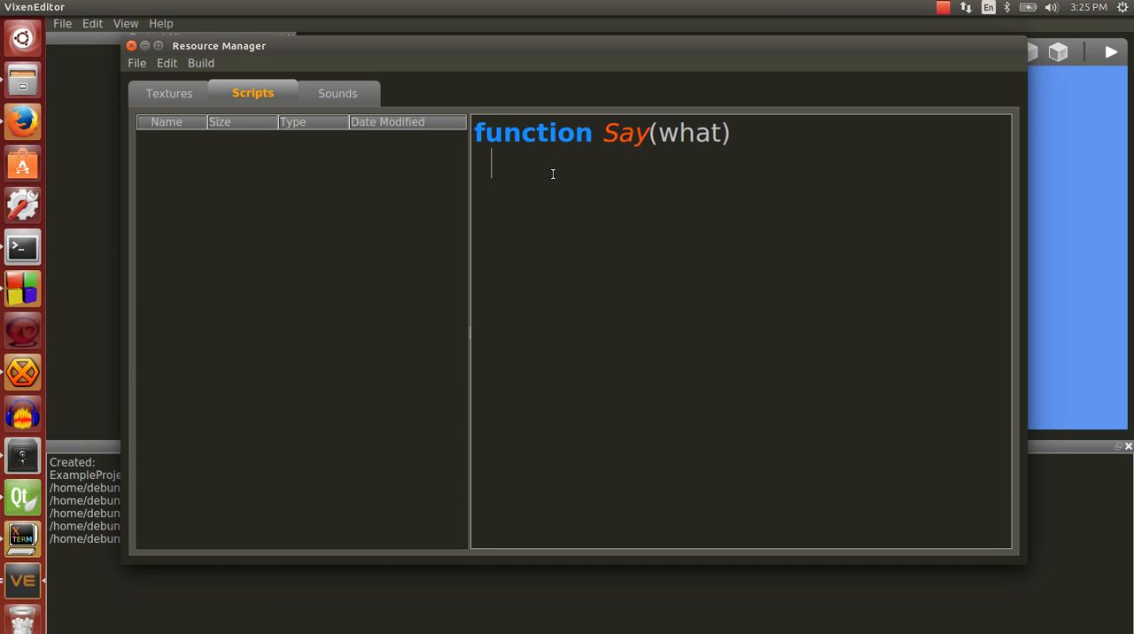
{"action": "type", "text": "print("}
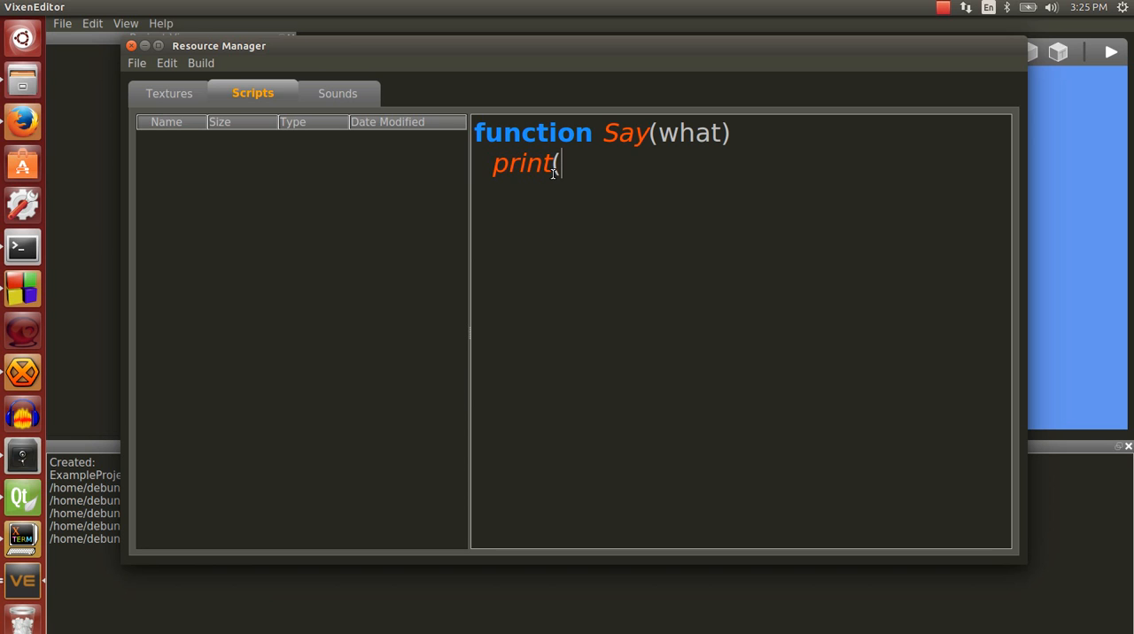
{"action": "type", "text": "what)"}
{"action": "type", "text": "Say("}
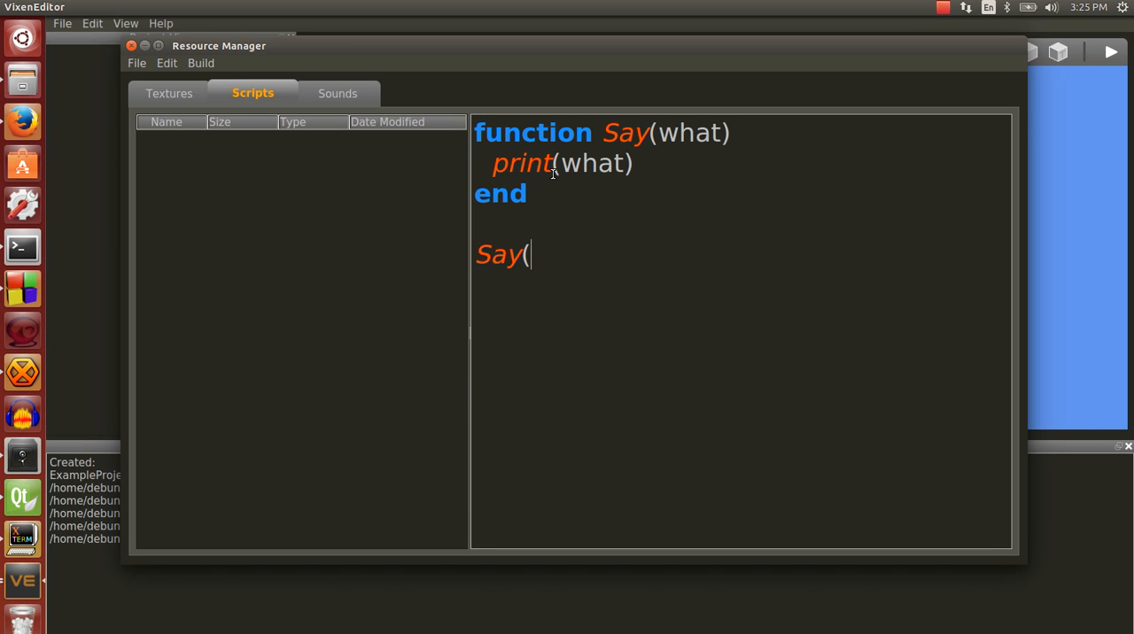
{"action": "type", "text": "\"Hello, Wor"}
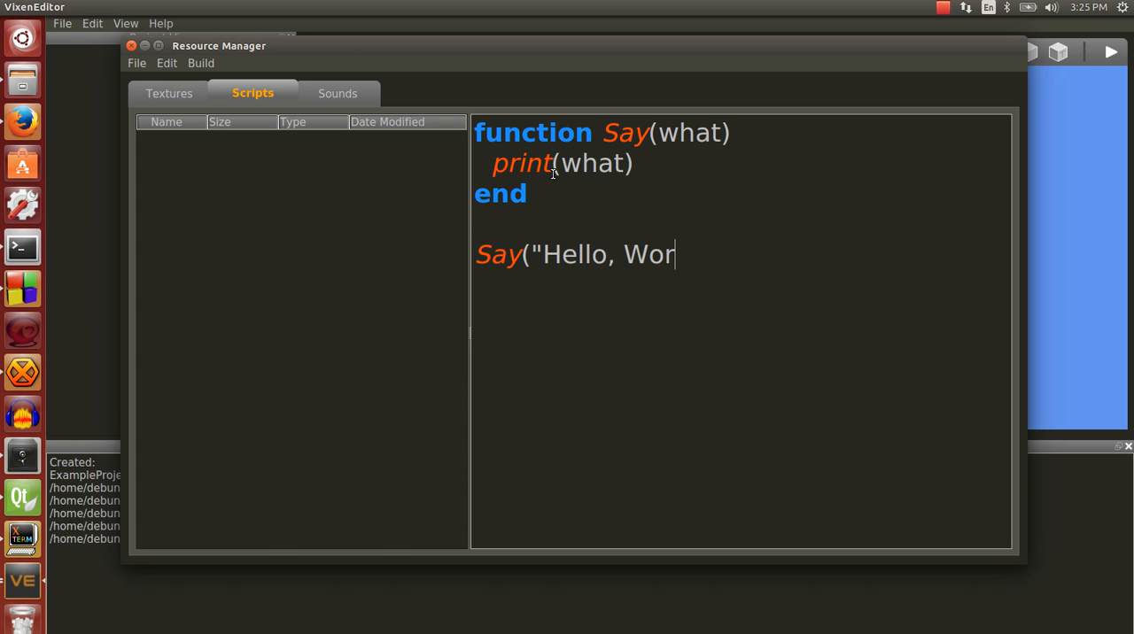
{"action": "type", "text": "ld\")"}
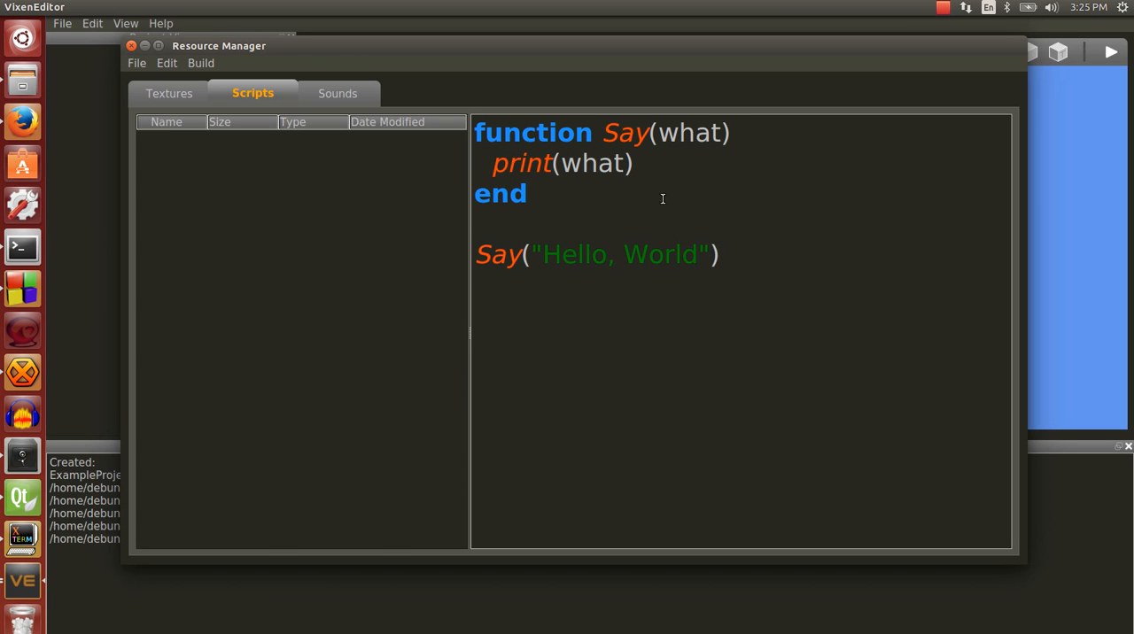
{"action": "mouse_move", "coordinate": [795, 269]}
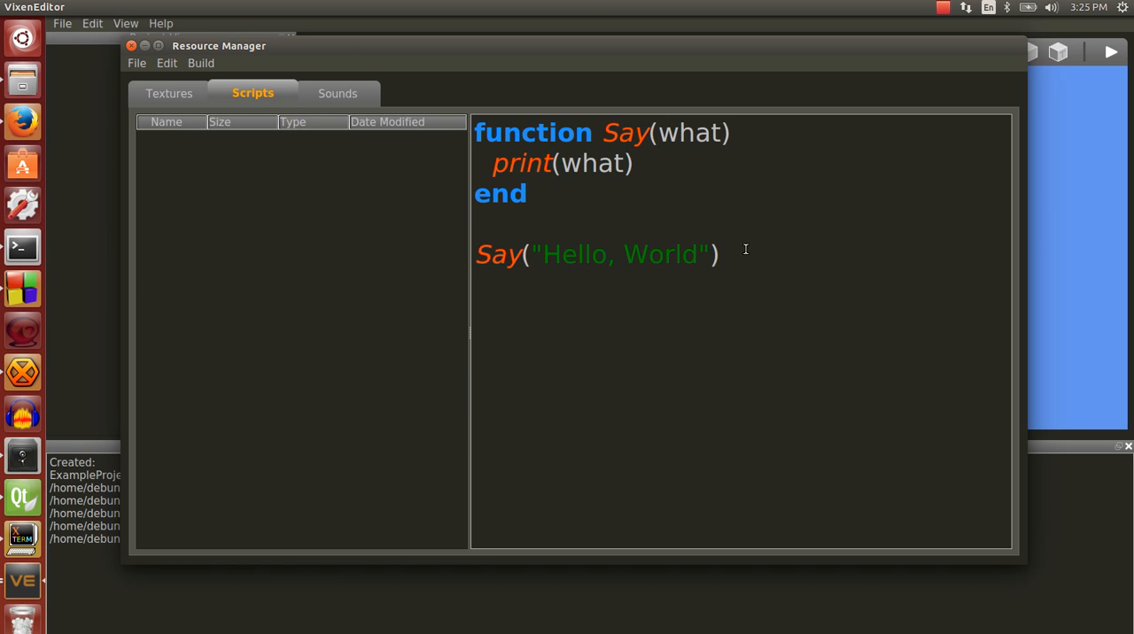
- Browse Files from Computer into the home Development folder
{"action": "left_click", "coordinate": [202, 64]}
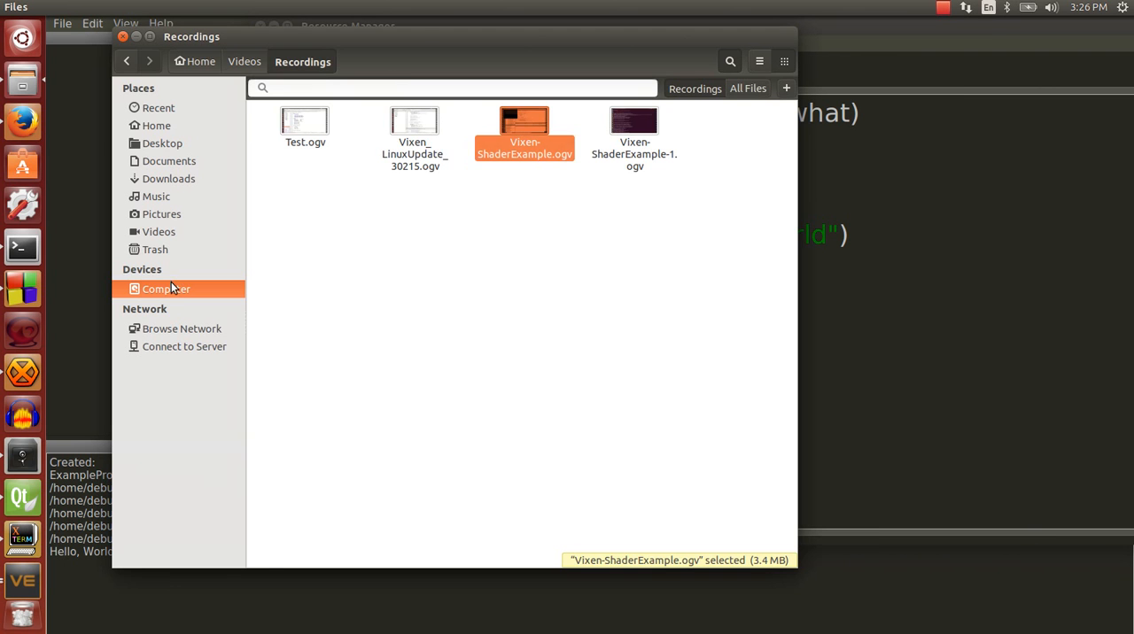
{"action": "left_click", "coordinate": [167, 287]}
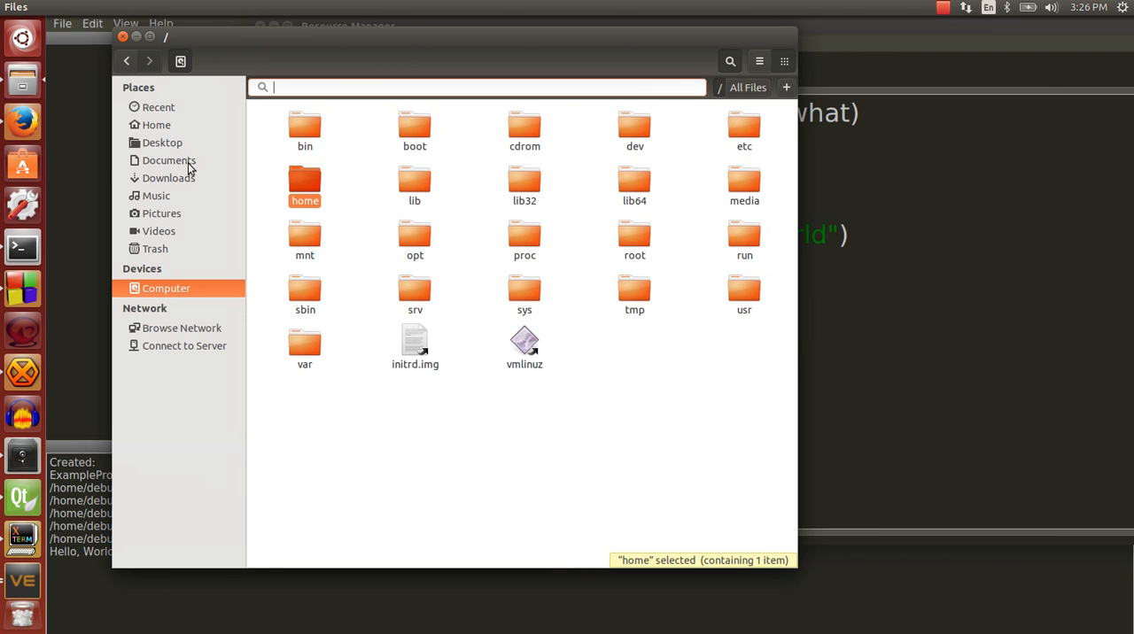
{"action": "left_click", "coordinate": [163, 142]}
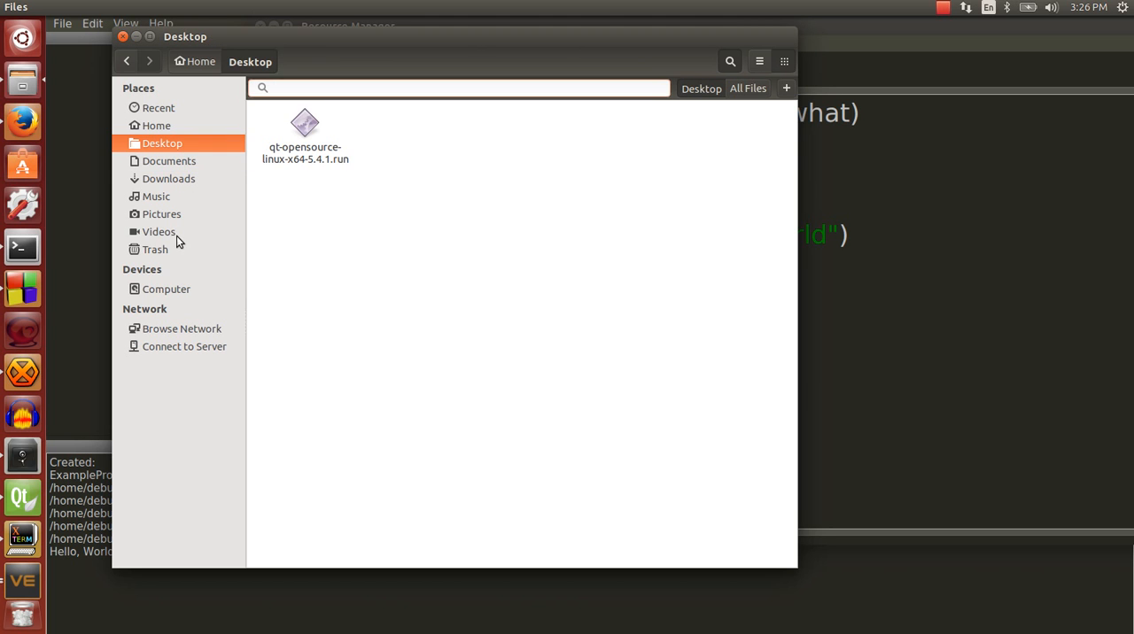
{"action": "left_click", "coordinate": [168, 162]}
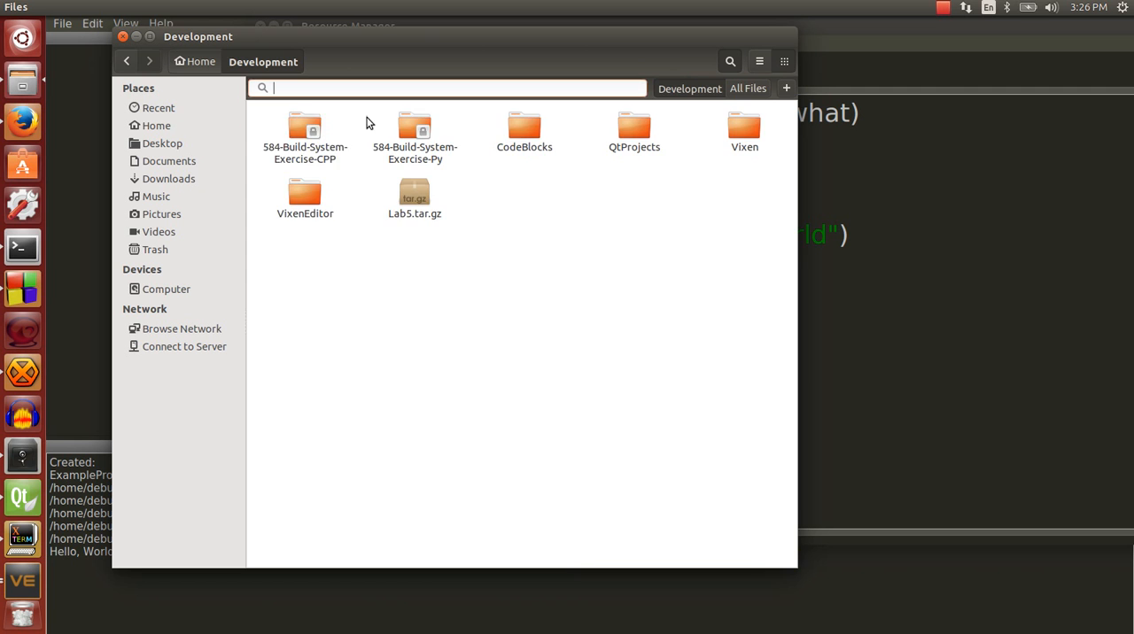
- Enter QtProjects' VixenEditor debug build folder and search it for 'test' to find test.lua
{"action": "double_click", "coordinate": [634, 127]}
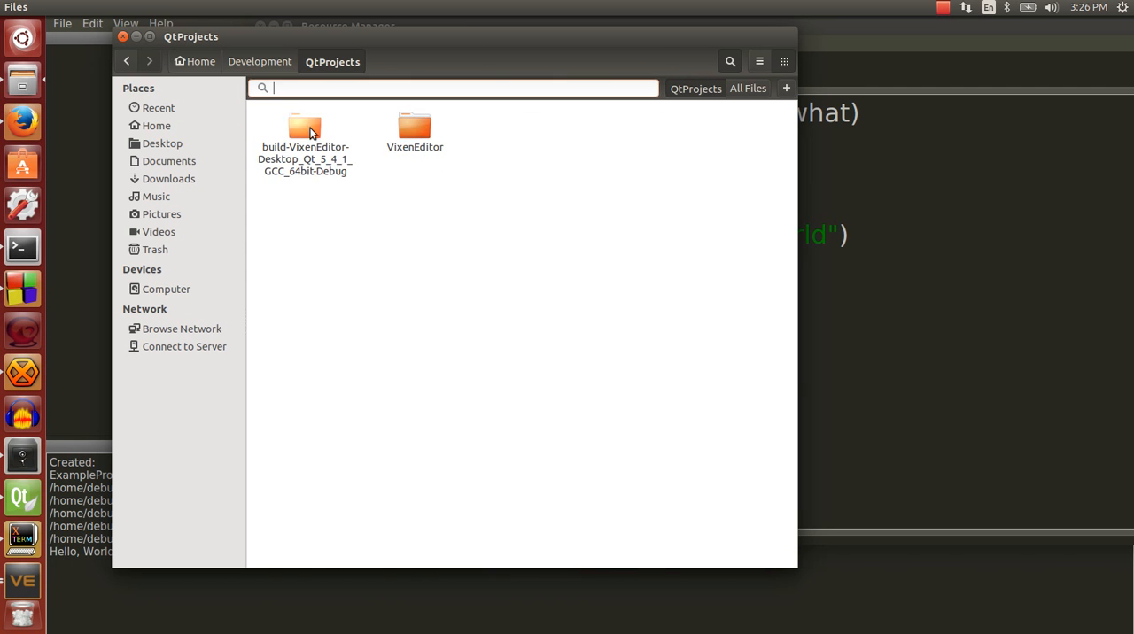
{"action": "double_click", "coordinate": [305, 128]}
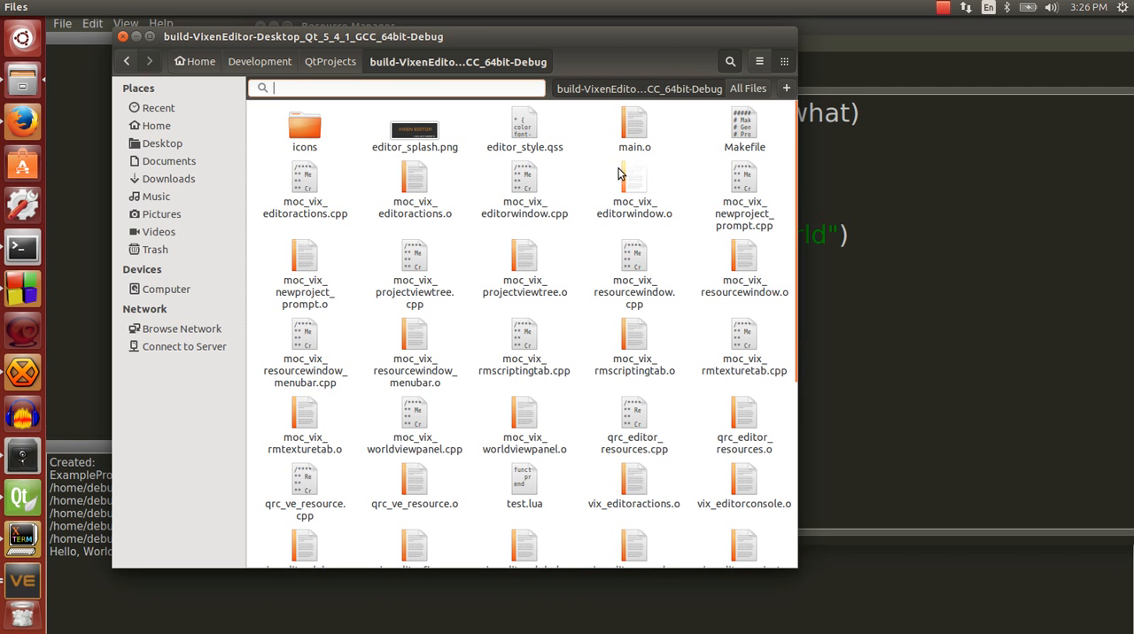
{"action": "scroll", "scroll_direction": "down", "scroll_amount": 3}
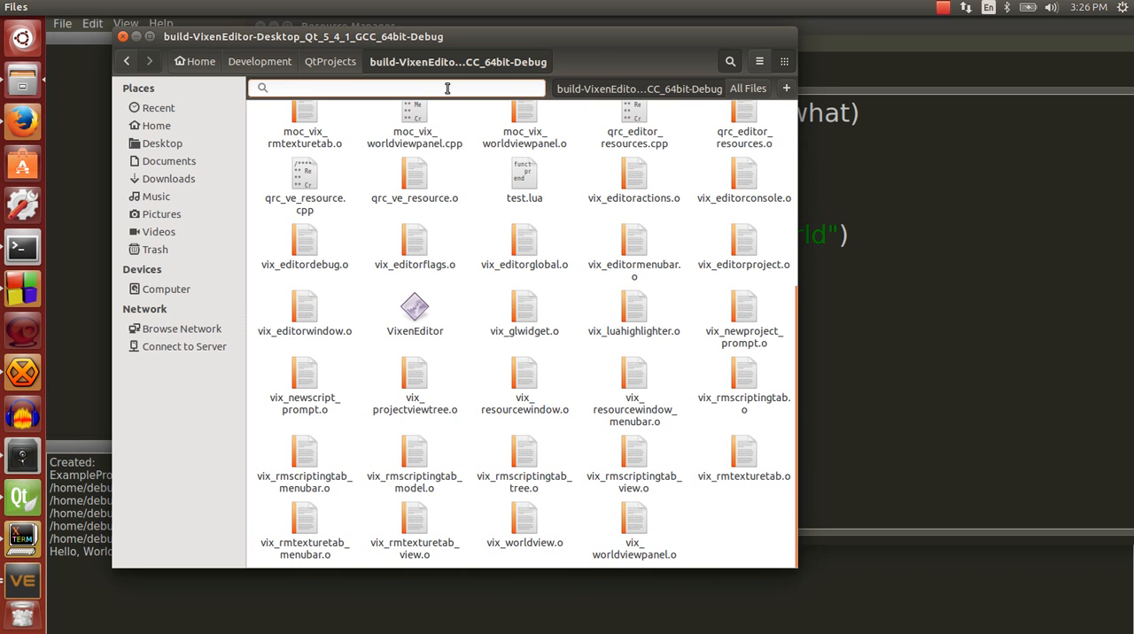
{"action": "type", "text": "test"}
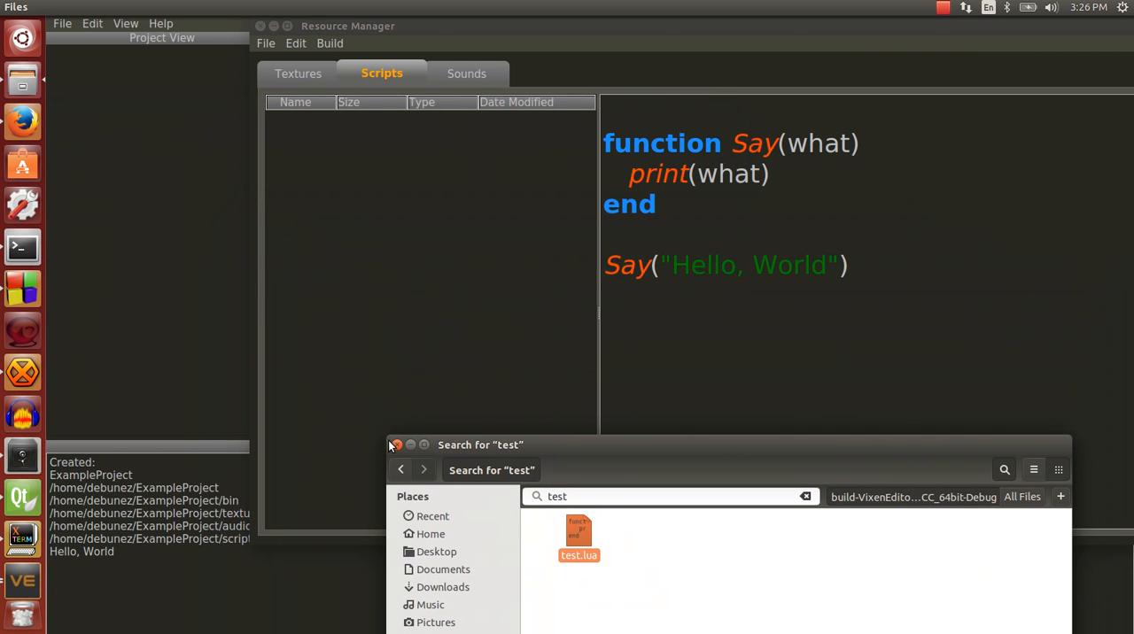
- Back in VixenEditor, run Build > Compile so the console prints Hello, World again
{"action": "left_click", "coordinate": [395, 444]}
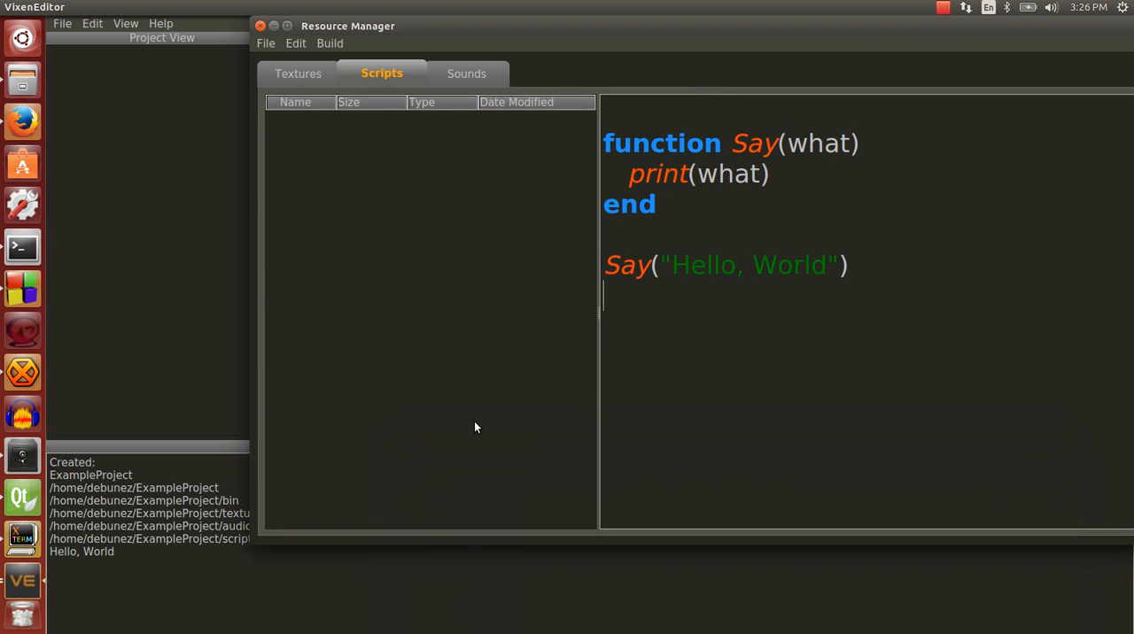
{"action": "mouse_move", "coordinate": [347, 54]}
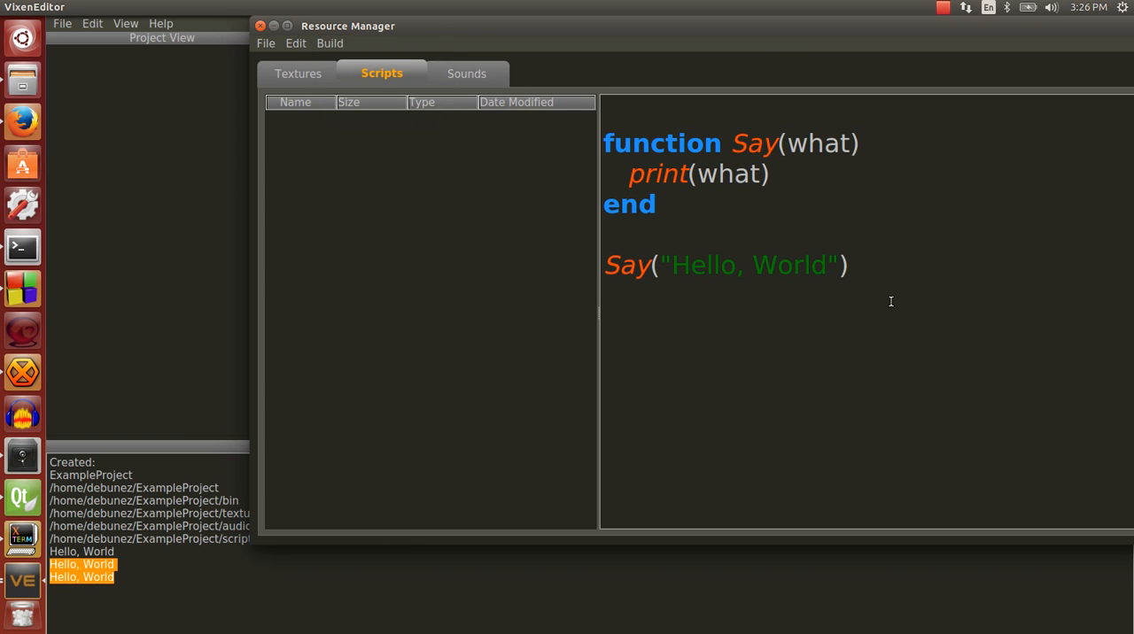
{"action": "mouse_move", "coordinate": [195, 600]}
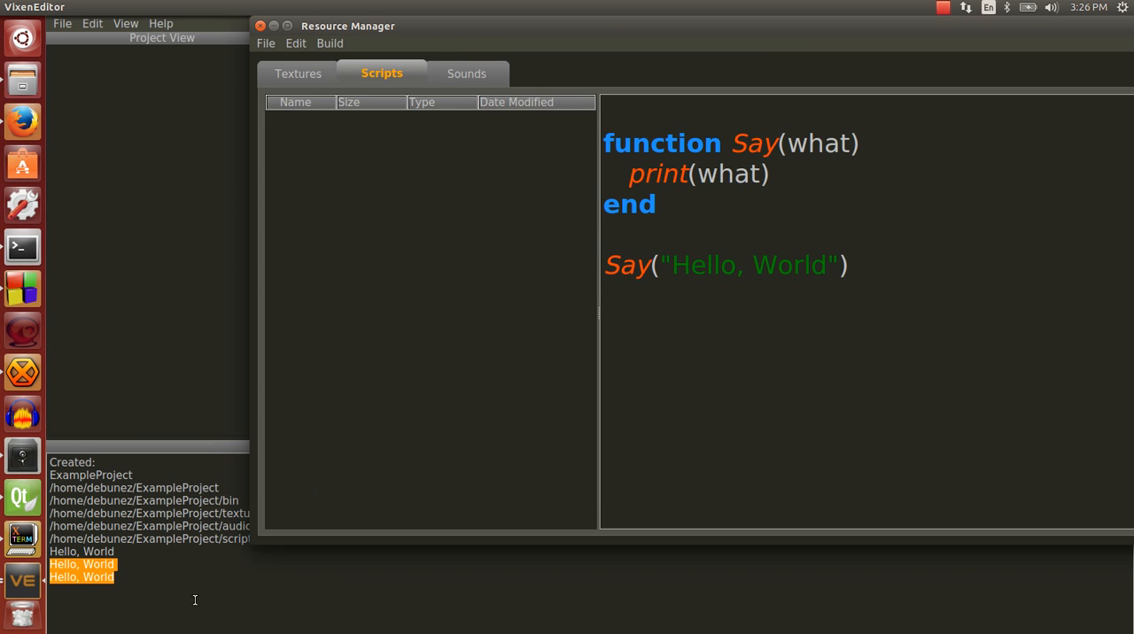
{"action": "left_click", "coordinate": [329, 43]}
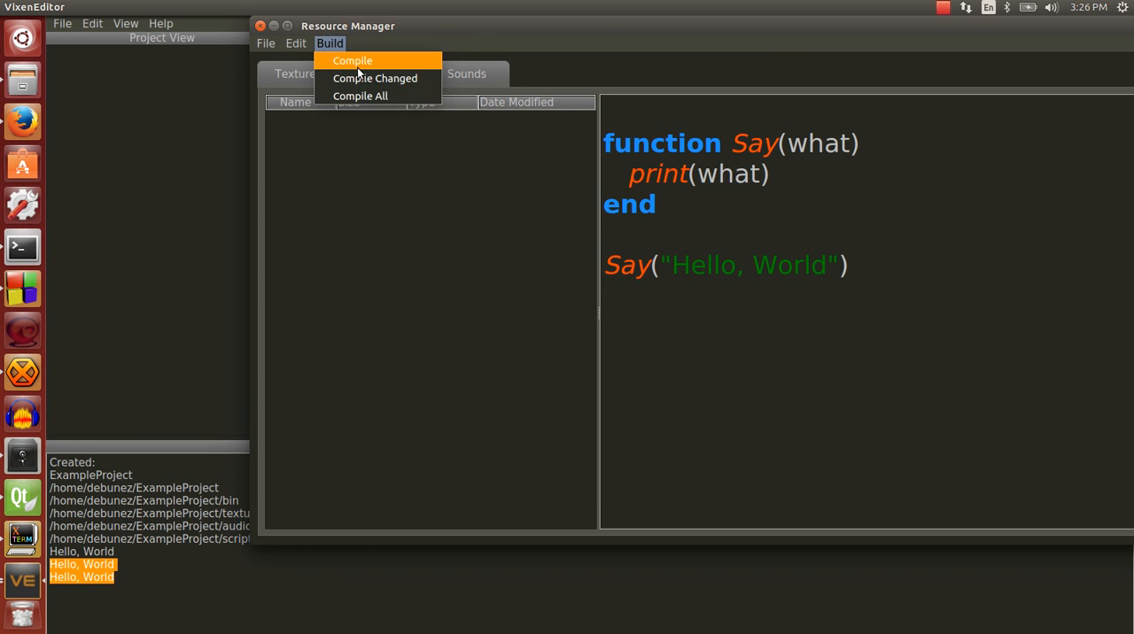
{"action": "left_click", "coordinate": [353, 60]}
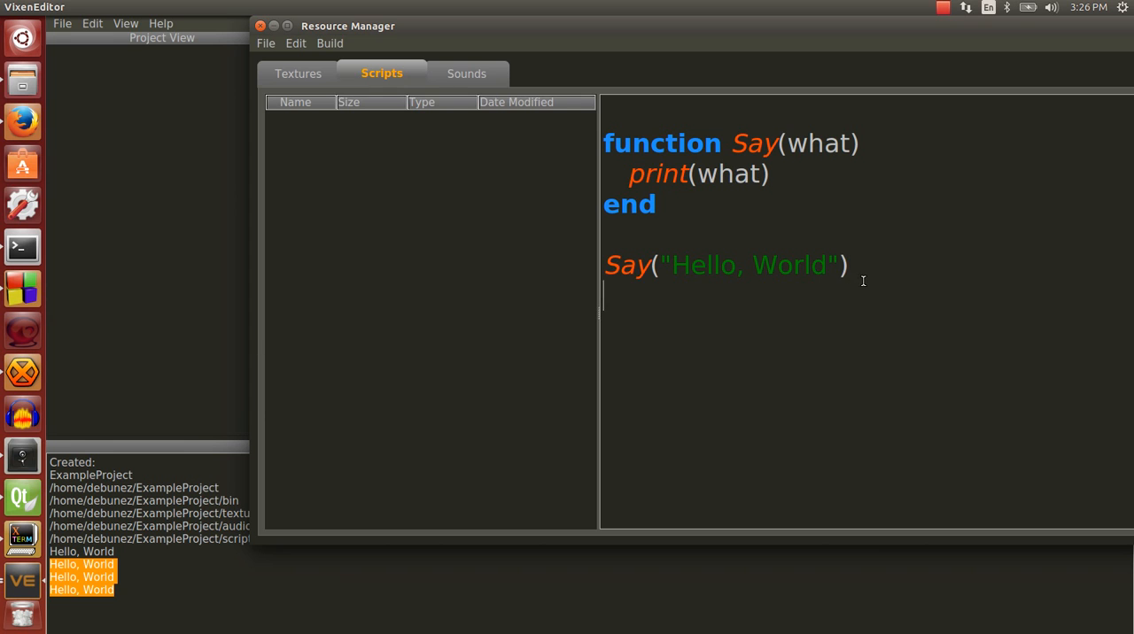
{"action": "double_click", "coordinate": [638, 203]}
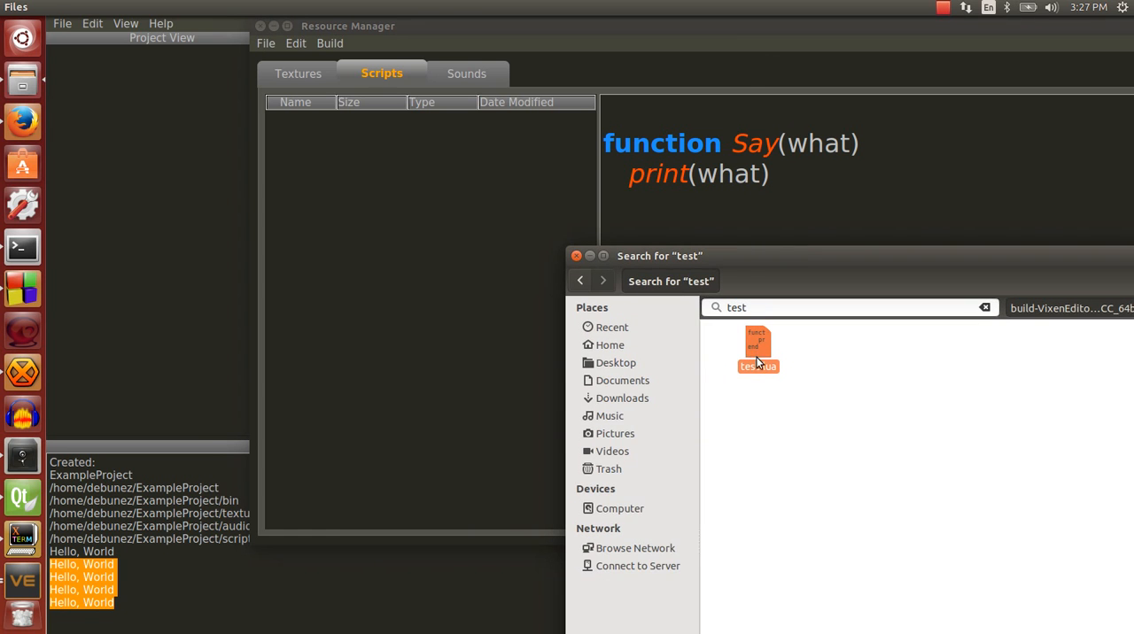
- Open test.lua in gedit to confirm the saved Say script, then return to VixenEditor
{"action": "double_click", "coordinate": [758, 345]}
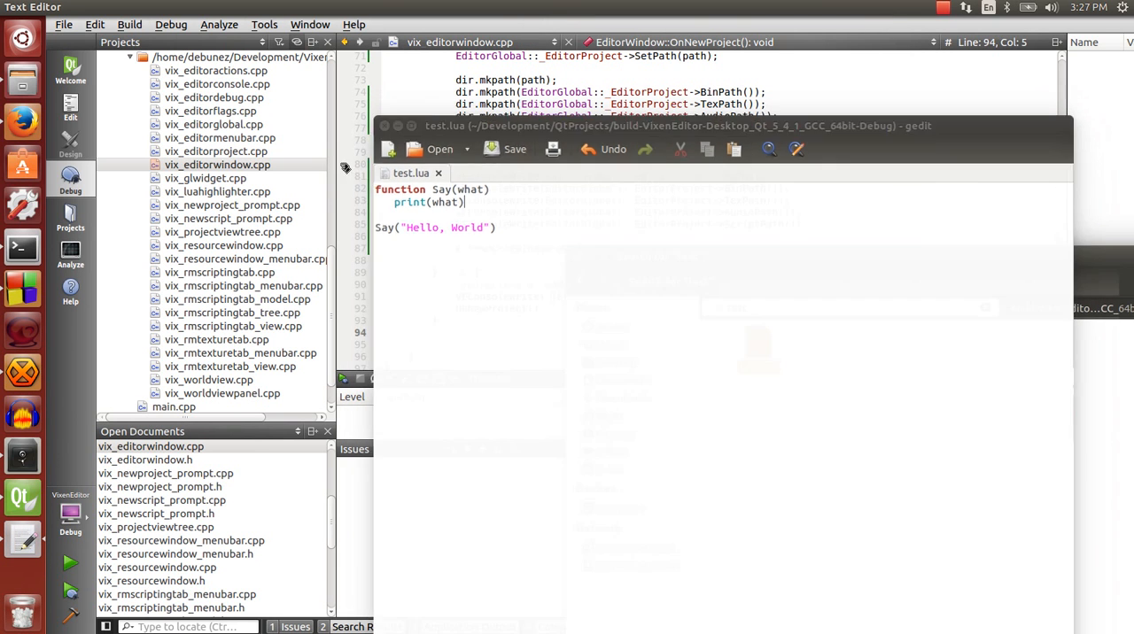
{"action": "left_click", "coordinate": [95, 25]}
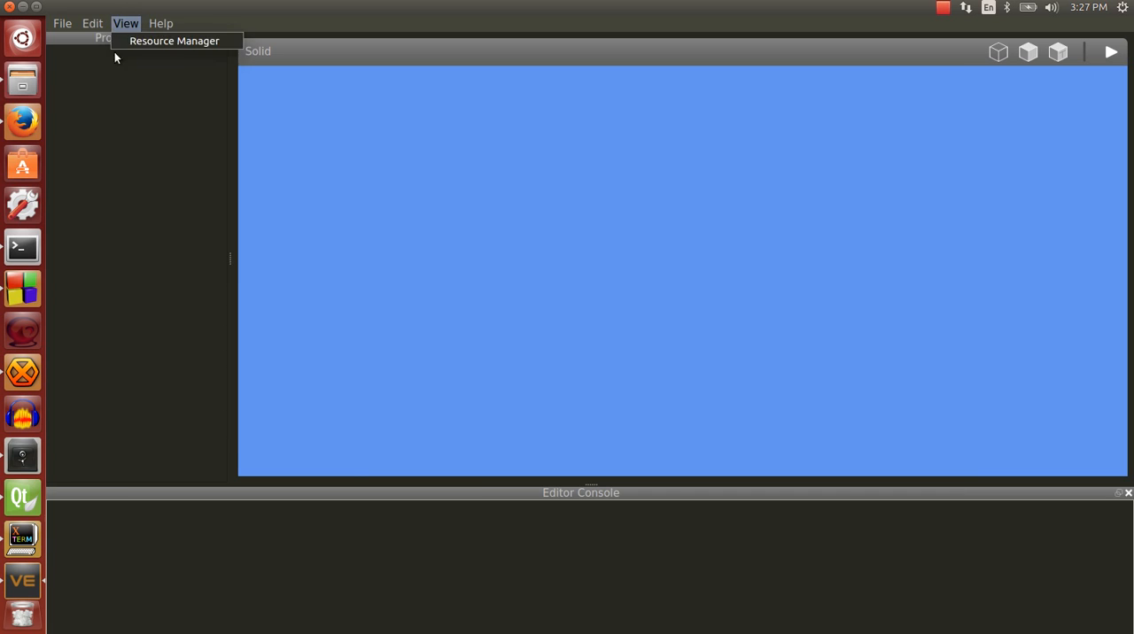
{"action": "left_click", "coordinate": [173, 41]}
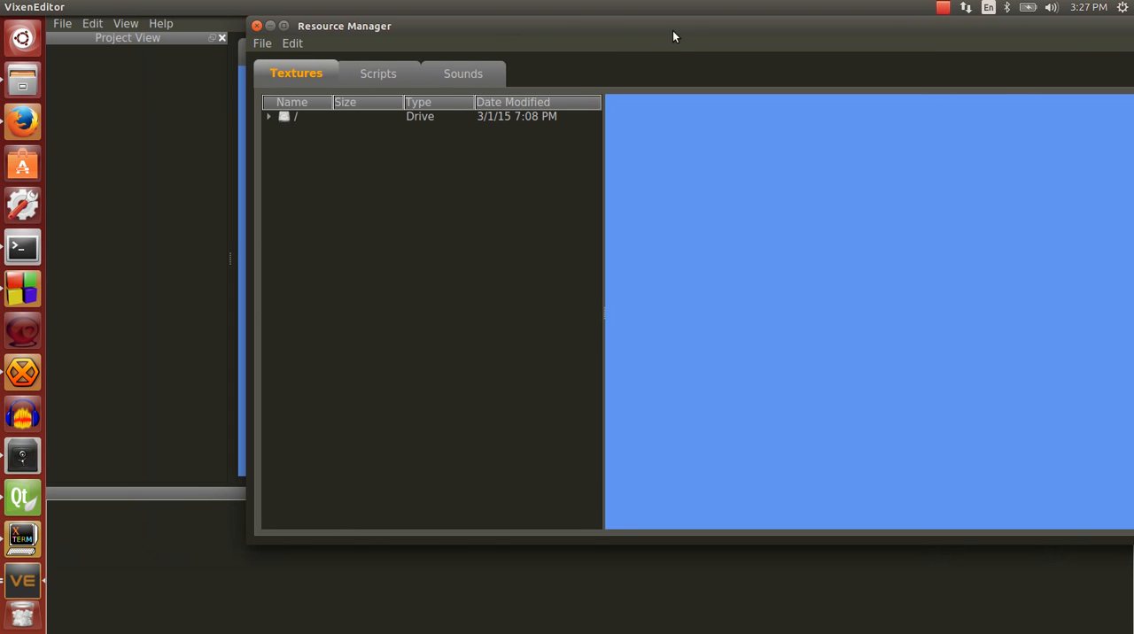
{"action": "left_click", "coordinate": [379, 75]}
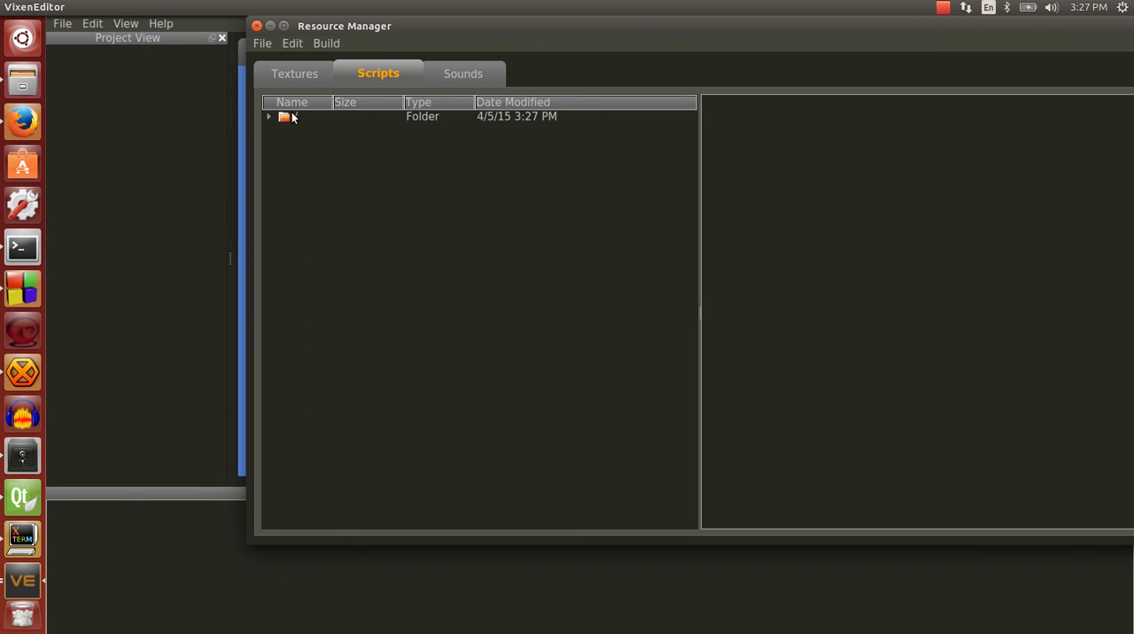
{"action": "left_click", "coordinate": [296, 72]}
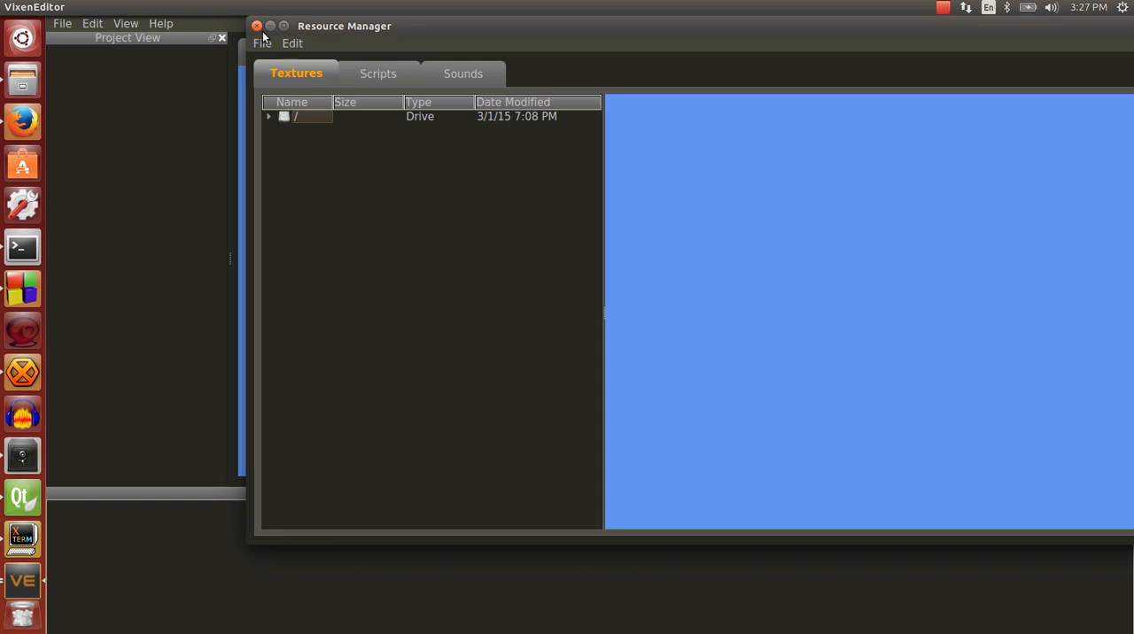
{"action": "left_click", "coordinate": [255, 25]}
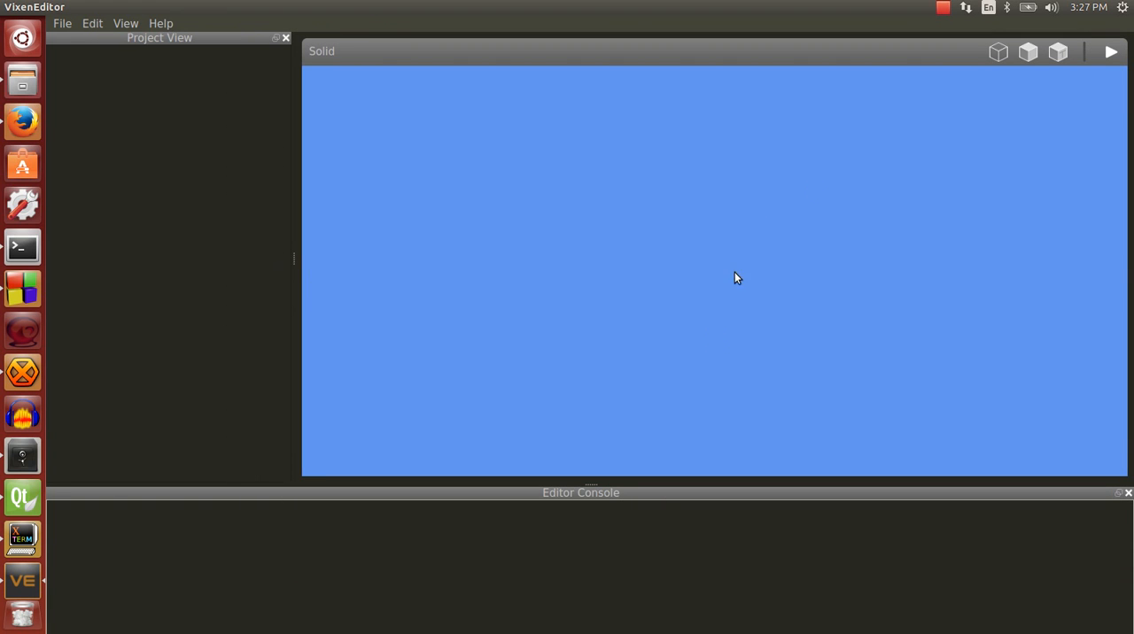
{"action": "mouse_move", "coordinate": [694, 337]}
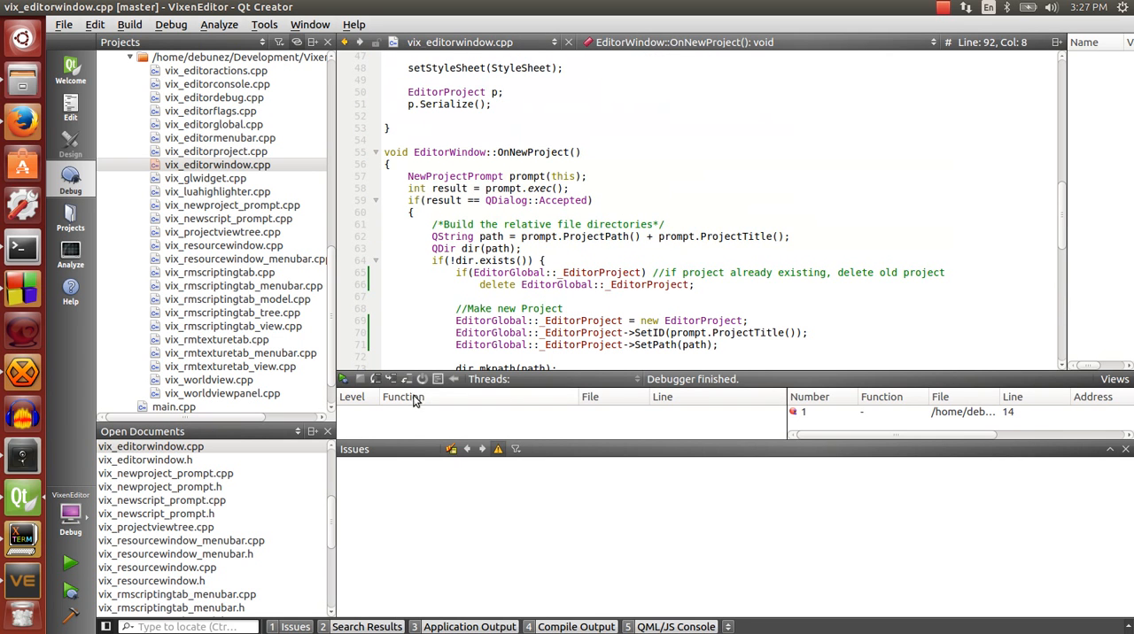
{"action": "mouse_move", "coordinate": [407, 379]}
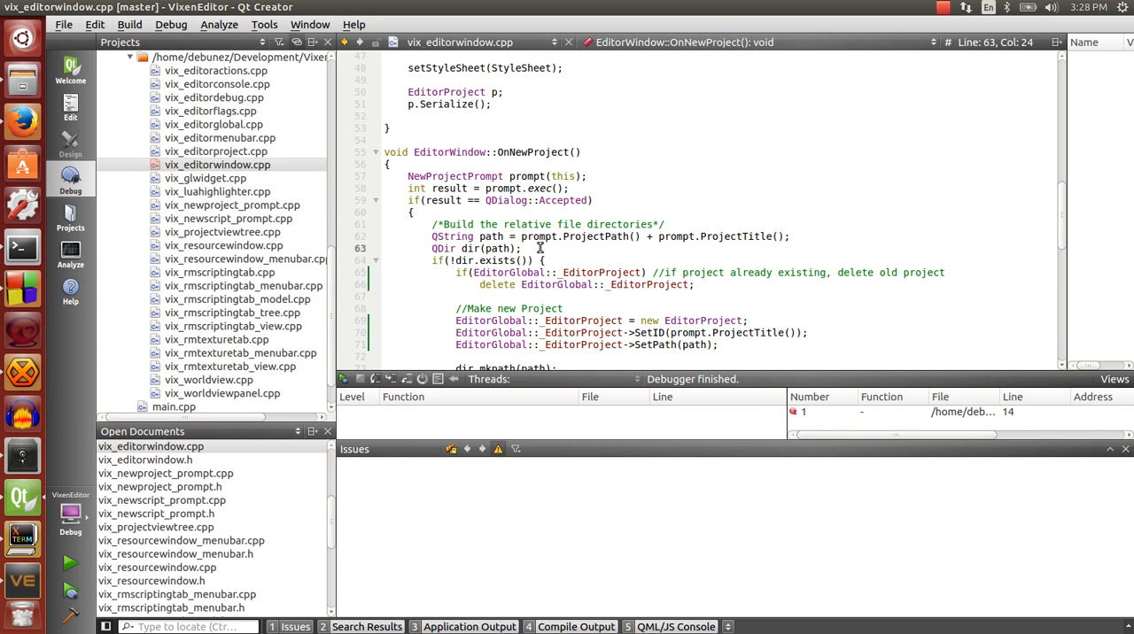
{"action": "mouse_move", "coordinate": [545, 262]}
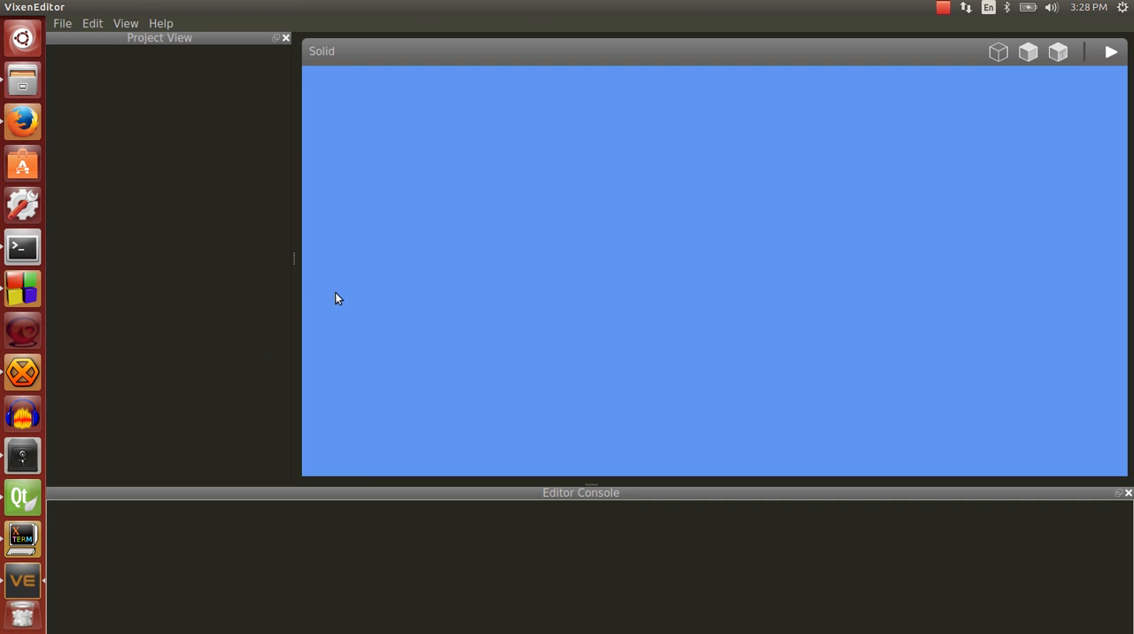
- Adjust VixenEditor's Project View splitter to resize the project pane
{"action": "left_click_drag", "start_coordinate": [294, 262], "coordinate": [266, 262]}
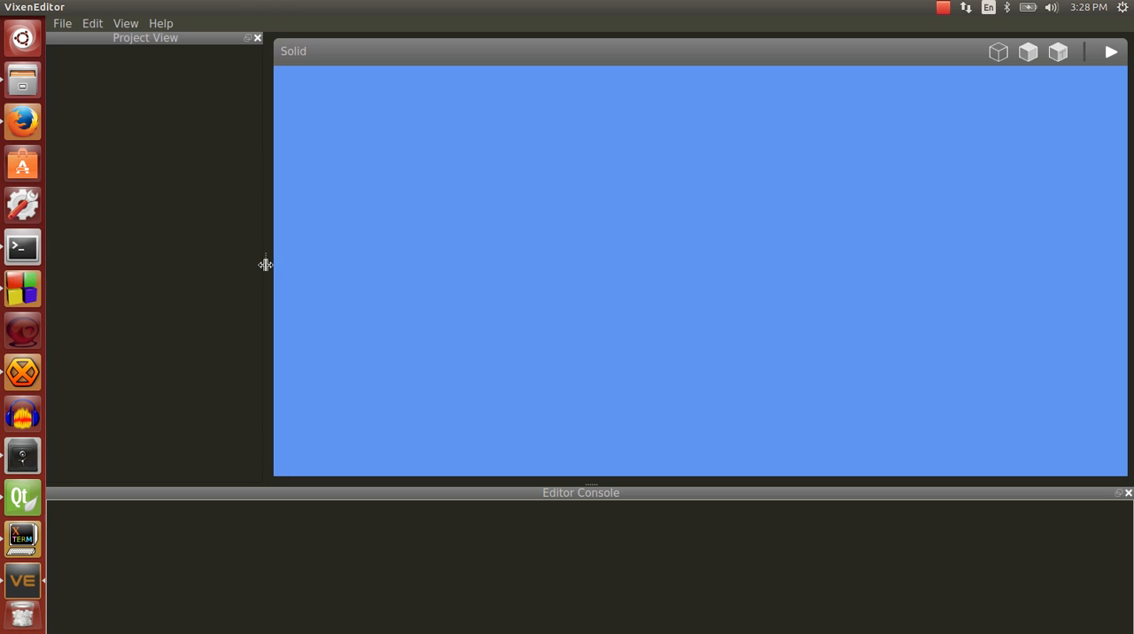
{"action": "mouse_move", "coordinate": [928, 39]}
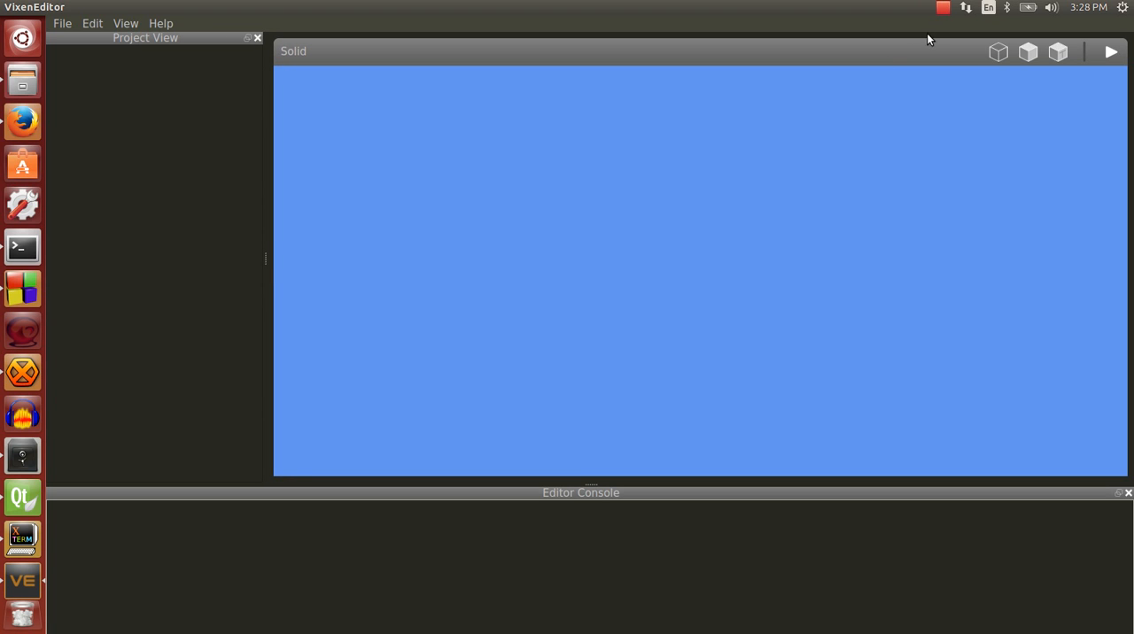